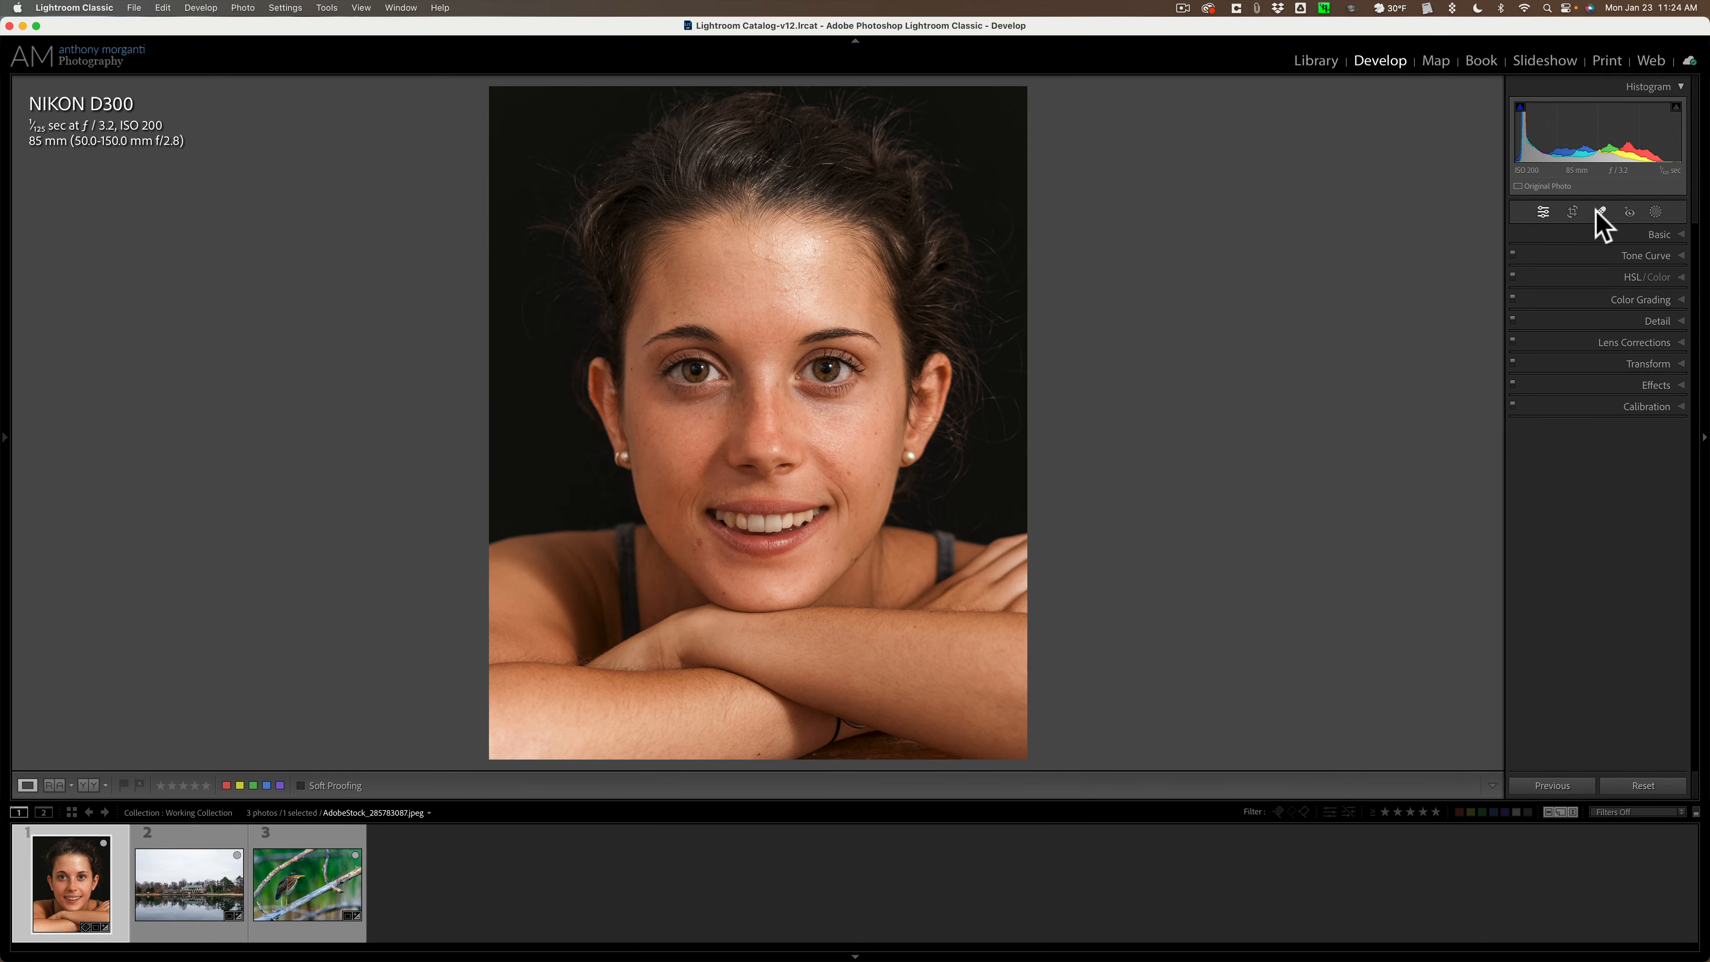
# - Activate the Healing tool on the portrait in content-aware Remove mode
pyautogui.click(1598, 210)
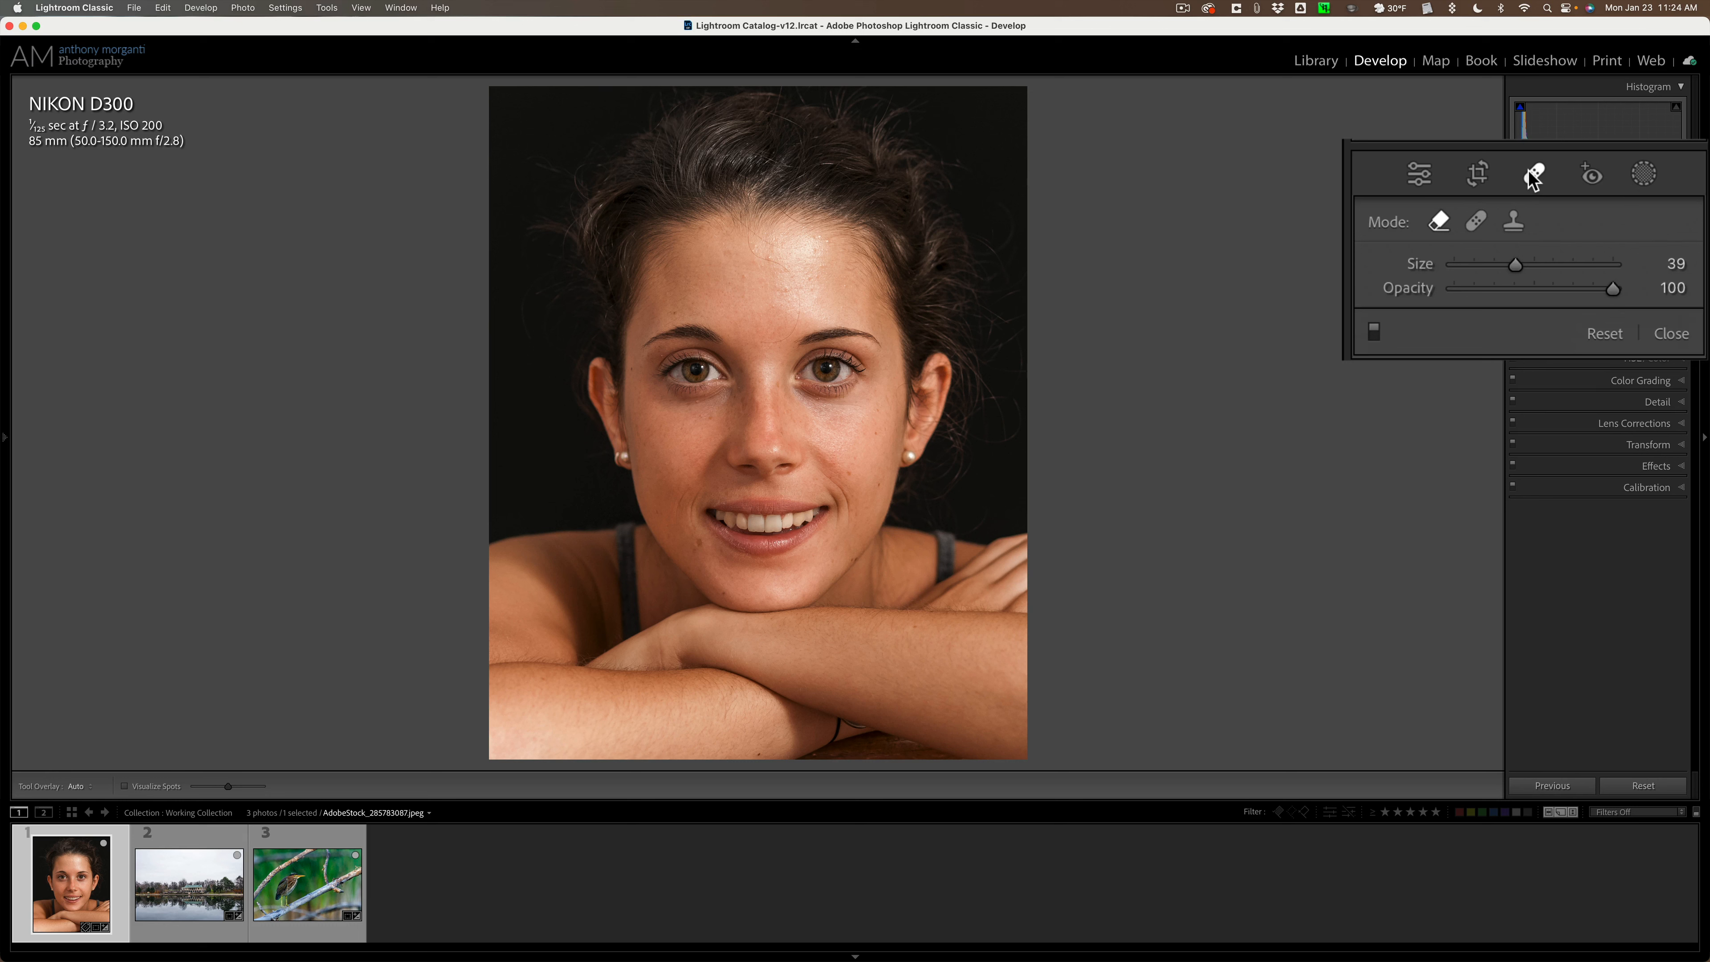
pyautogui.moveTo(1441, 223)
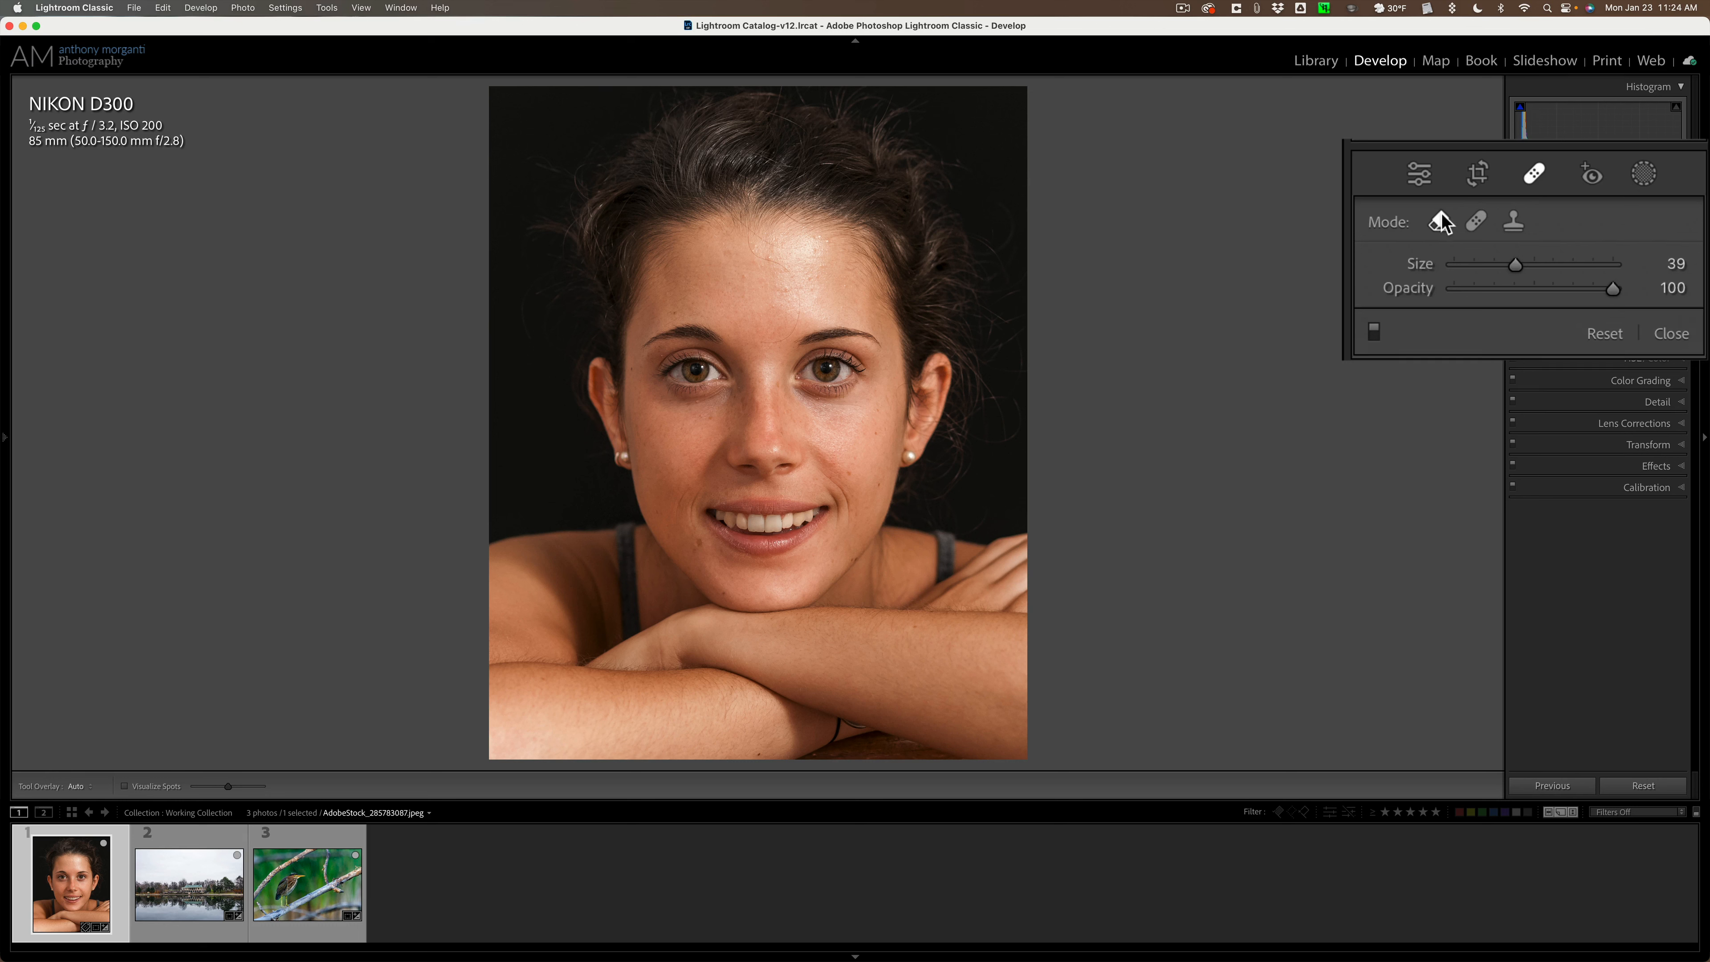
pyautogui.moveTo(1476, 221)
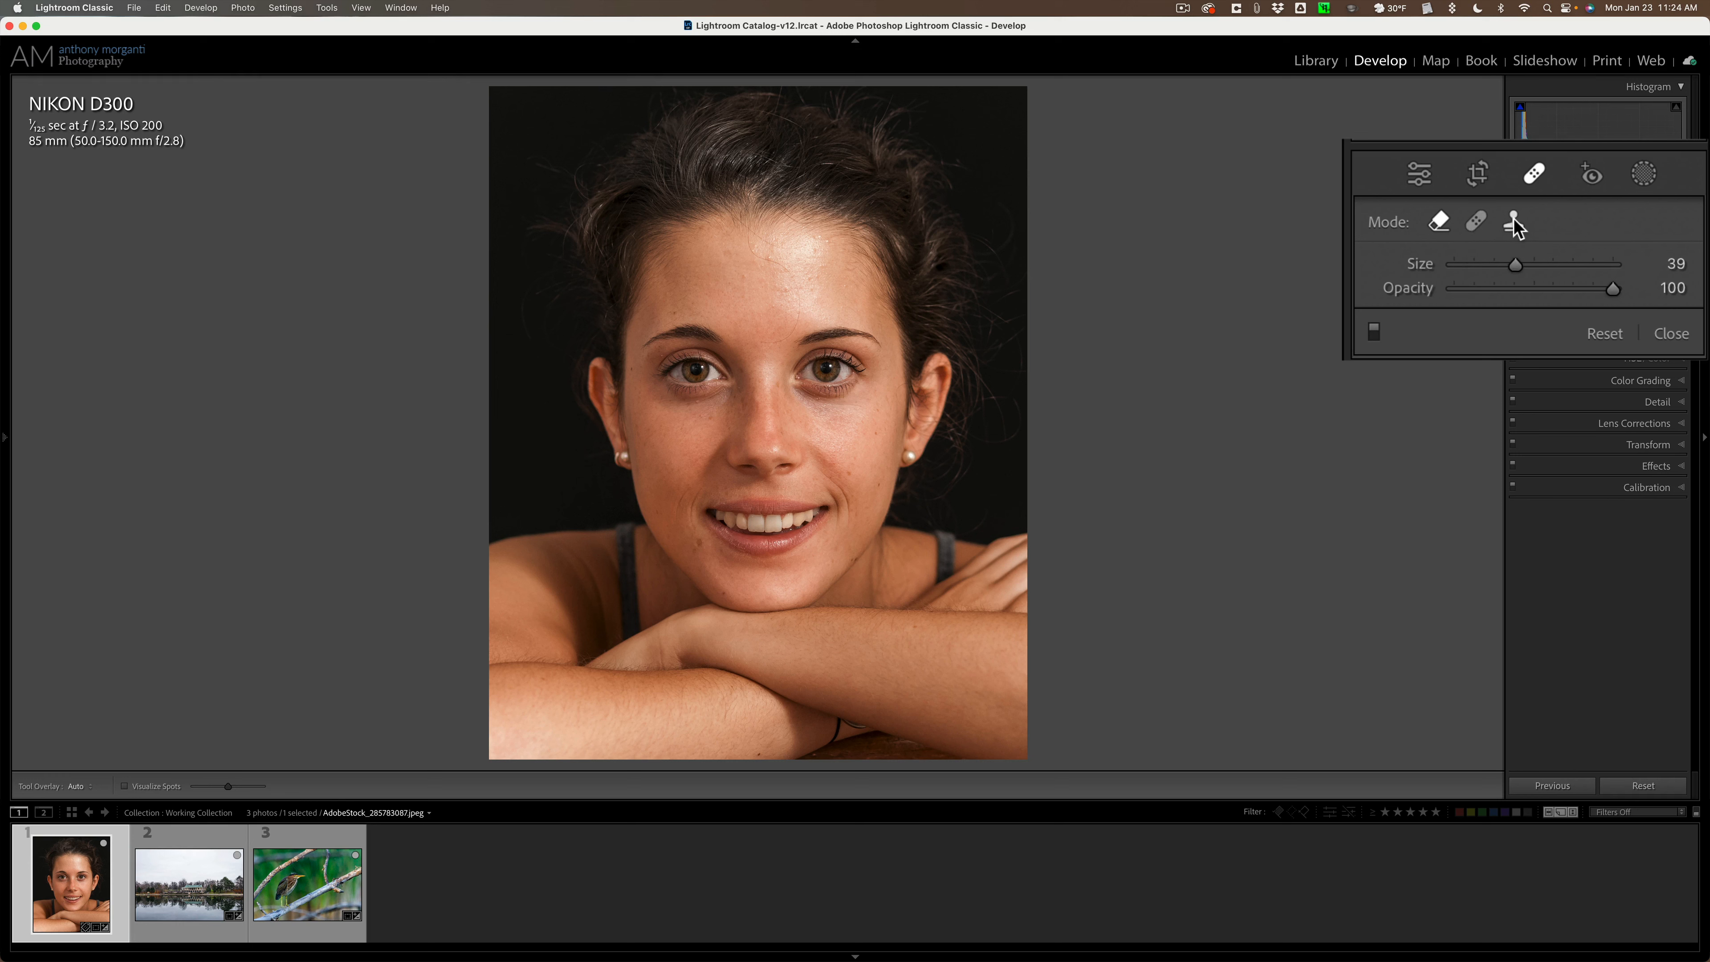
pyautogui.moveTo(1514, 220)
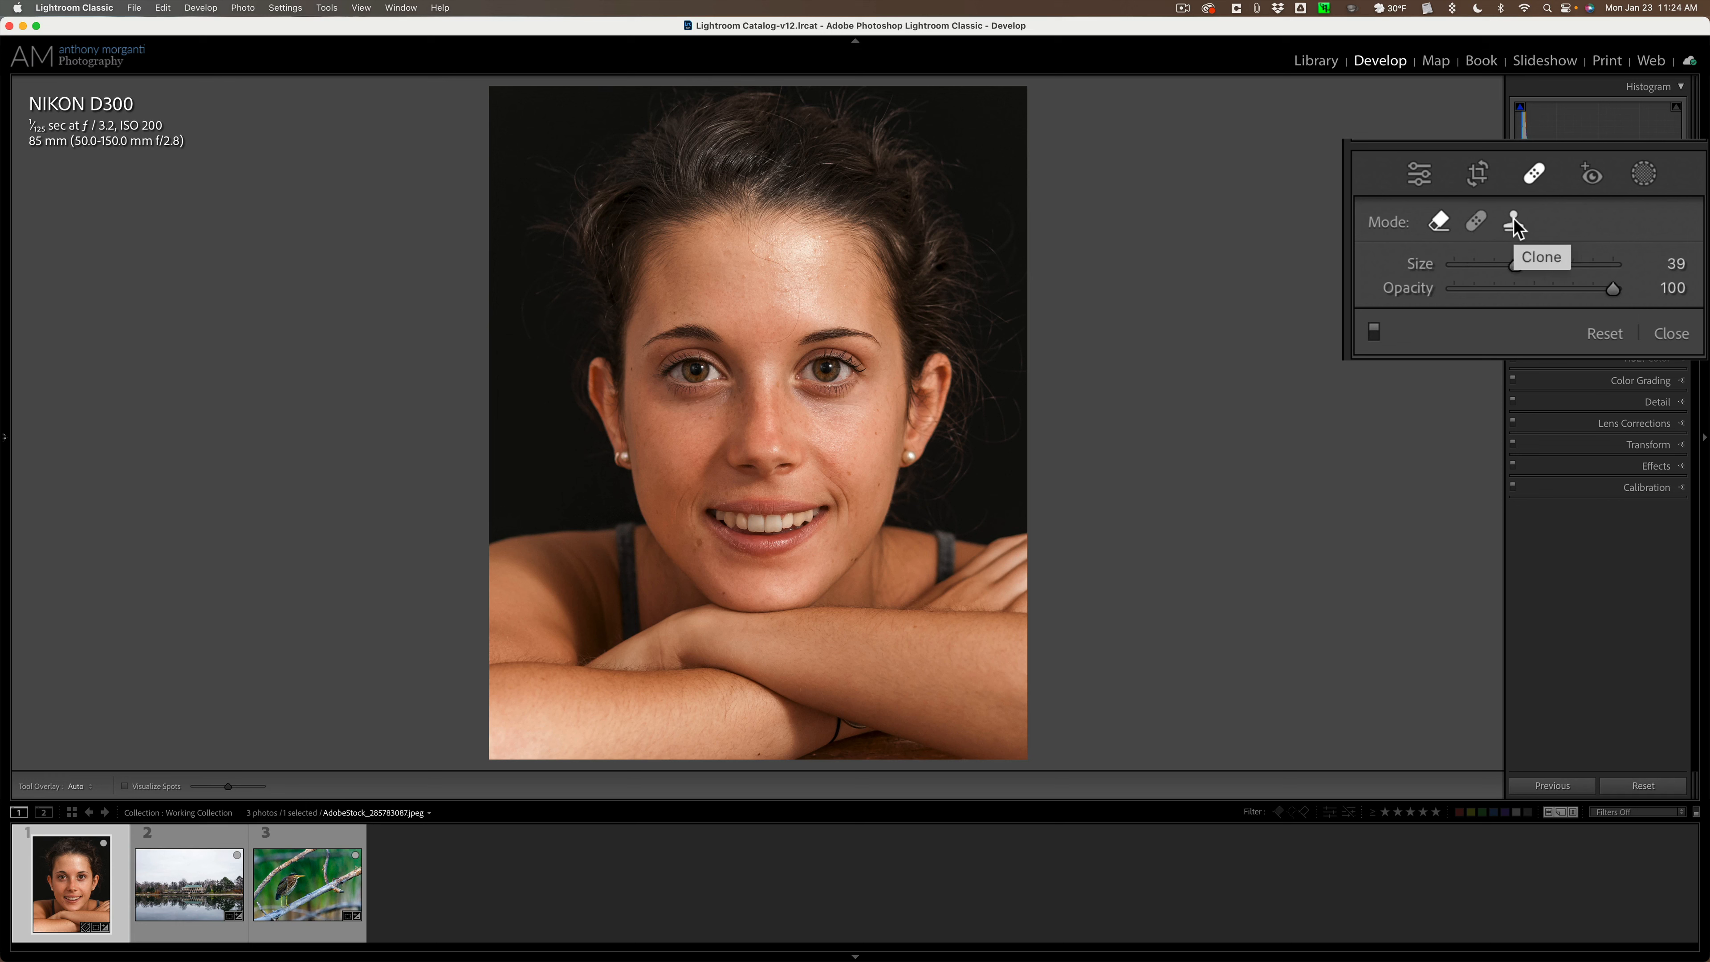
pyautogui.moveTo(1454, 229)
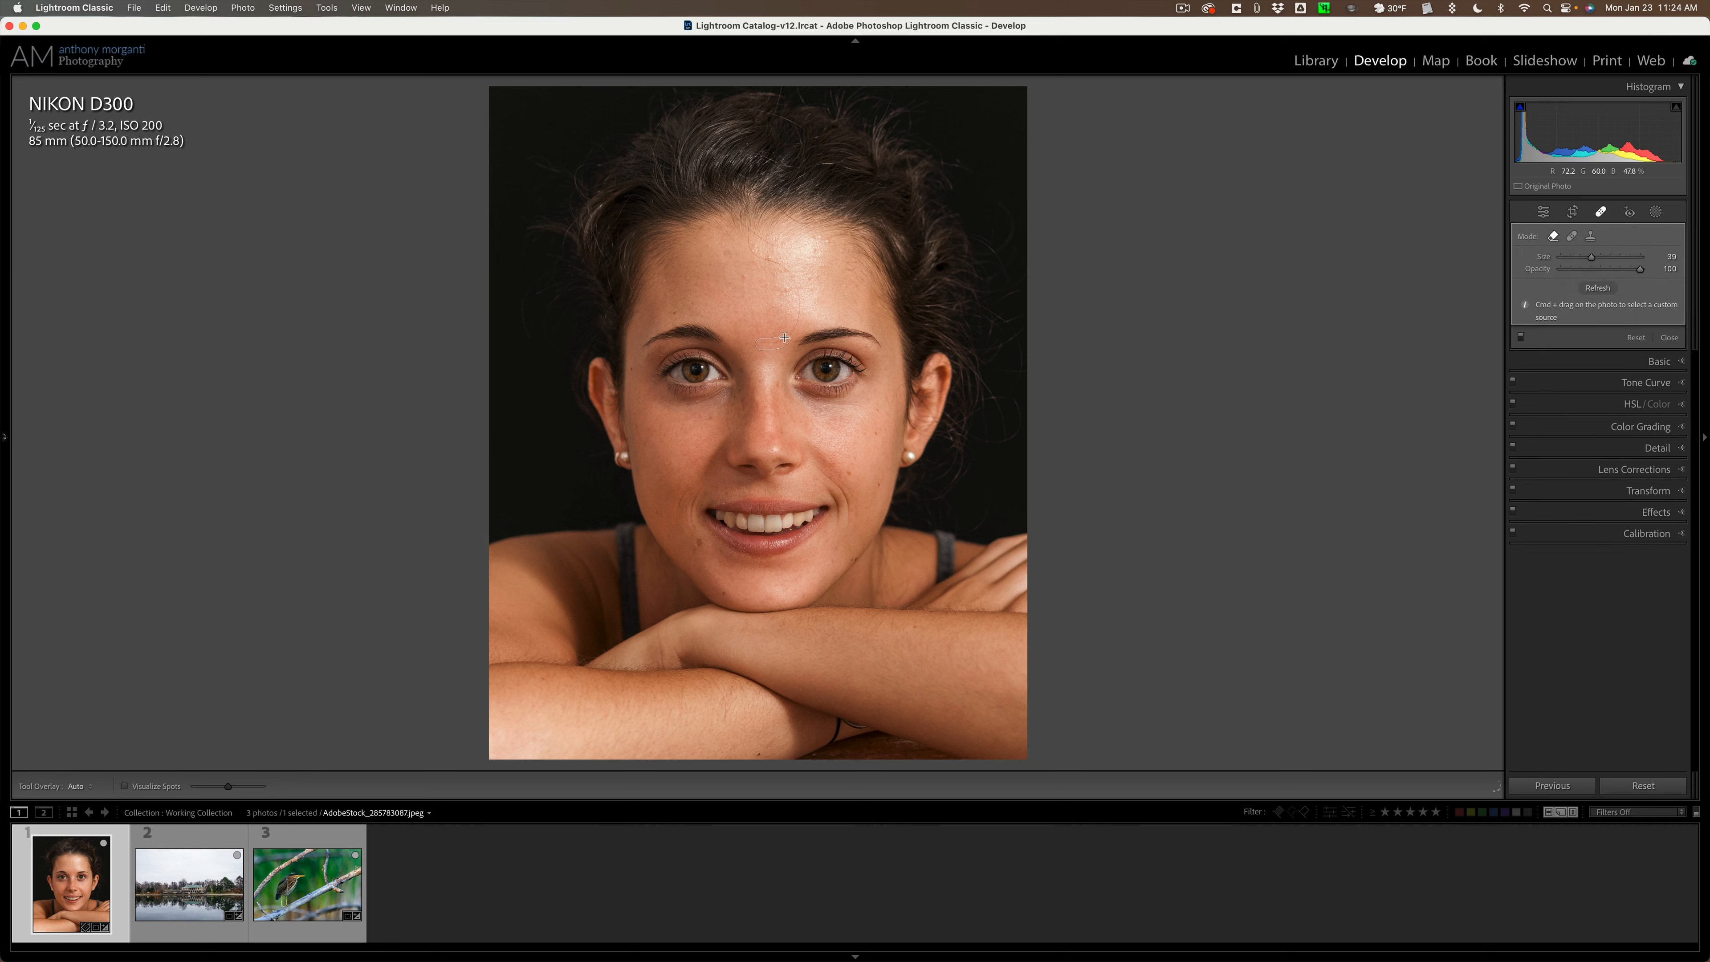
pyautogui.moveTo(796, 315)
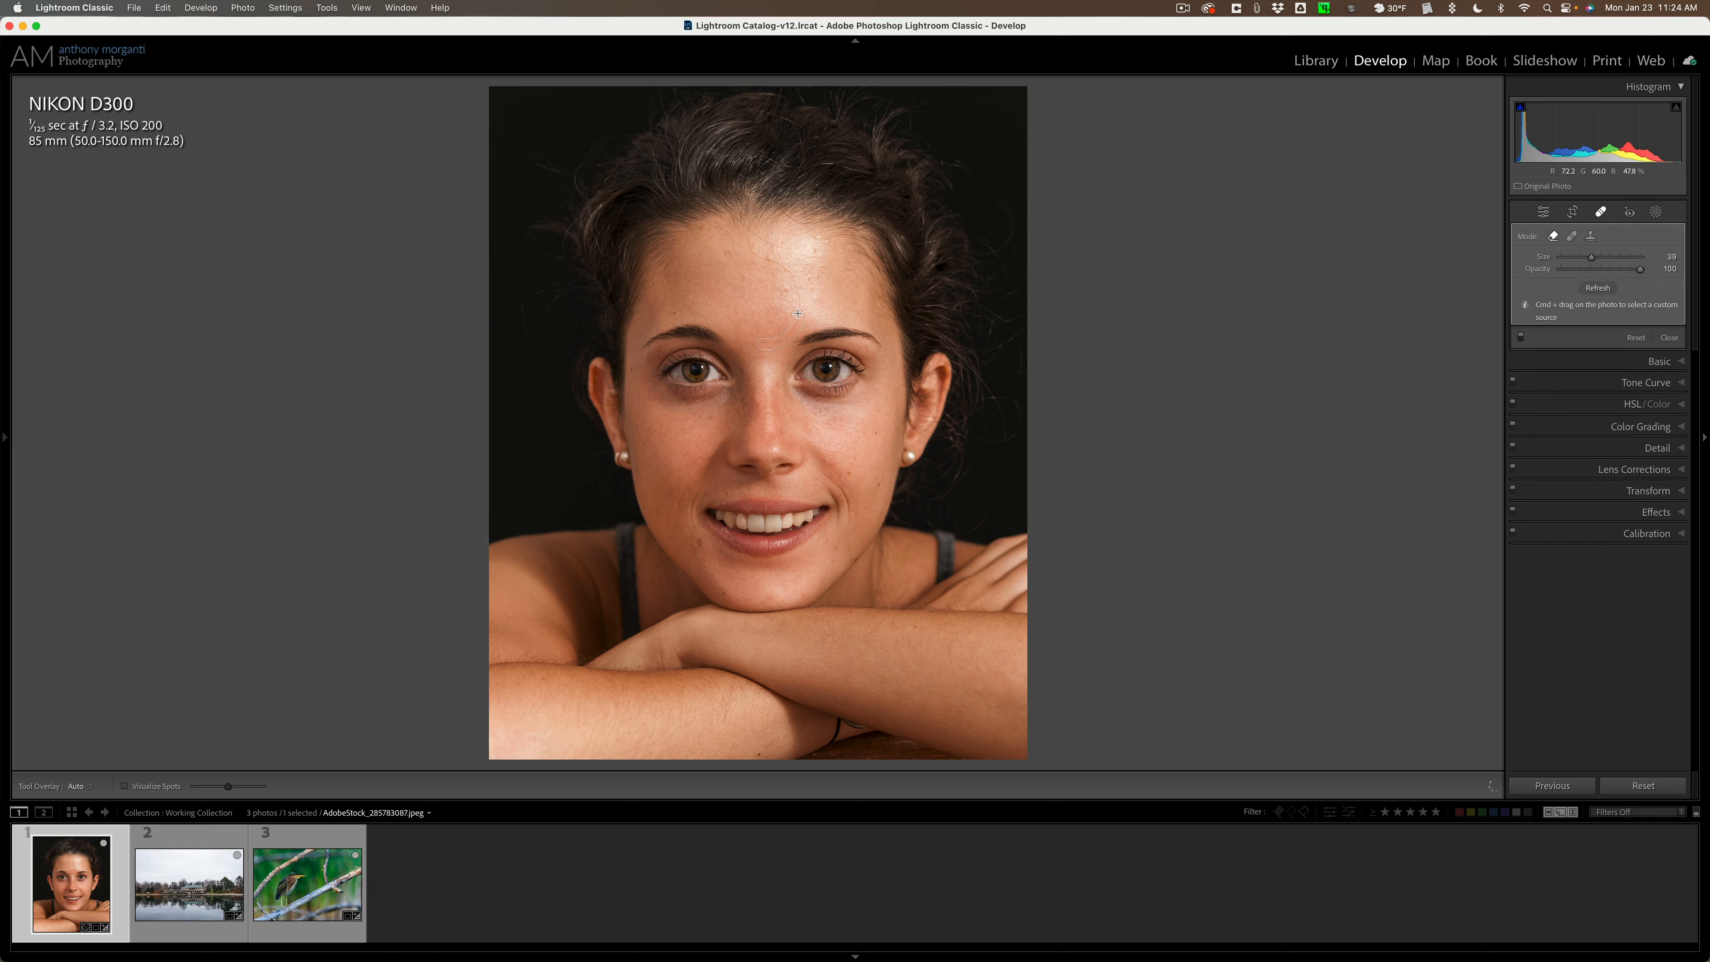
pyautogui.moveTo(795, 286)
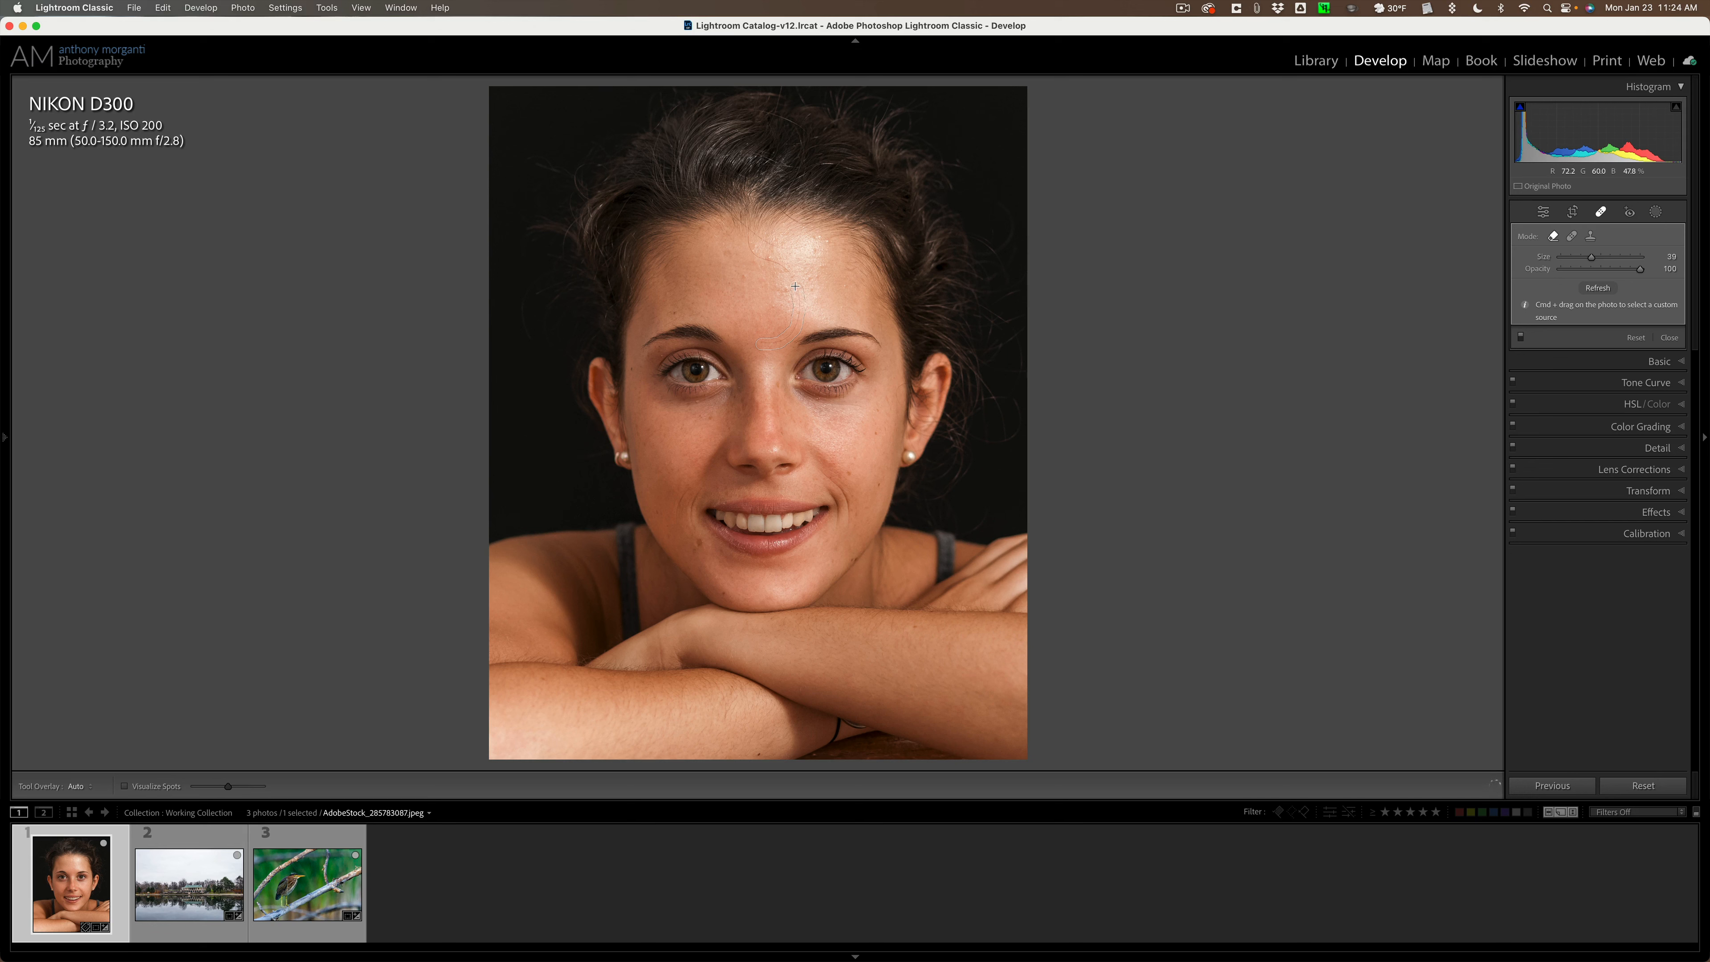
# - Paint a content-aware removal stroke over the blemishes down the middle of the forehead
pyautogui.click(793, 285)
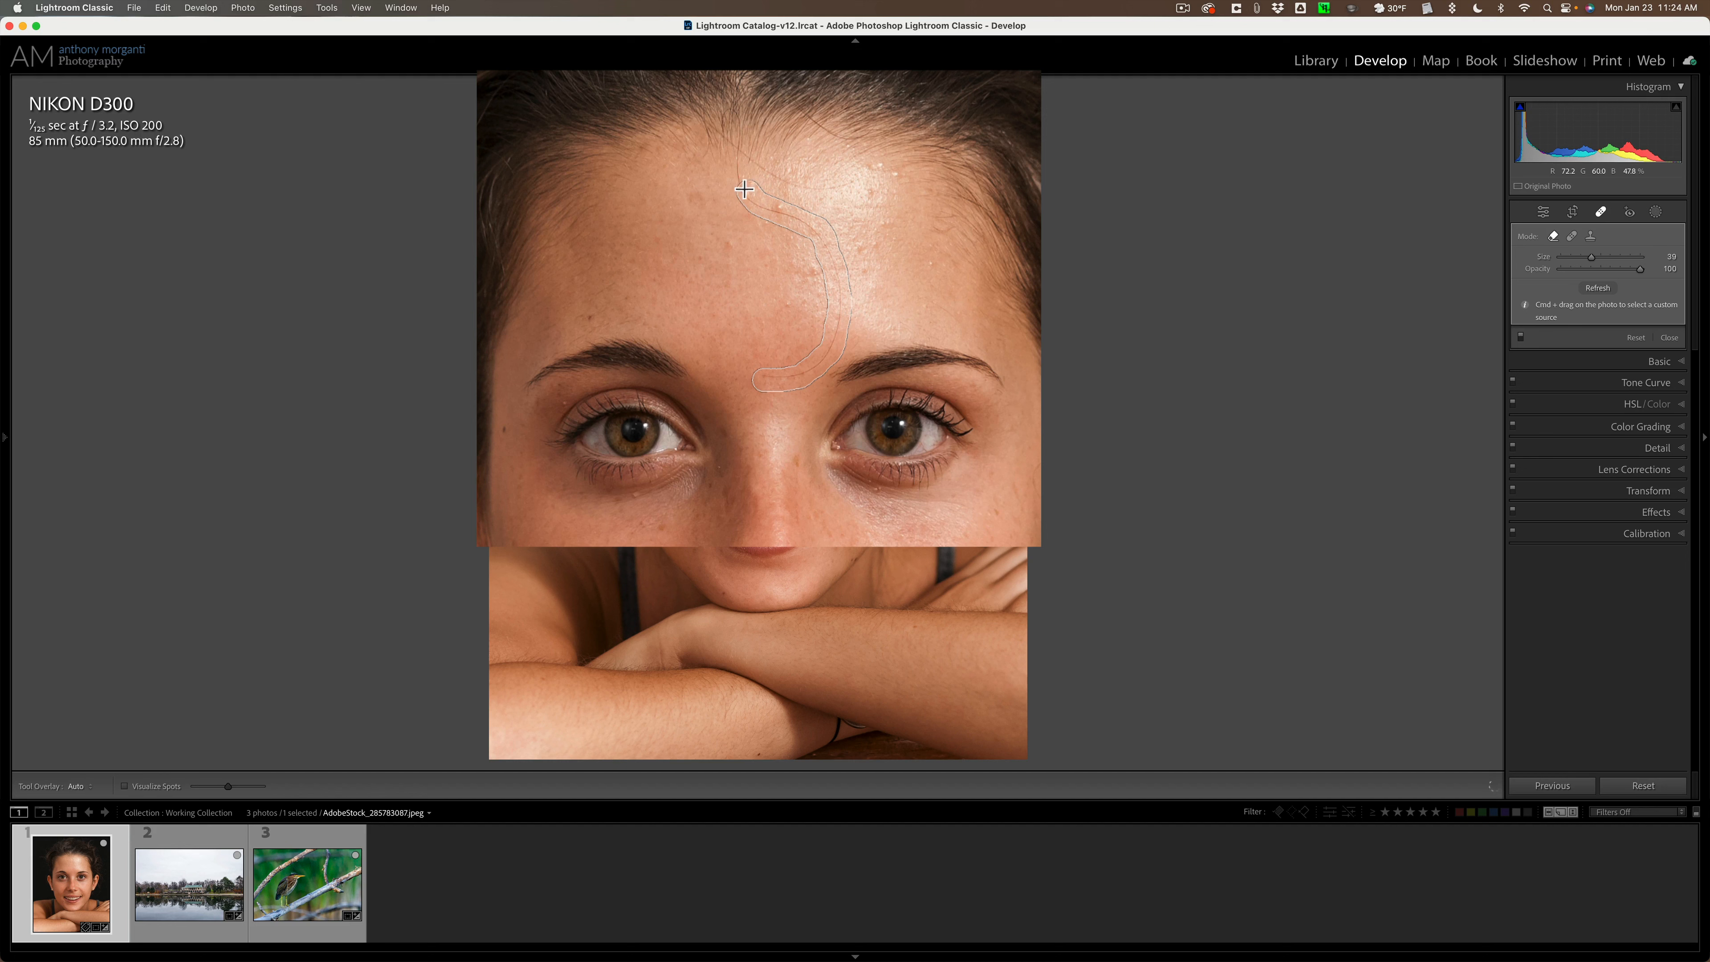
pyautogui.moveTo(733, 162)
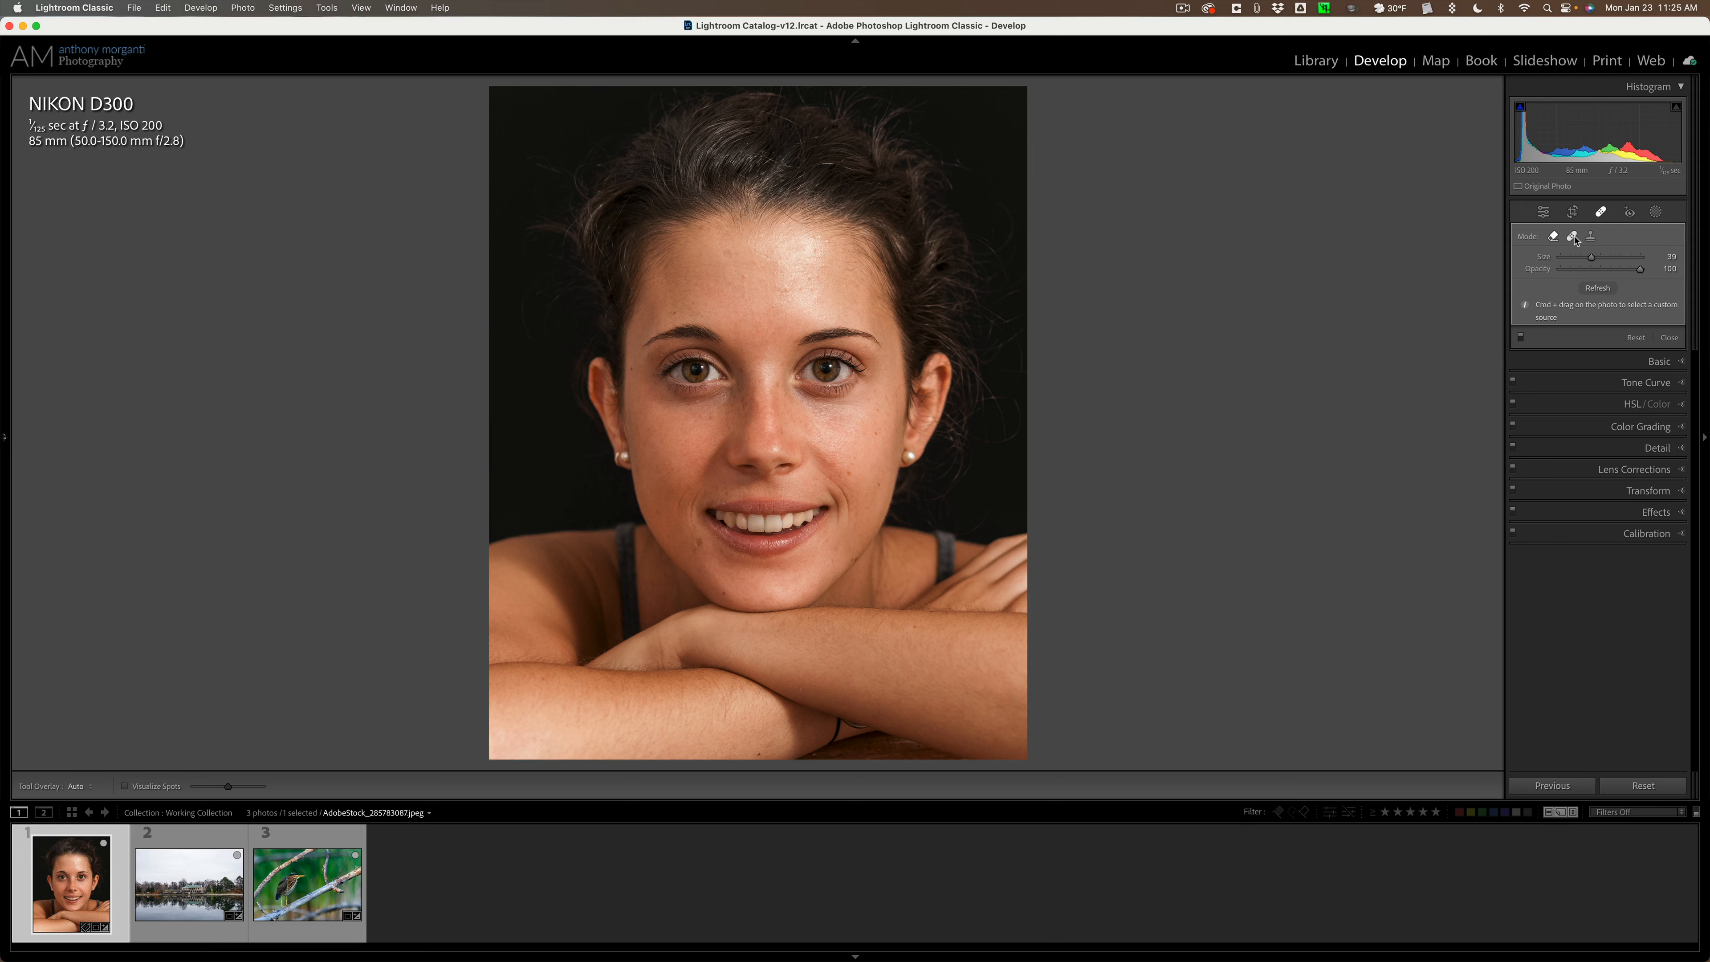
pyautogui.moveTo(1573, 235)
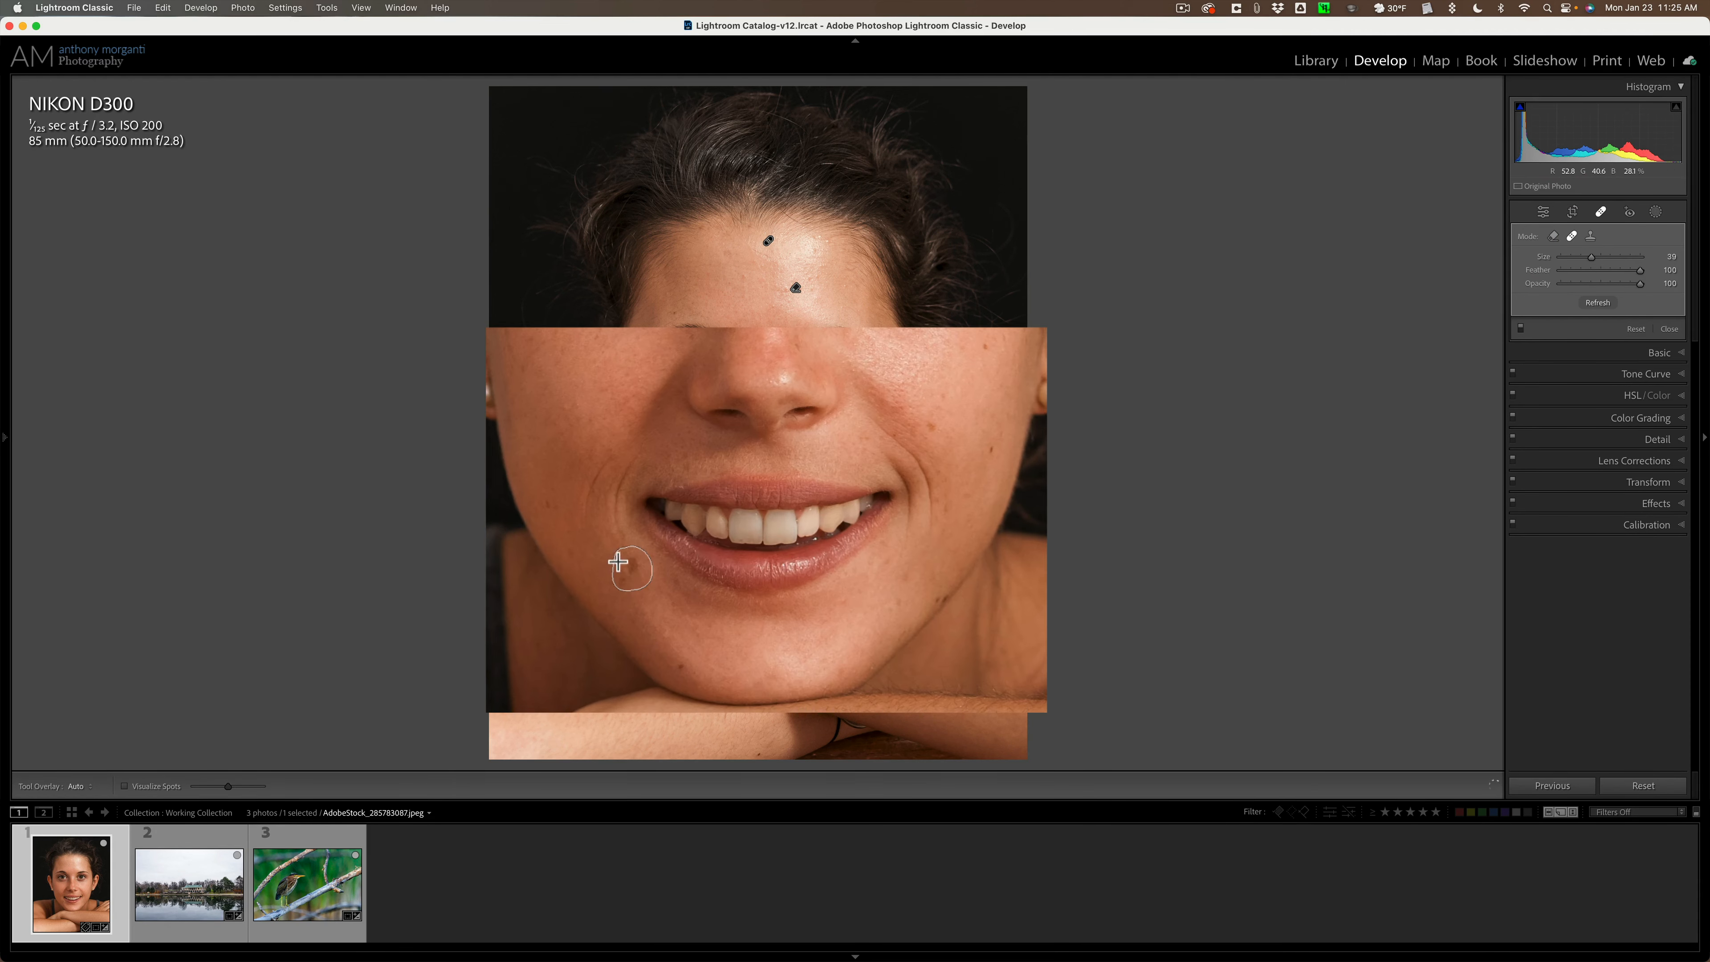
pyautogui.moveTo(626, 574)
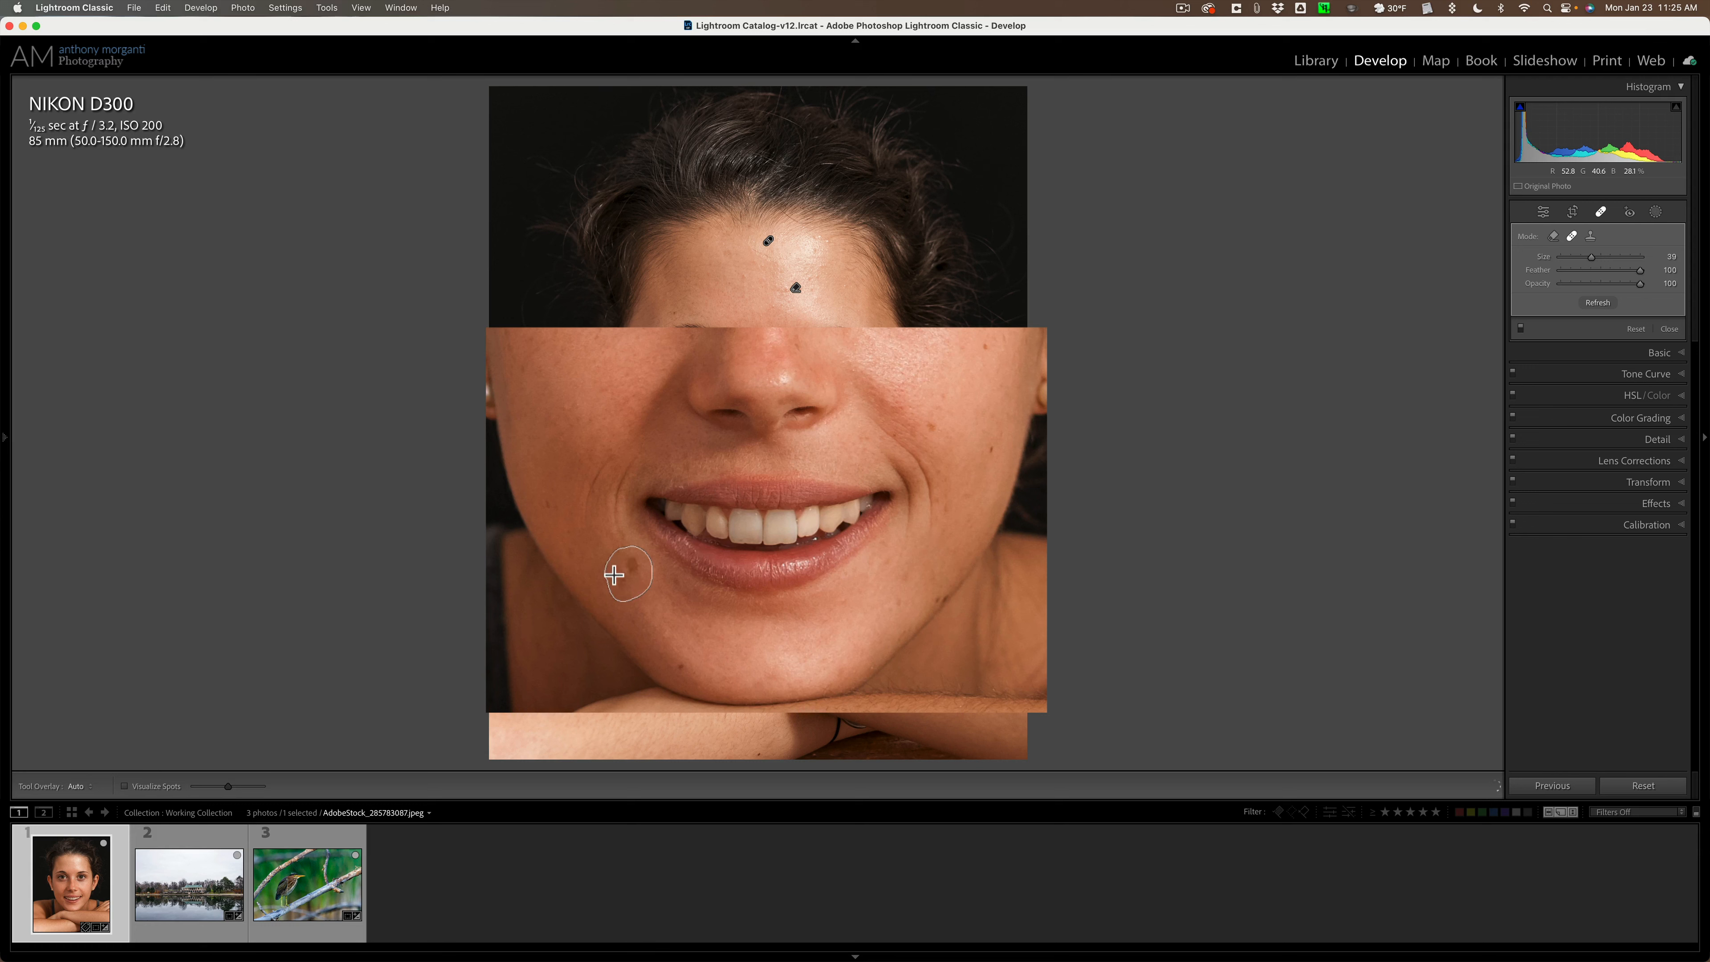
# - Heal the blemish on the cheek beside the mouth, then switch the tool to Clone mode
pyautogui.click(627, 574)
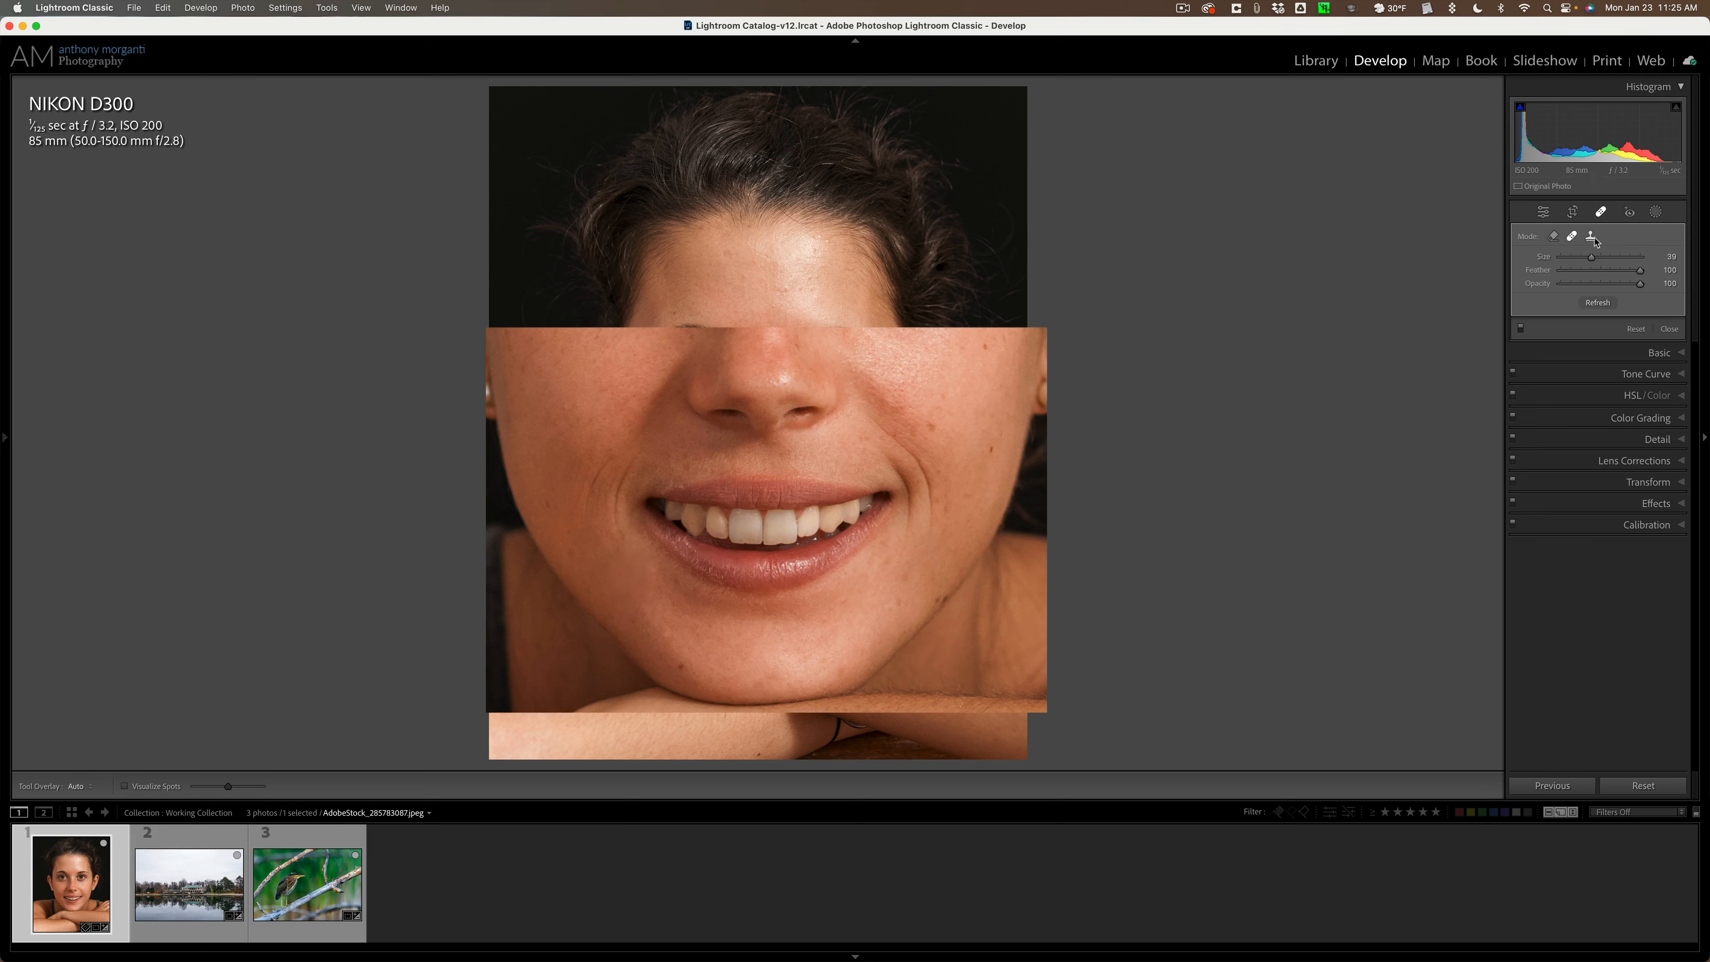
pyautogui.click(627, 572)
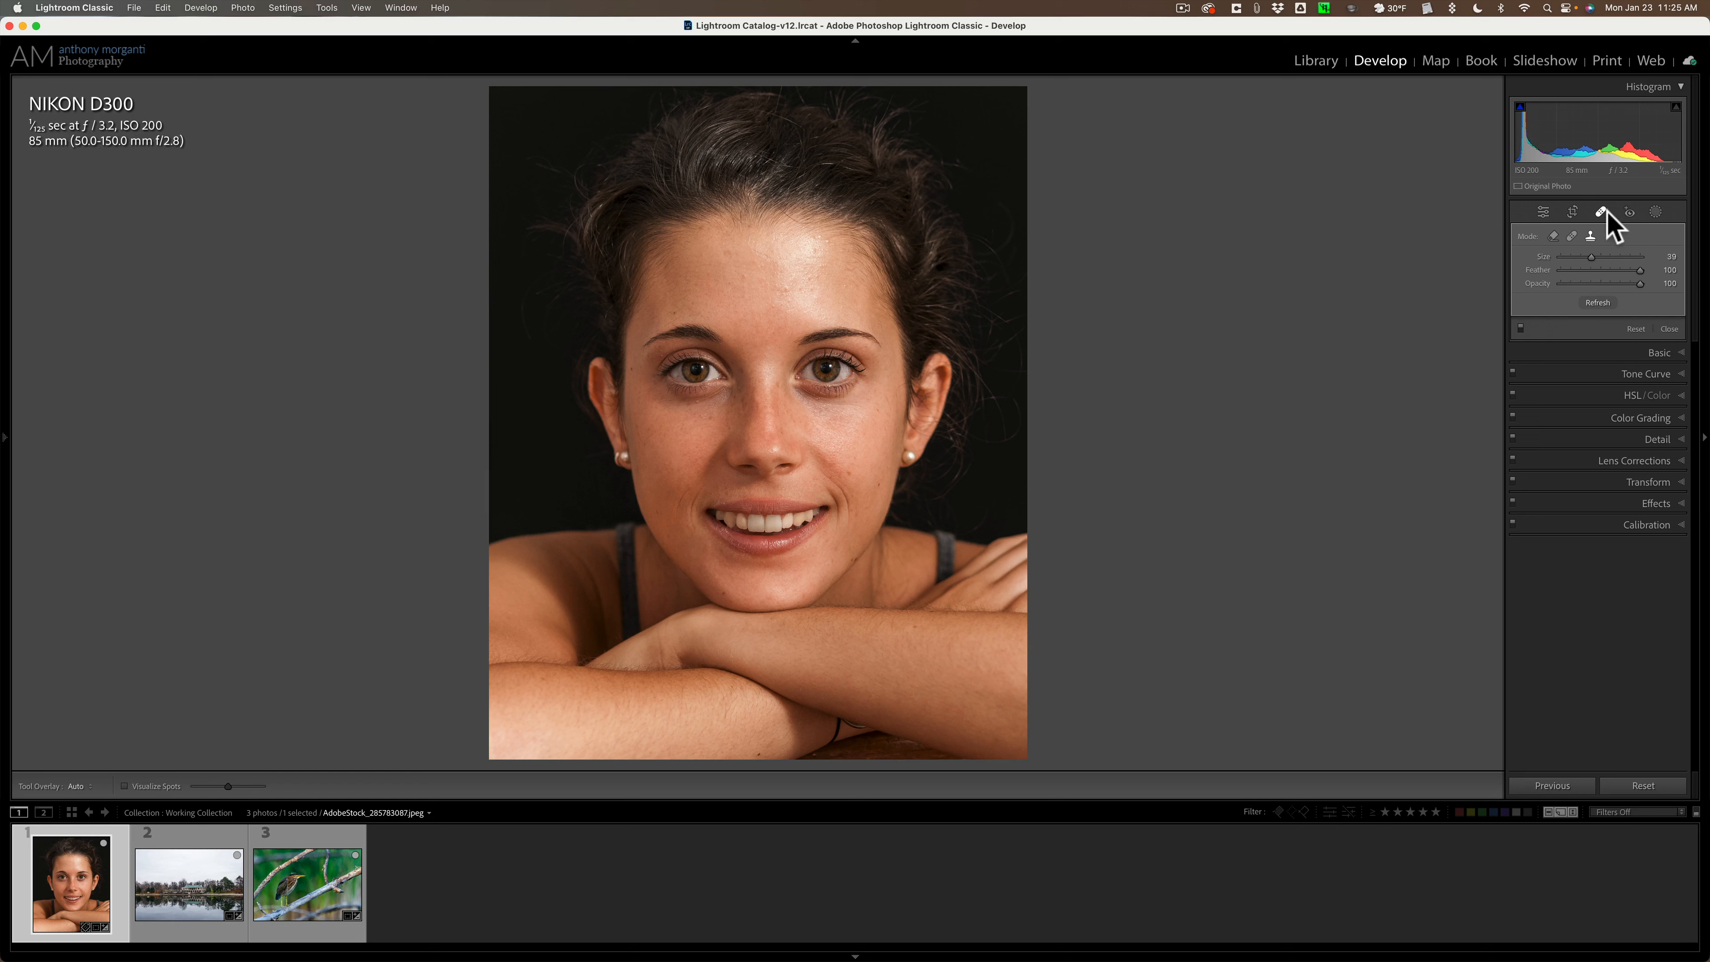
# - Close Healing, switch to Masking, and collapse the mask's Detail adjustments section
pyautogui.click(1603, 212)
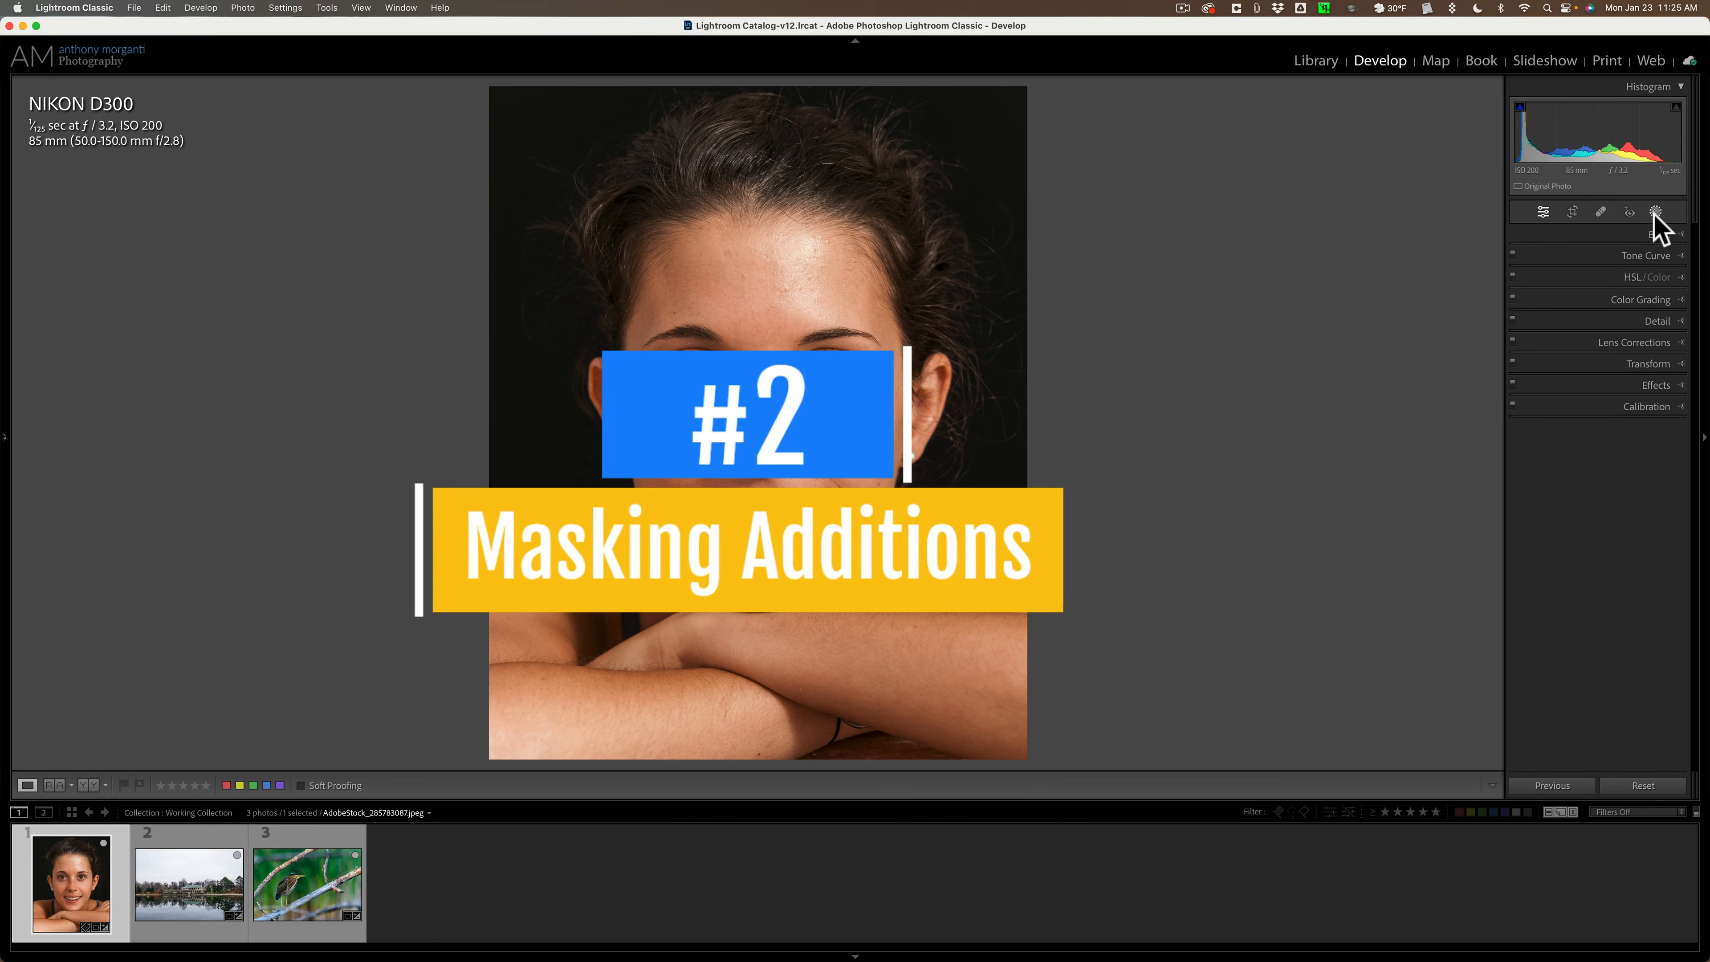
pyautogui.click(1658, 212)
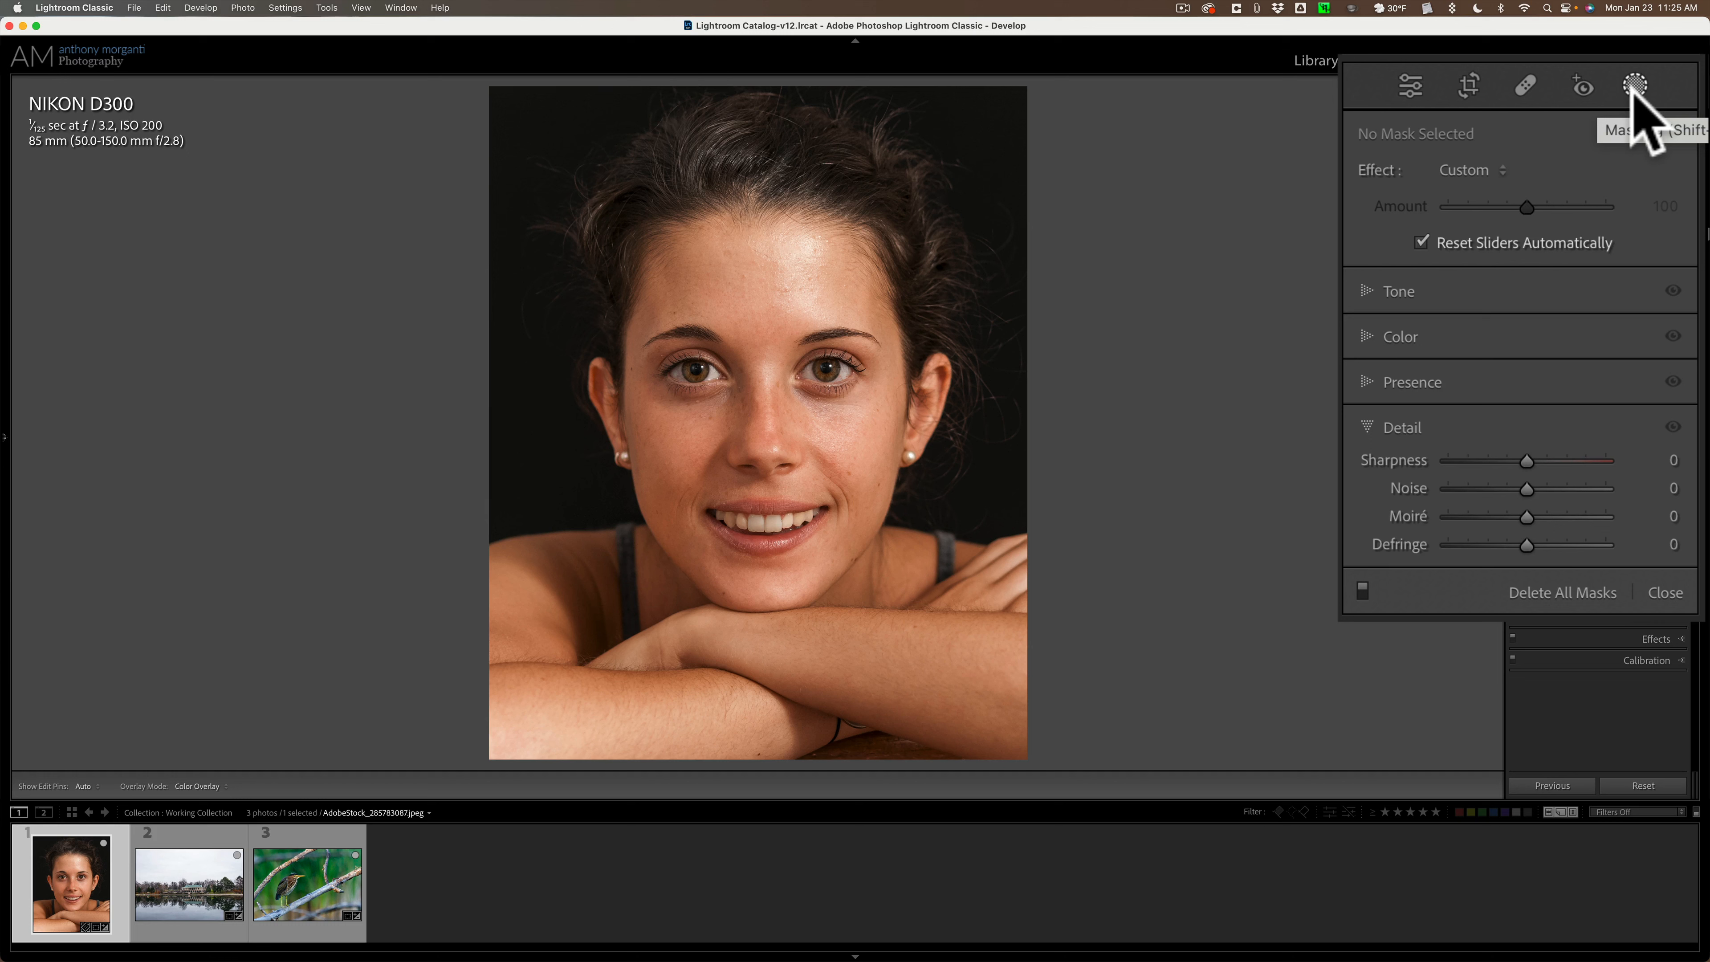
pyautogui.moveTo(1439, 223)
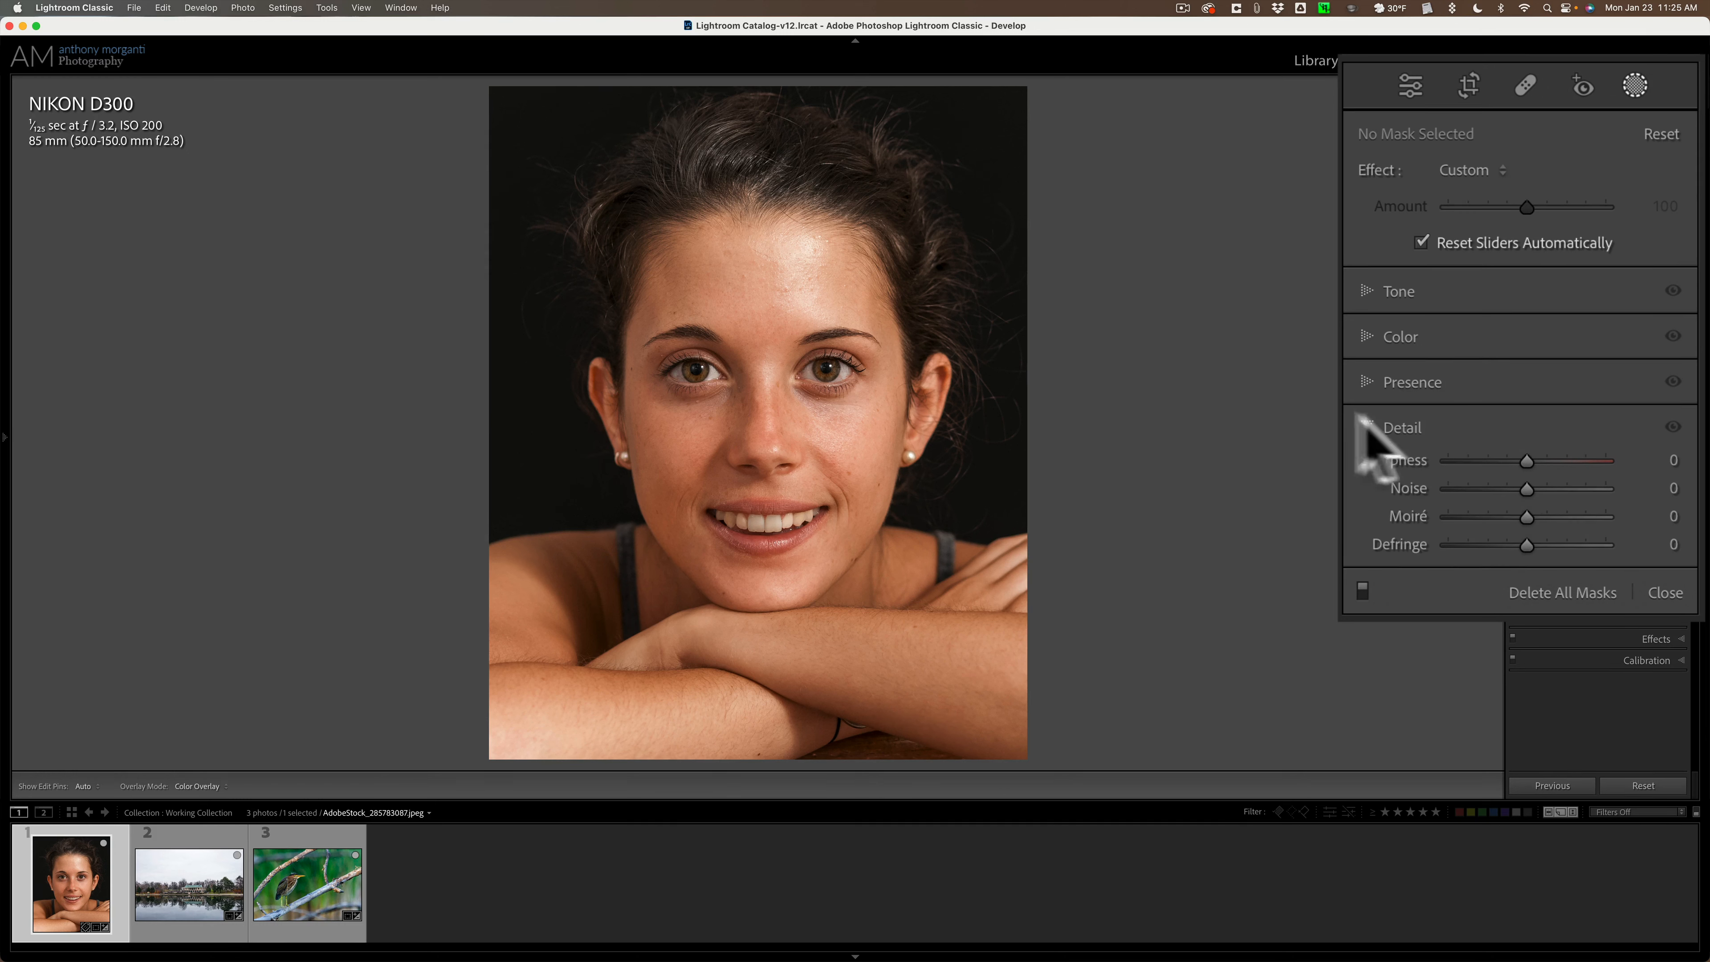
pyautogui.click(1400, 426)
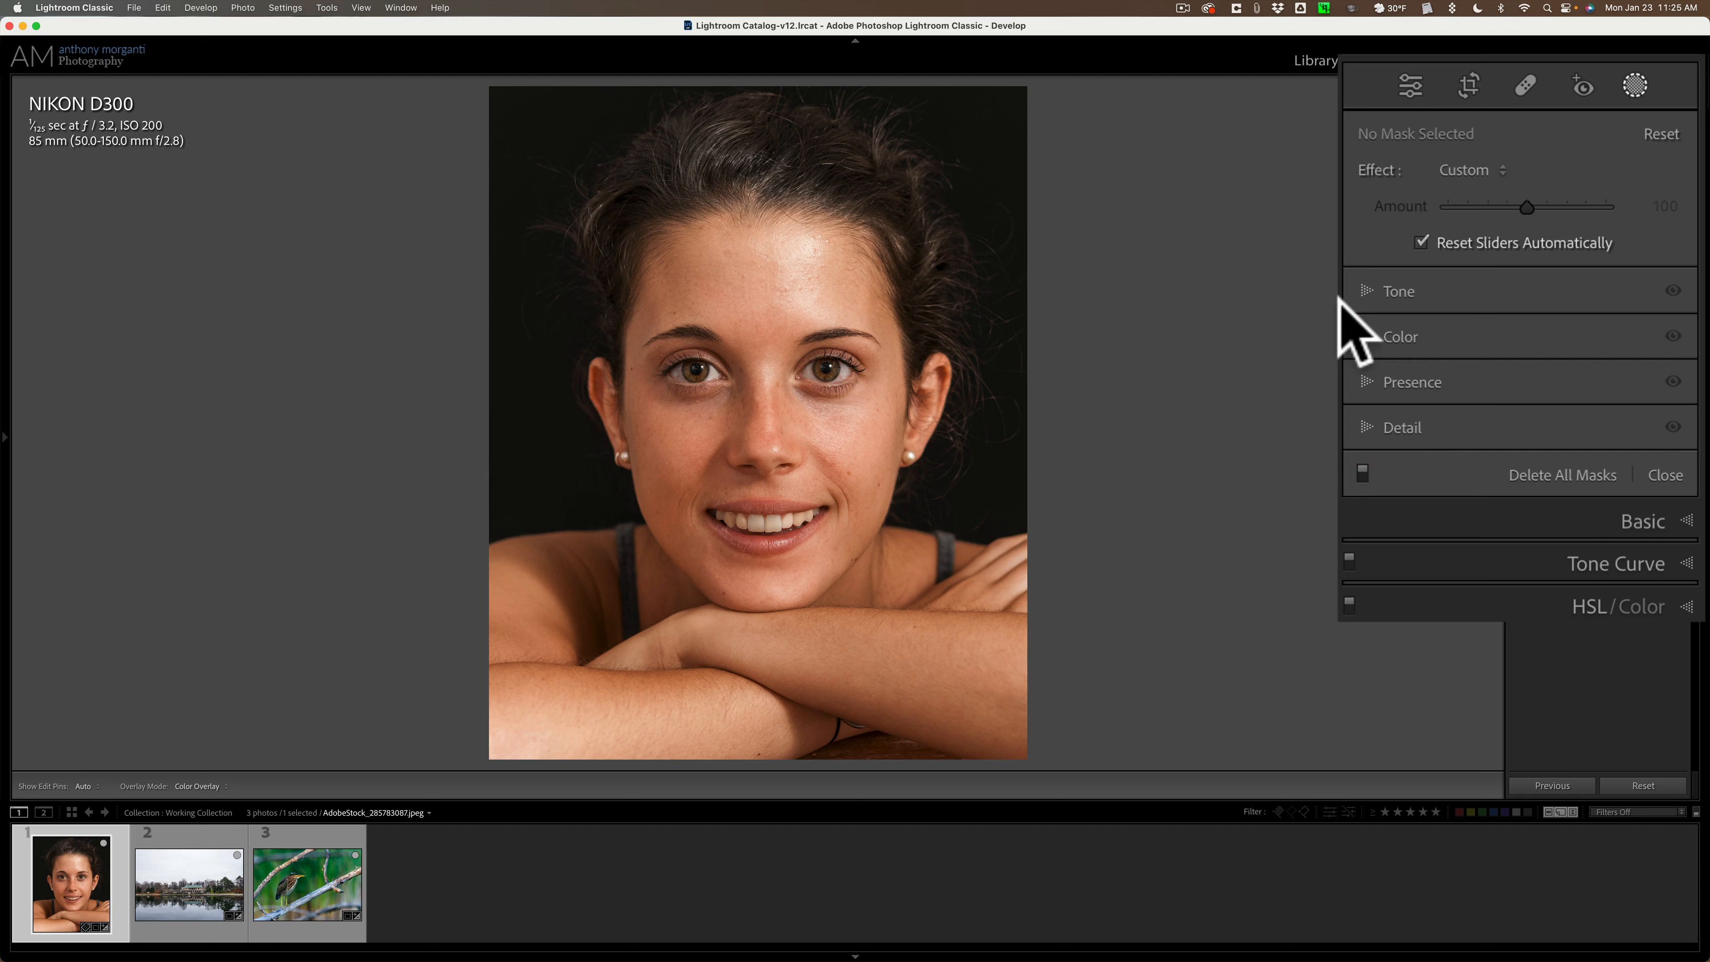
pyautogui.moveTo(1372, 326)
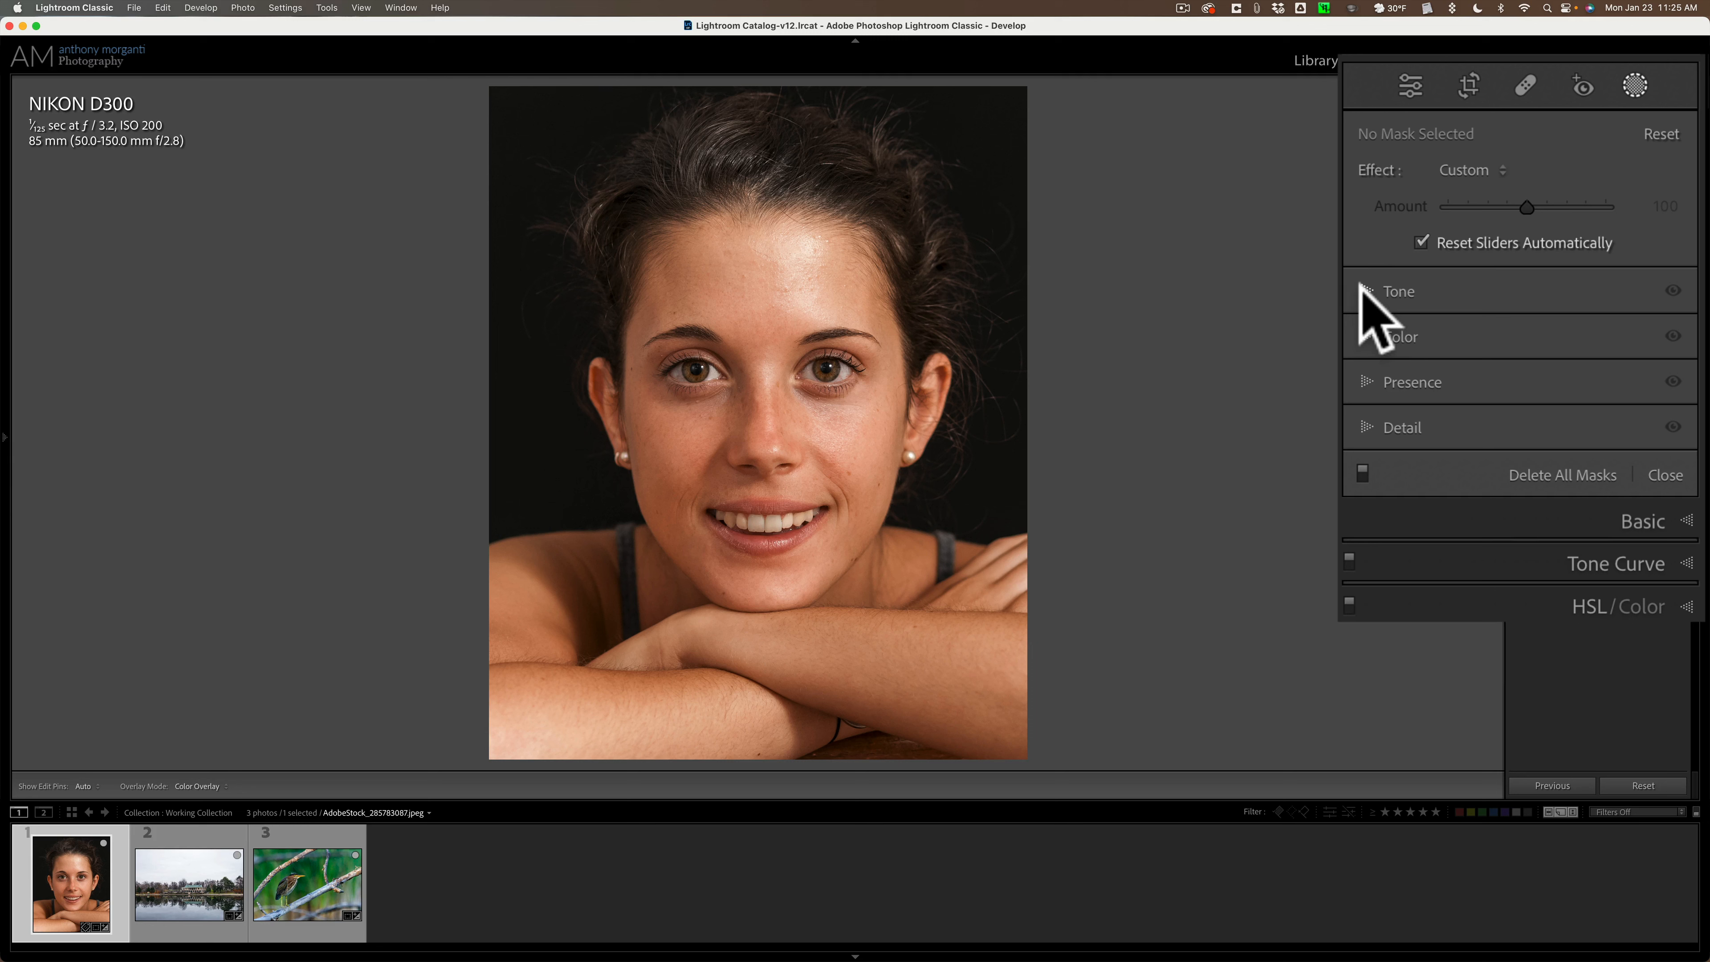
pyautogui.moveTo(1568, 578)
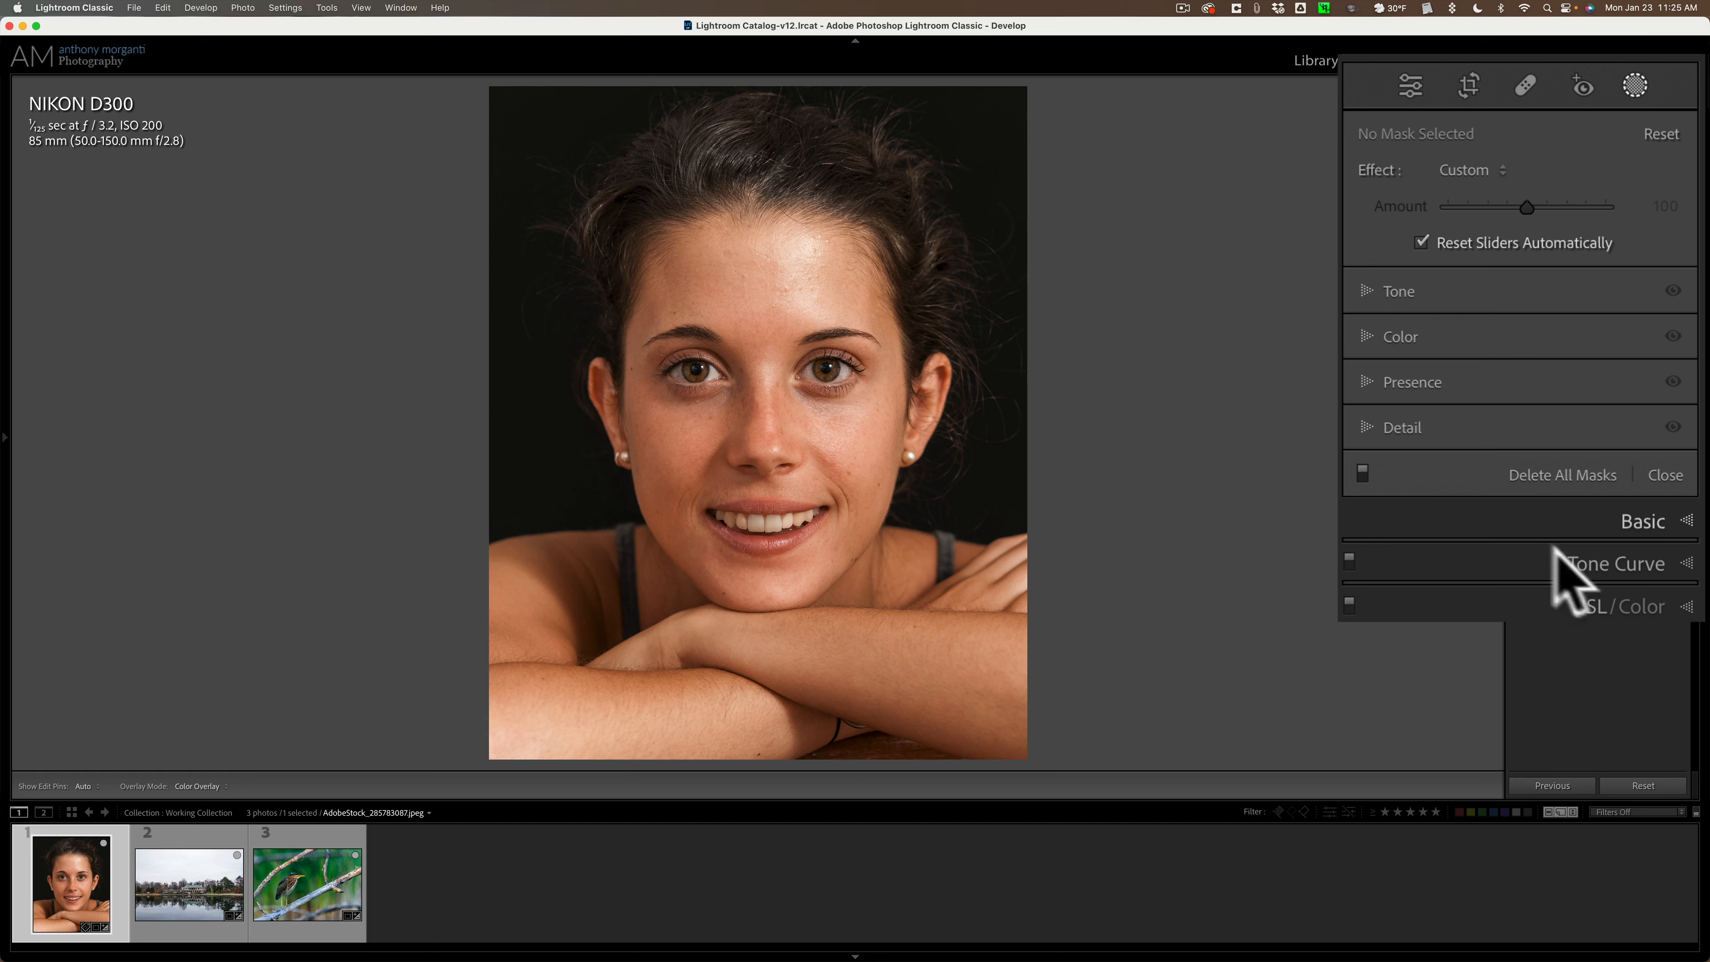
pyautogui.moveTo(1603, 437)
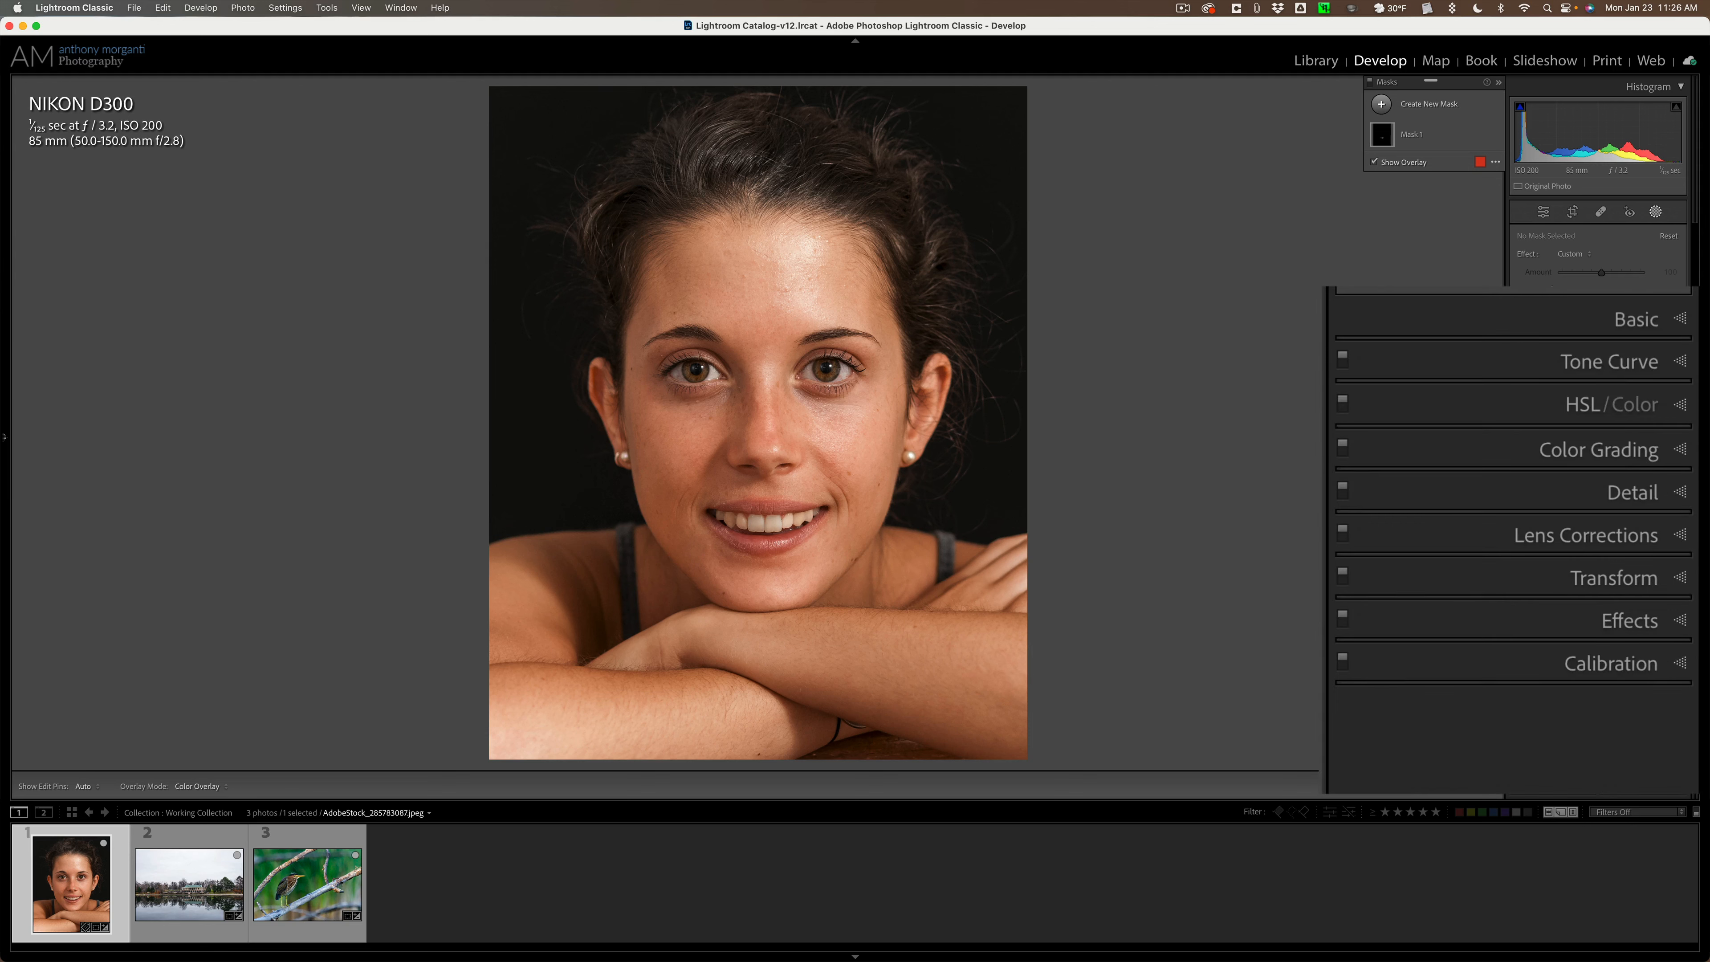
pyautogui.moveTo(1653, 480)
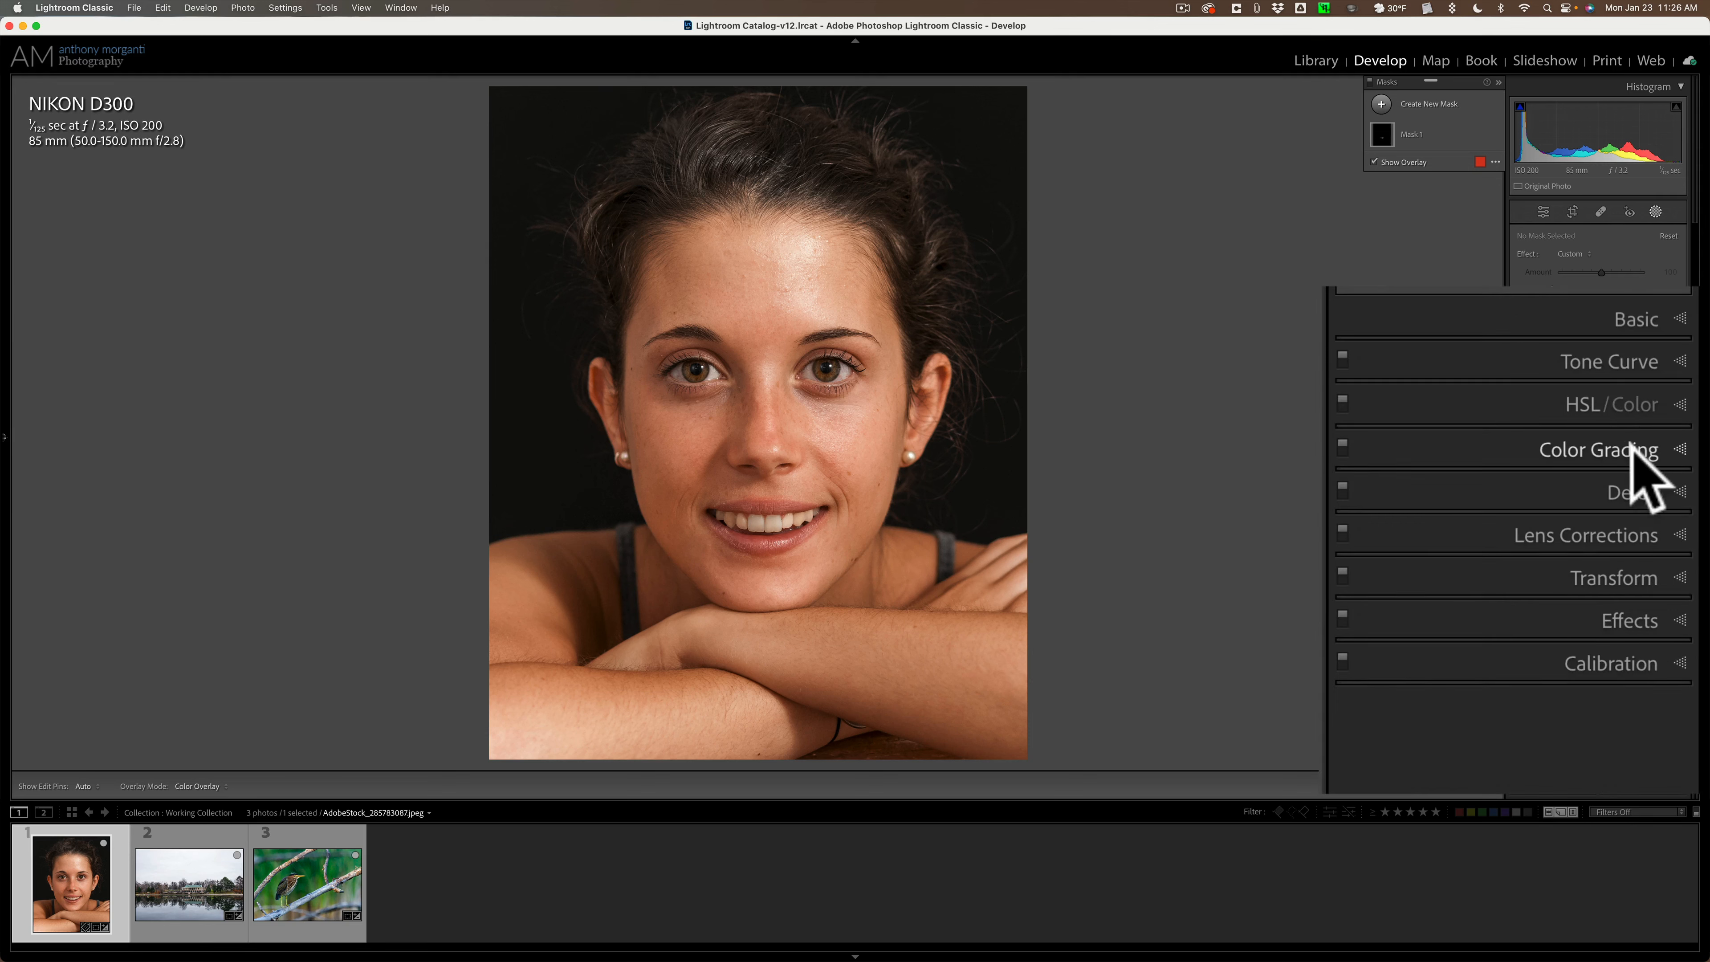
pyautogui.moveTo(1662, 728)
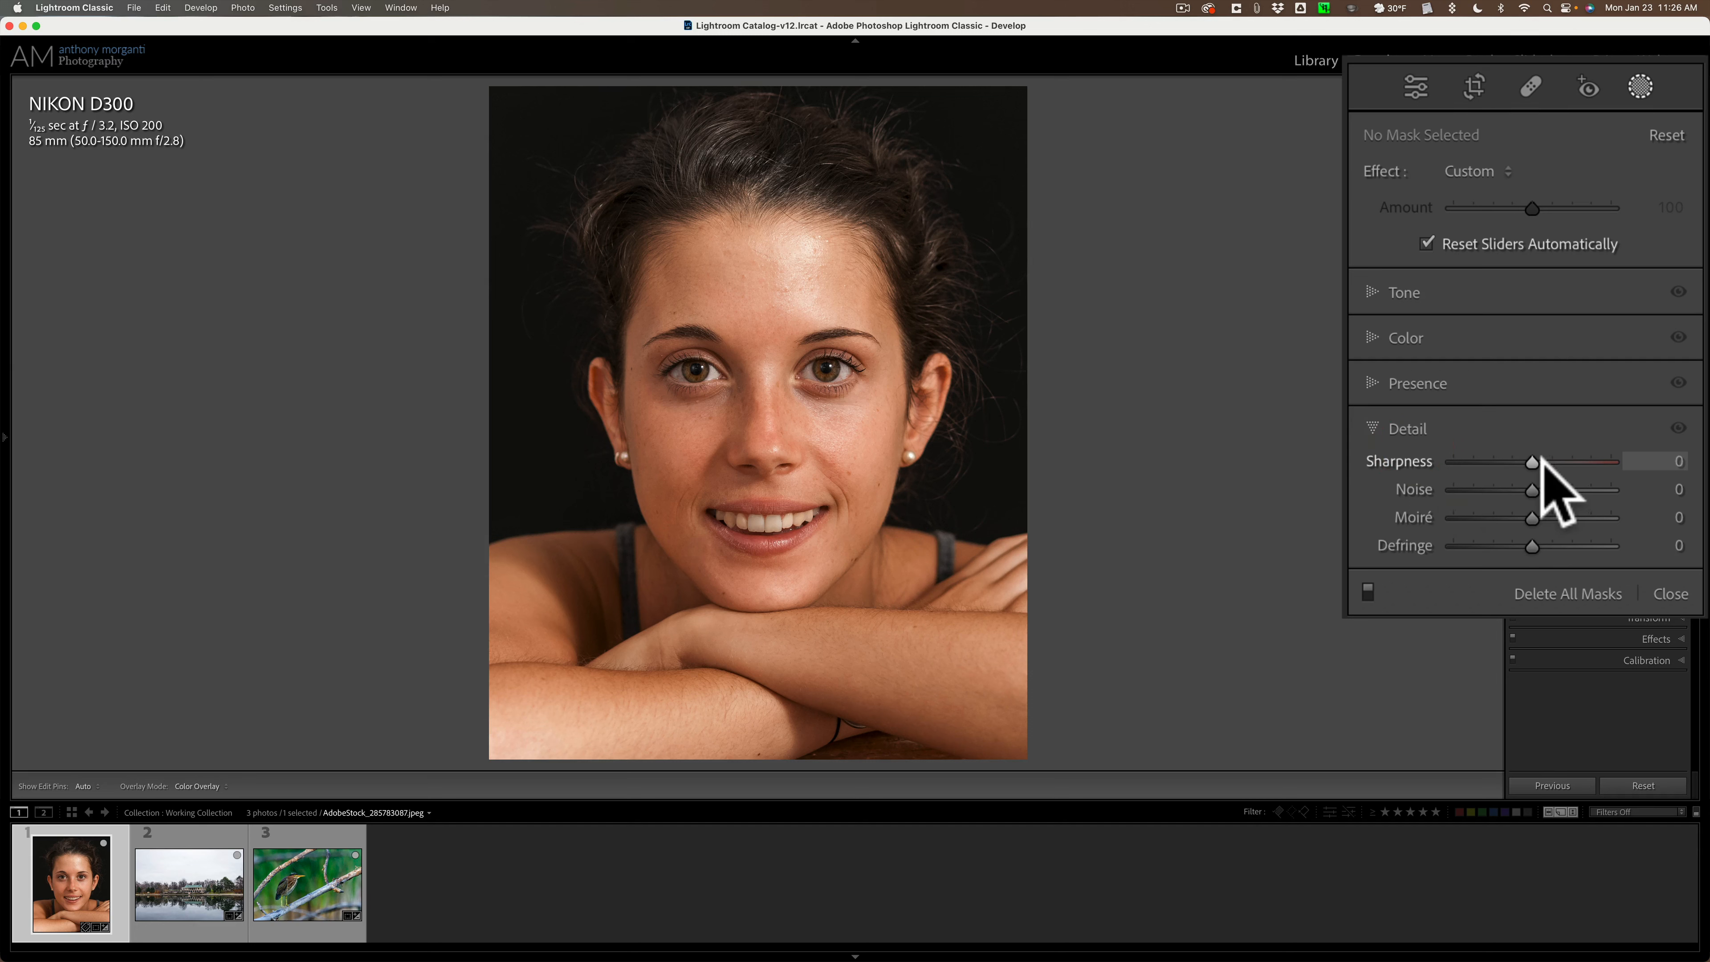
pyautogui.moveTo(1544, 501)
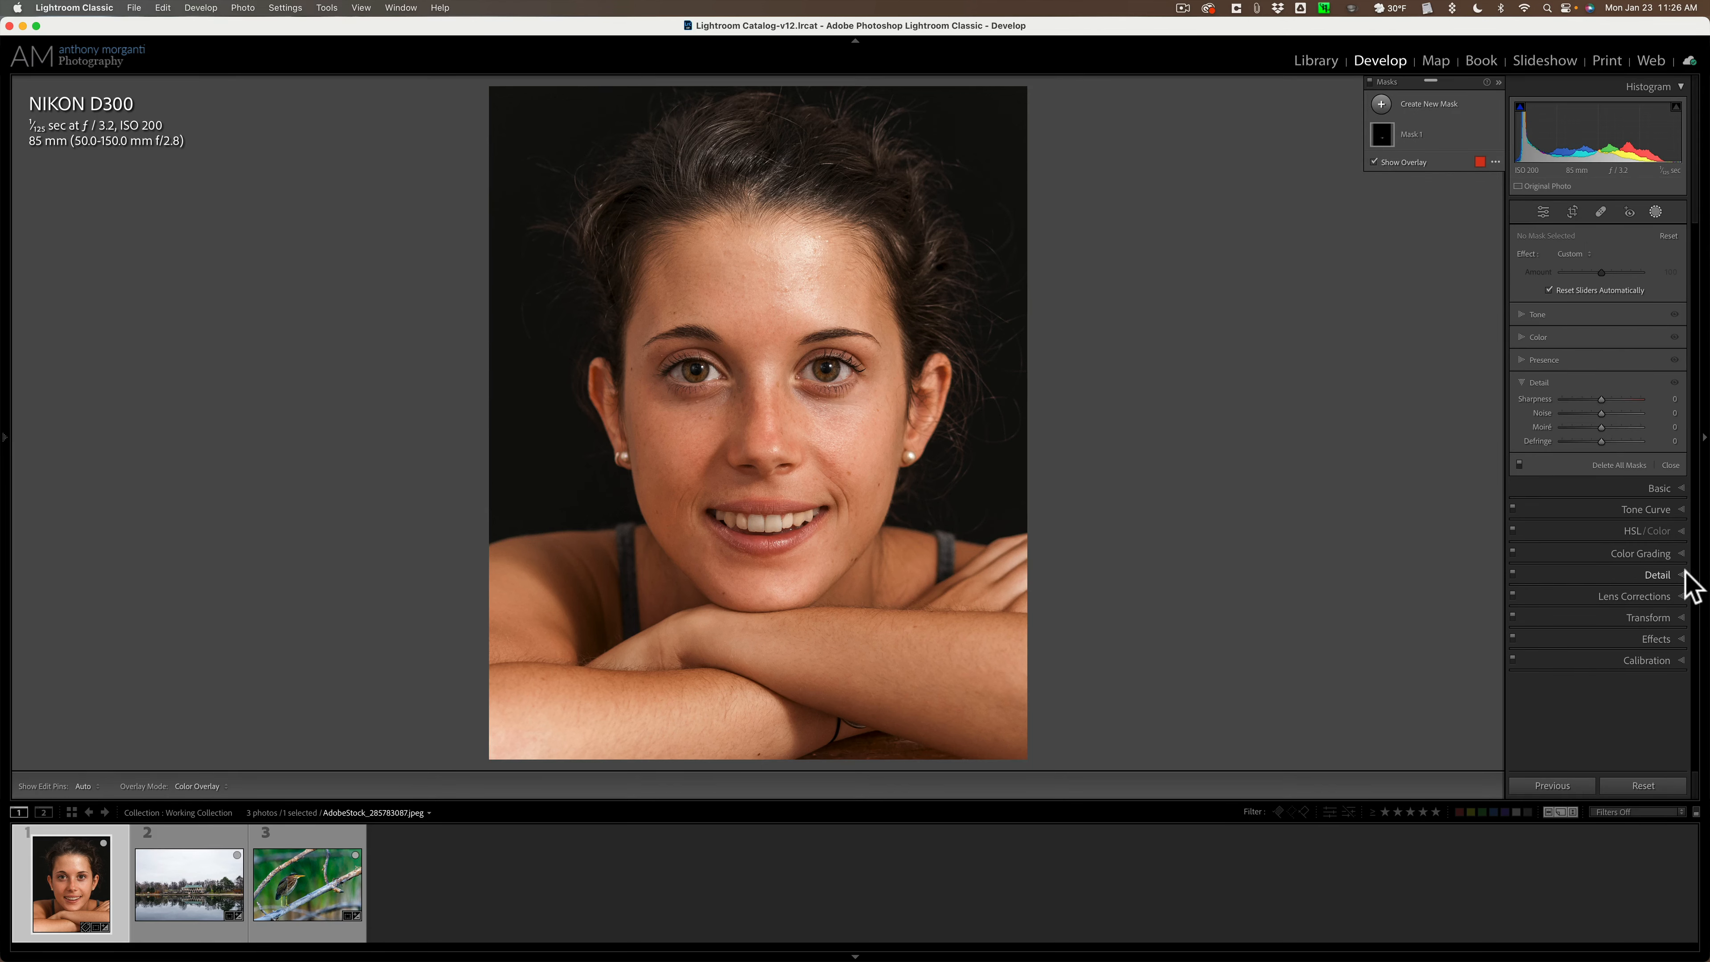
# - Expand the global Detail panel showing sharpening and noise reduction at zero
pyautogui.click(1656, 574)
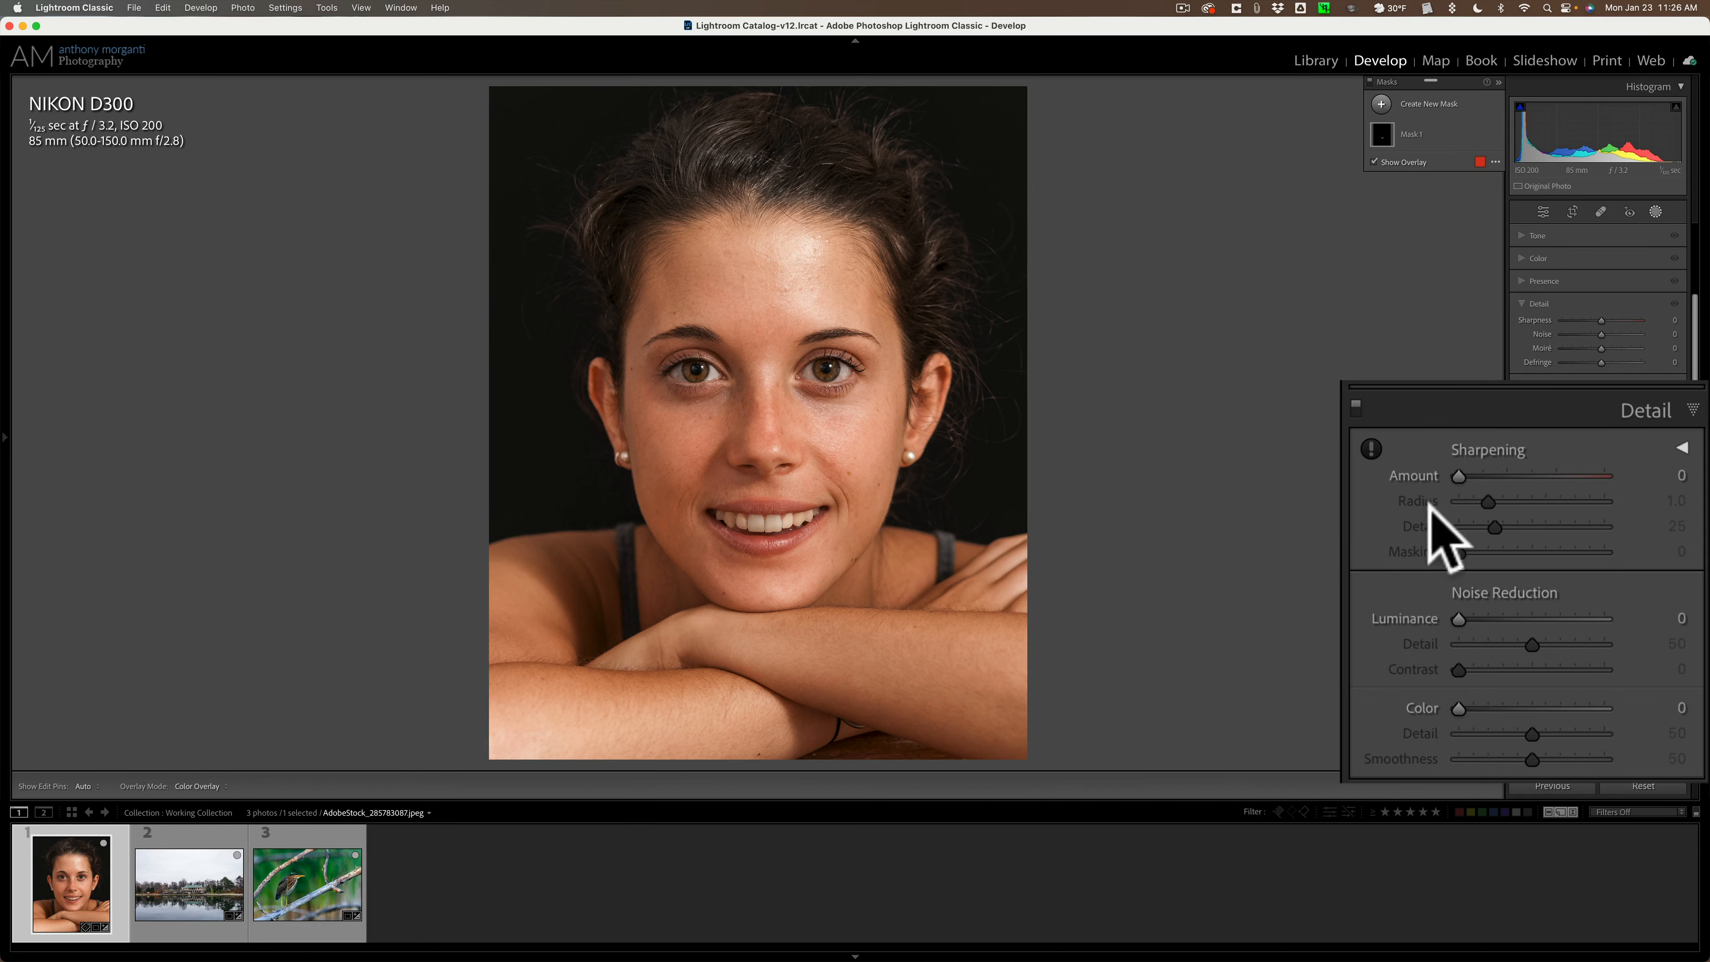
pyautogui.moveTo(1429, 535)
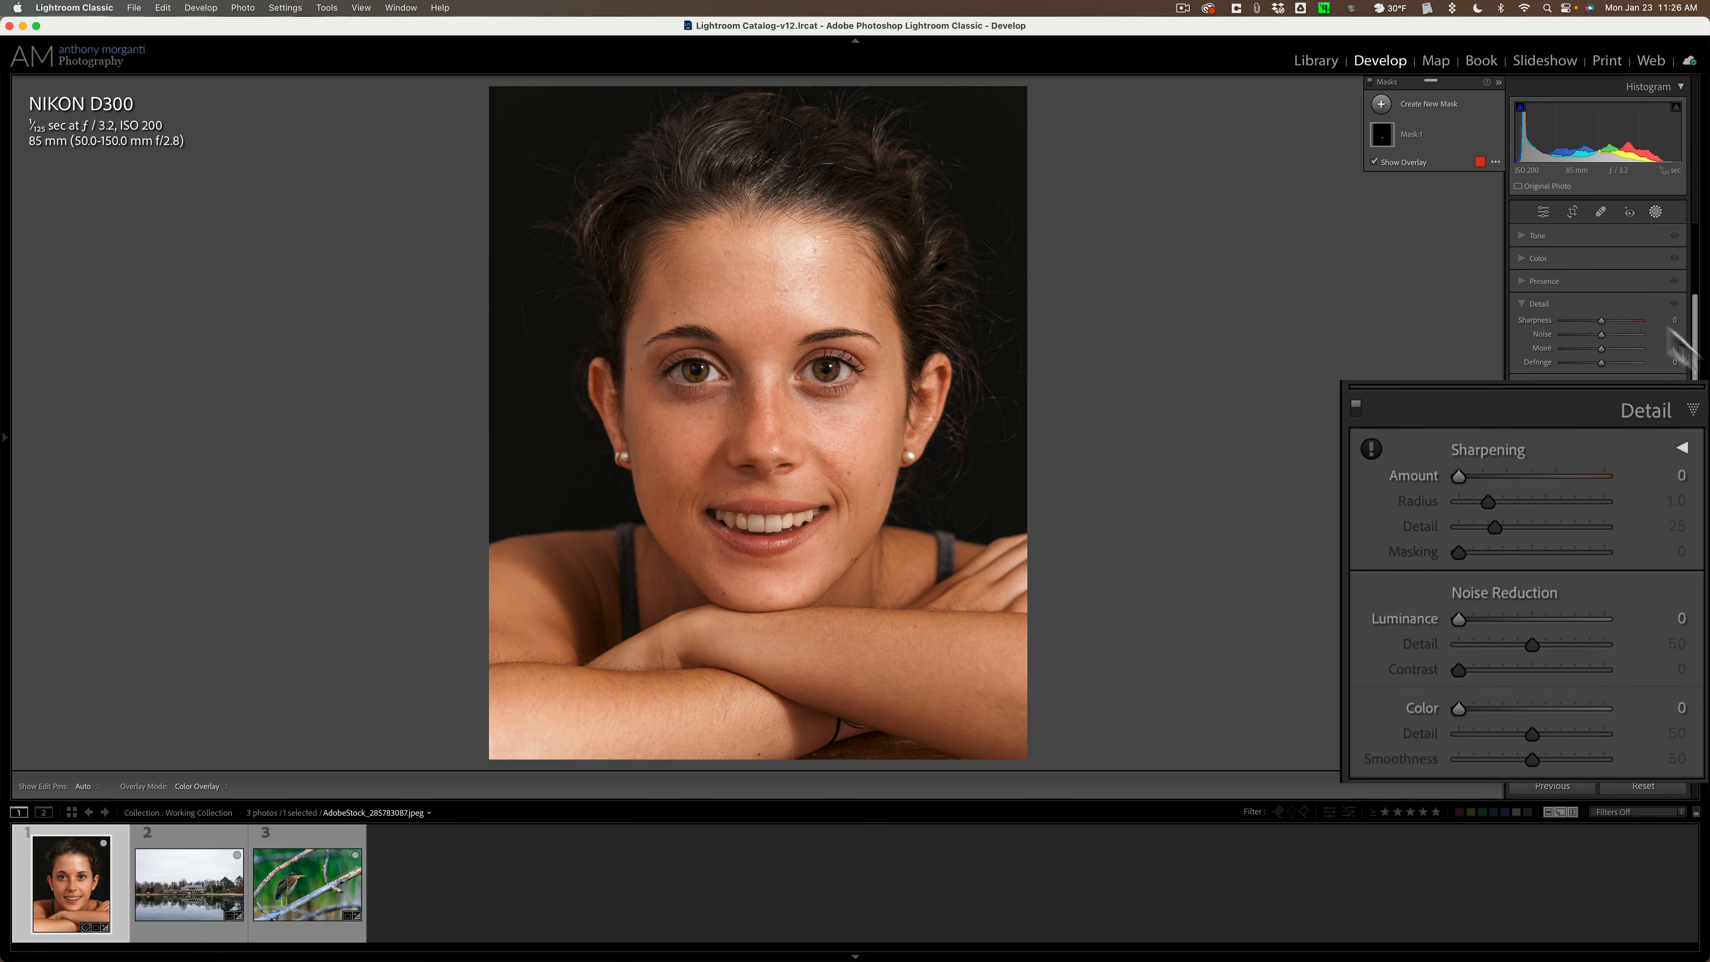
pyautogui.moveTo(1544, 327)
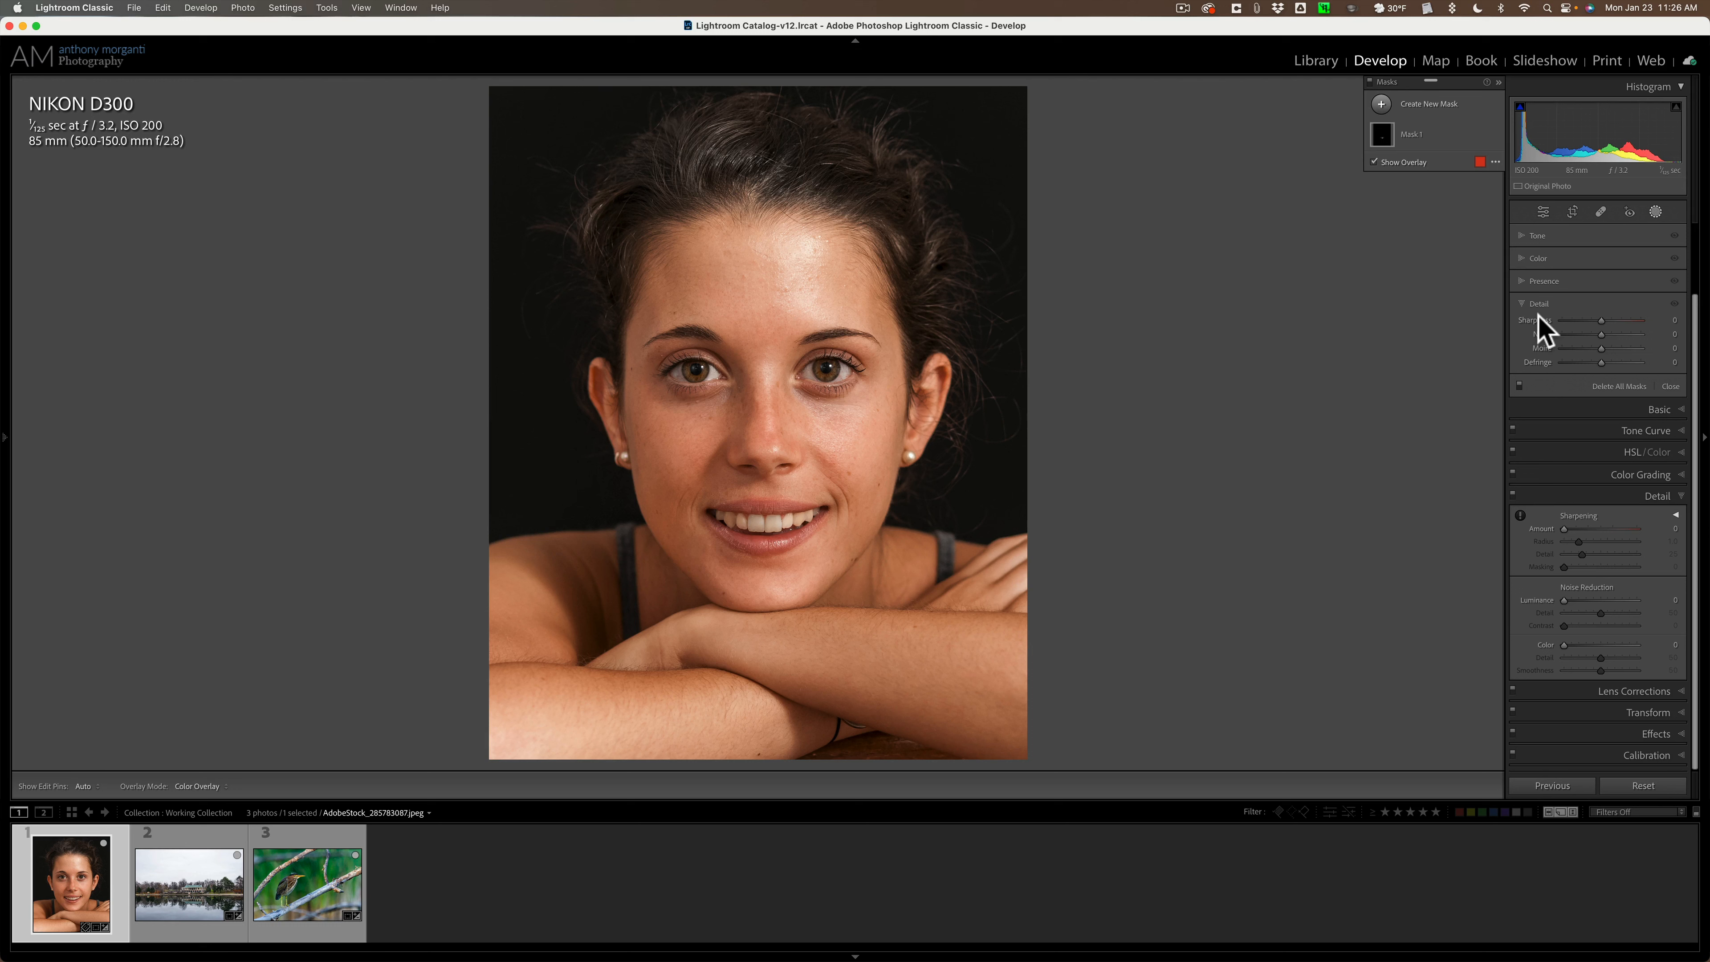
pyautogui.moveTo(1543, 332)
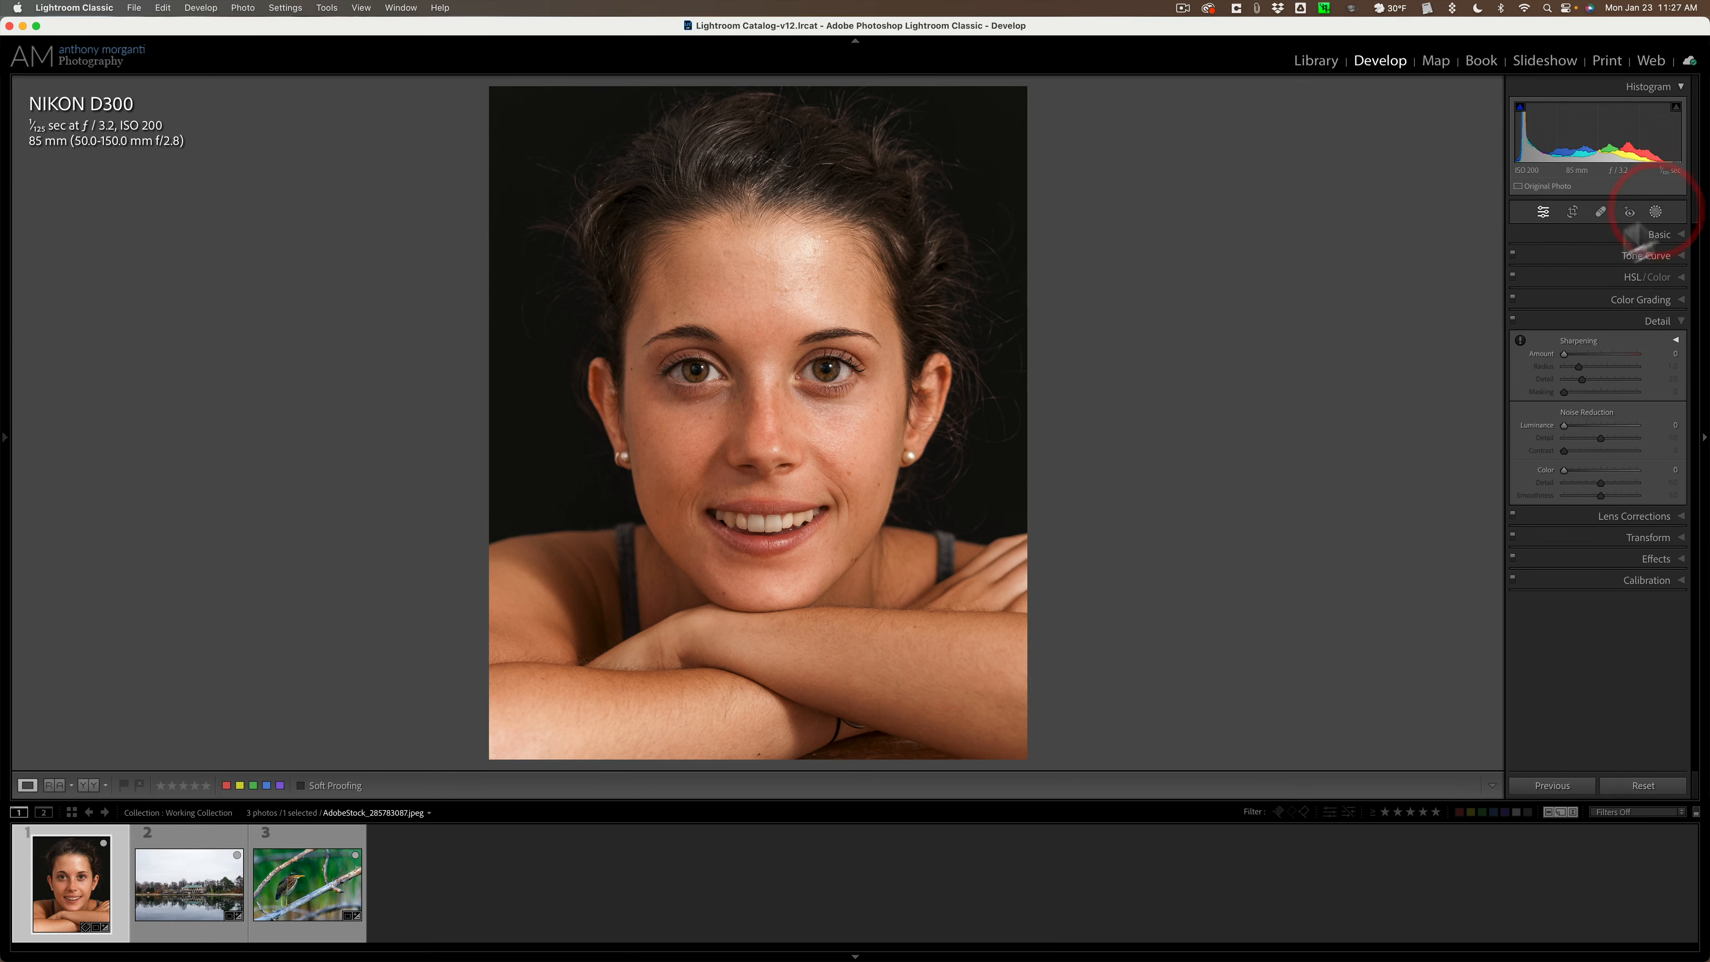
# - On the lakeside house photo, create a Sky mask and expand its Tone adjustments for darkening
pyautogui.click(188, 881)
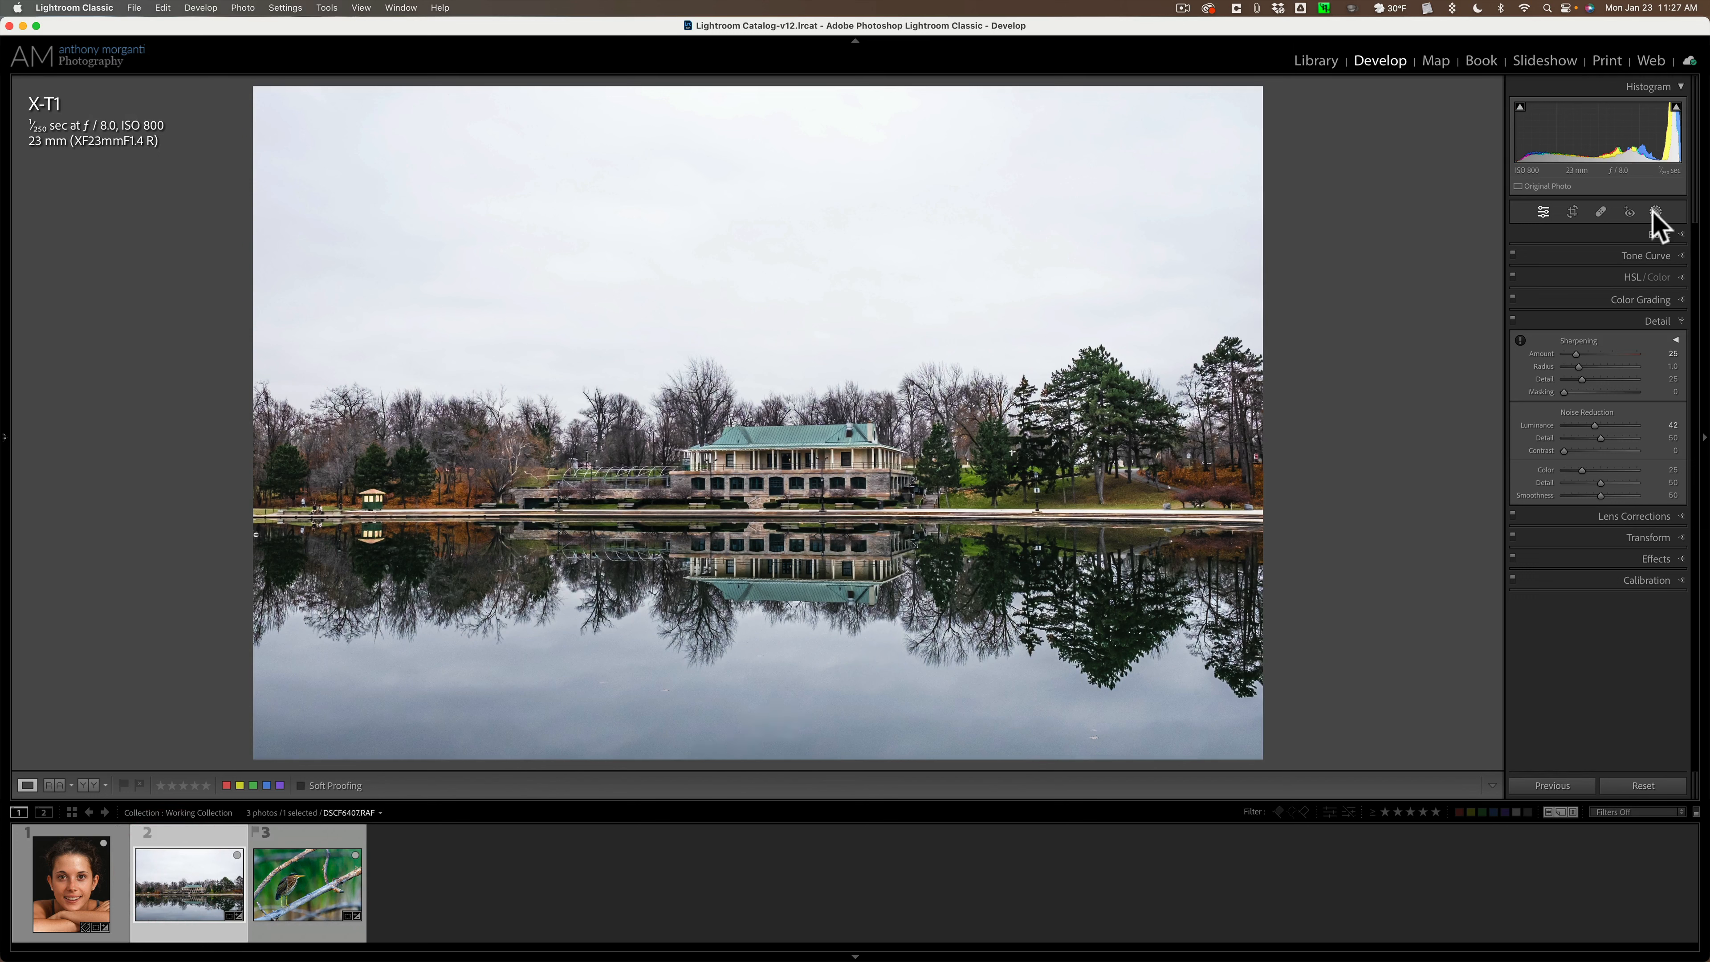
pyautogui.click(1654, 212)
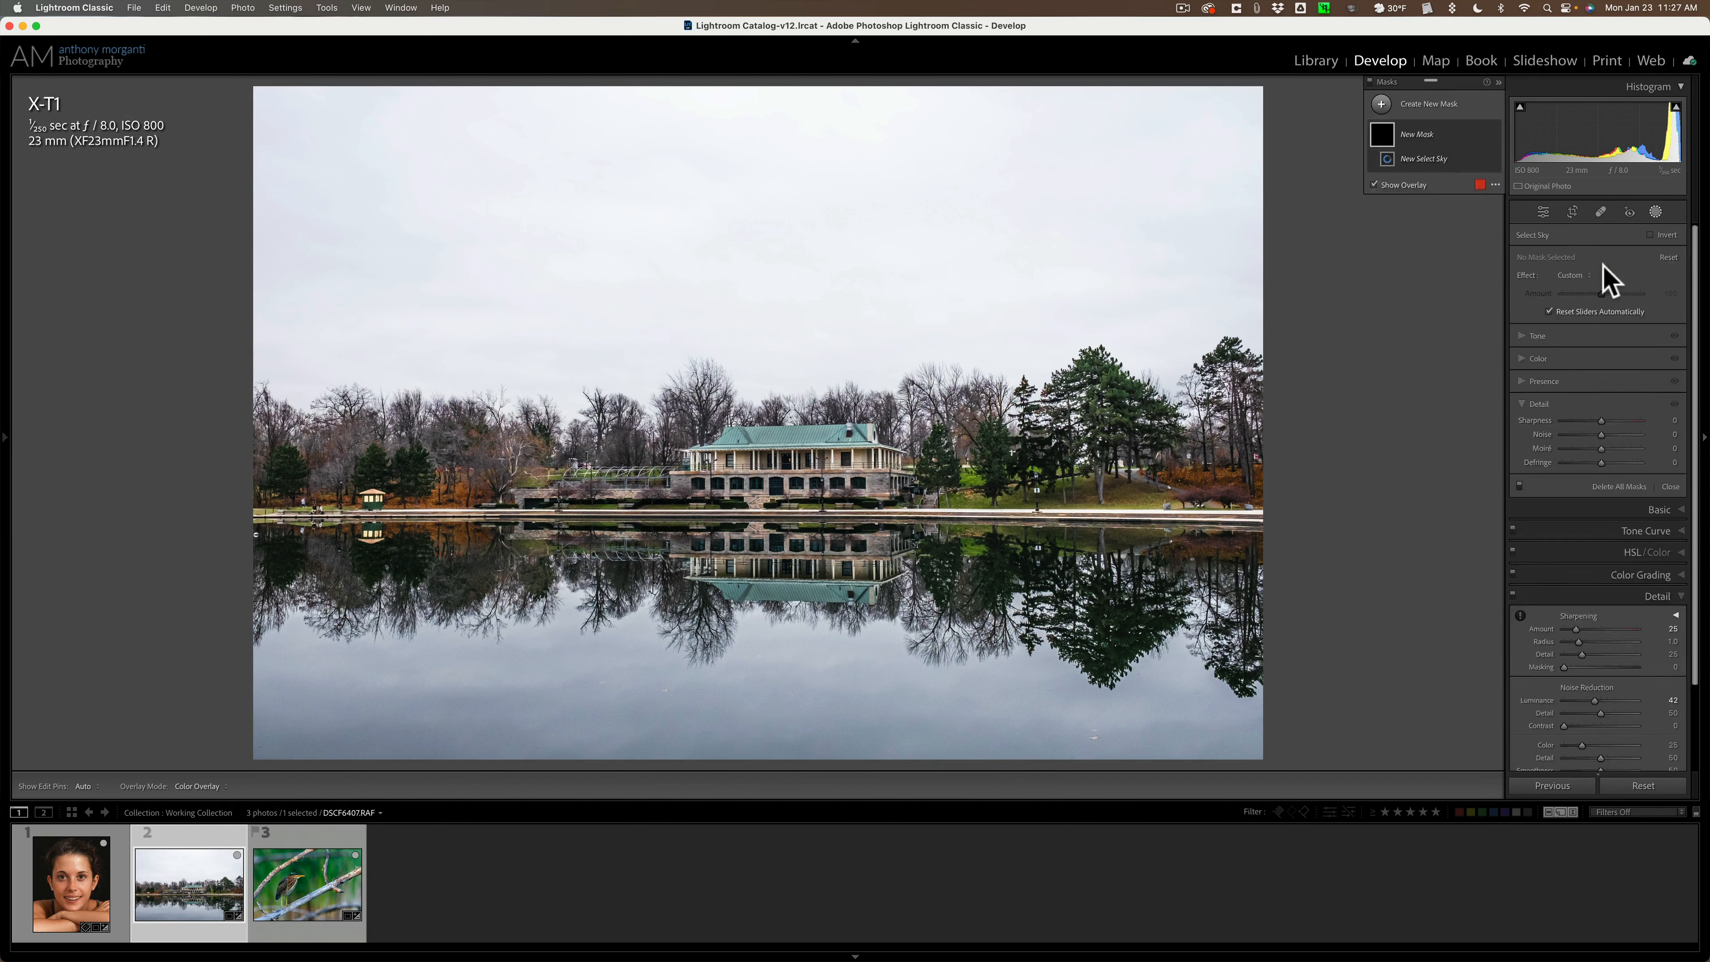
pyautogui.click(1424, 159)
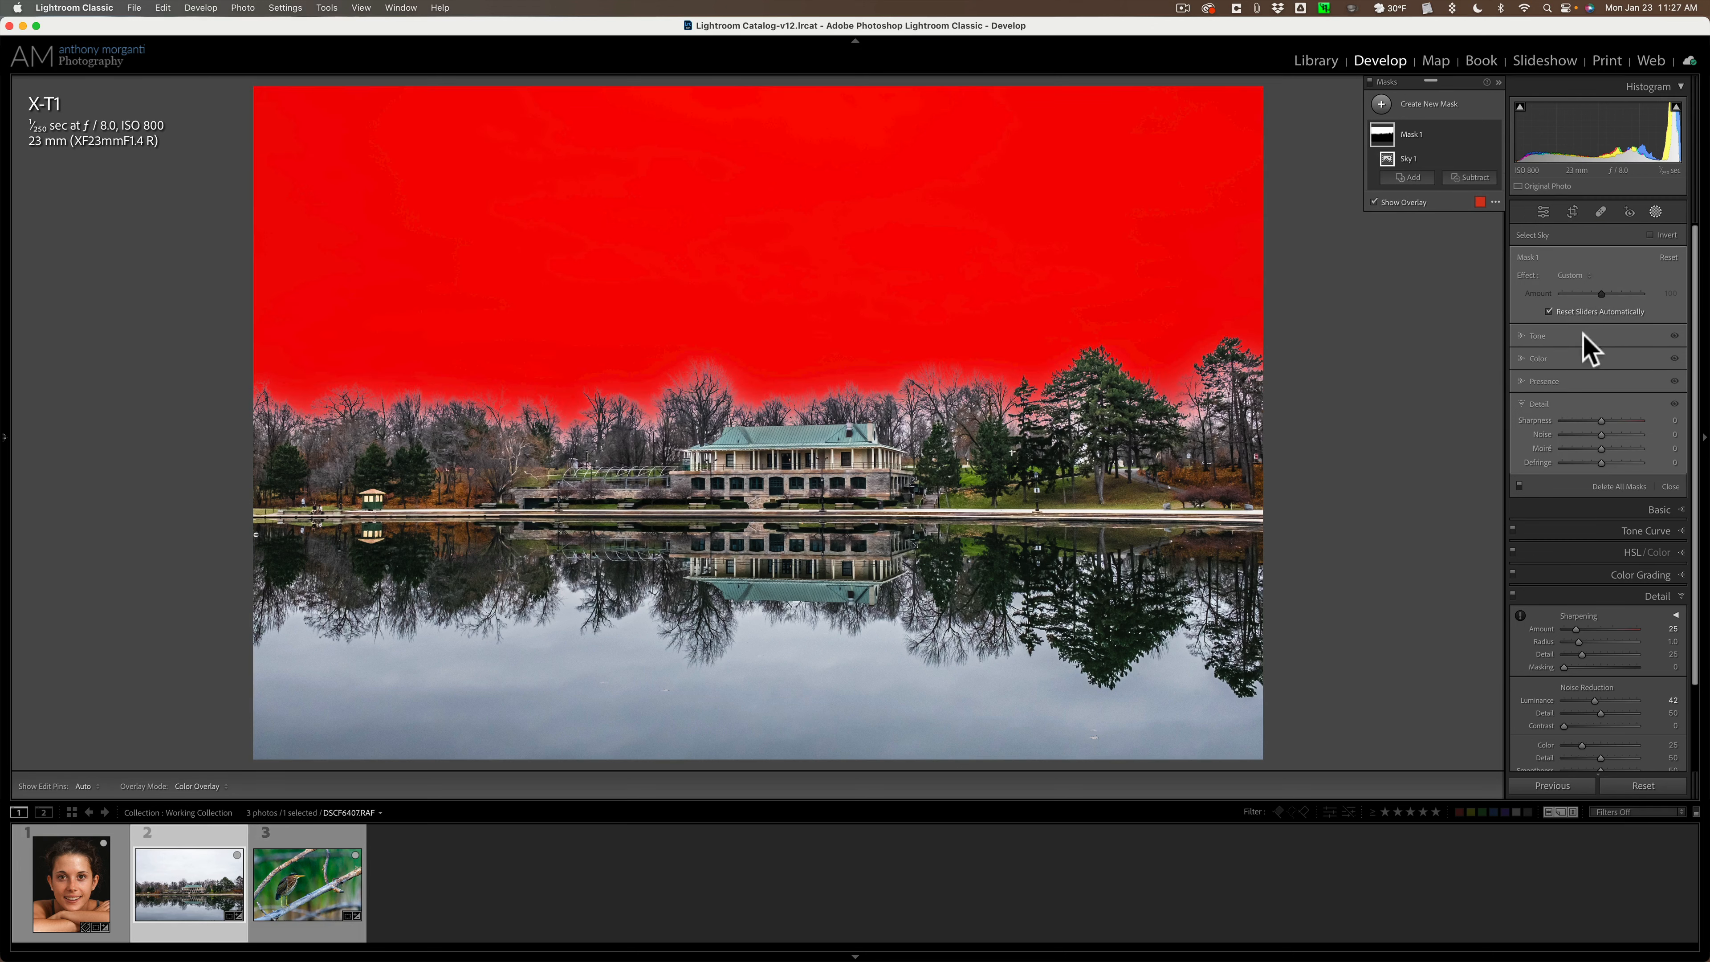
pyautogui.click(1527, 336)
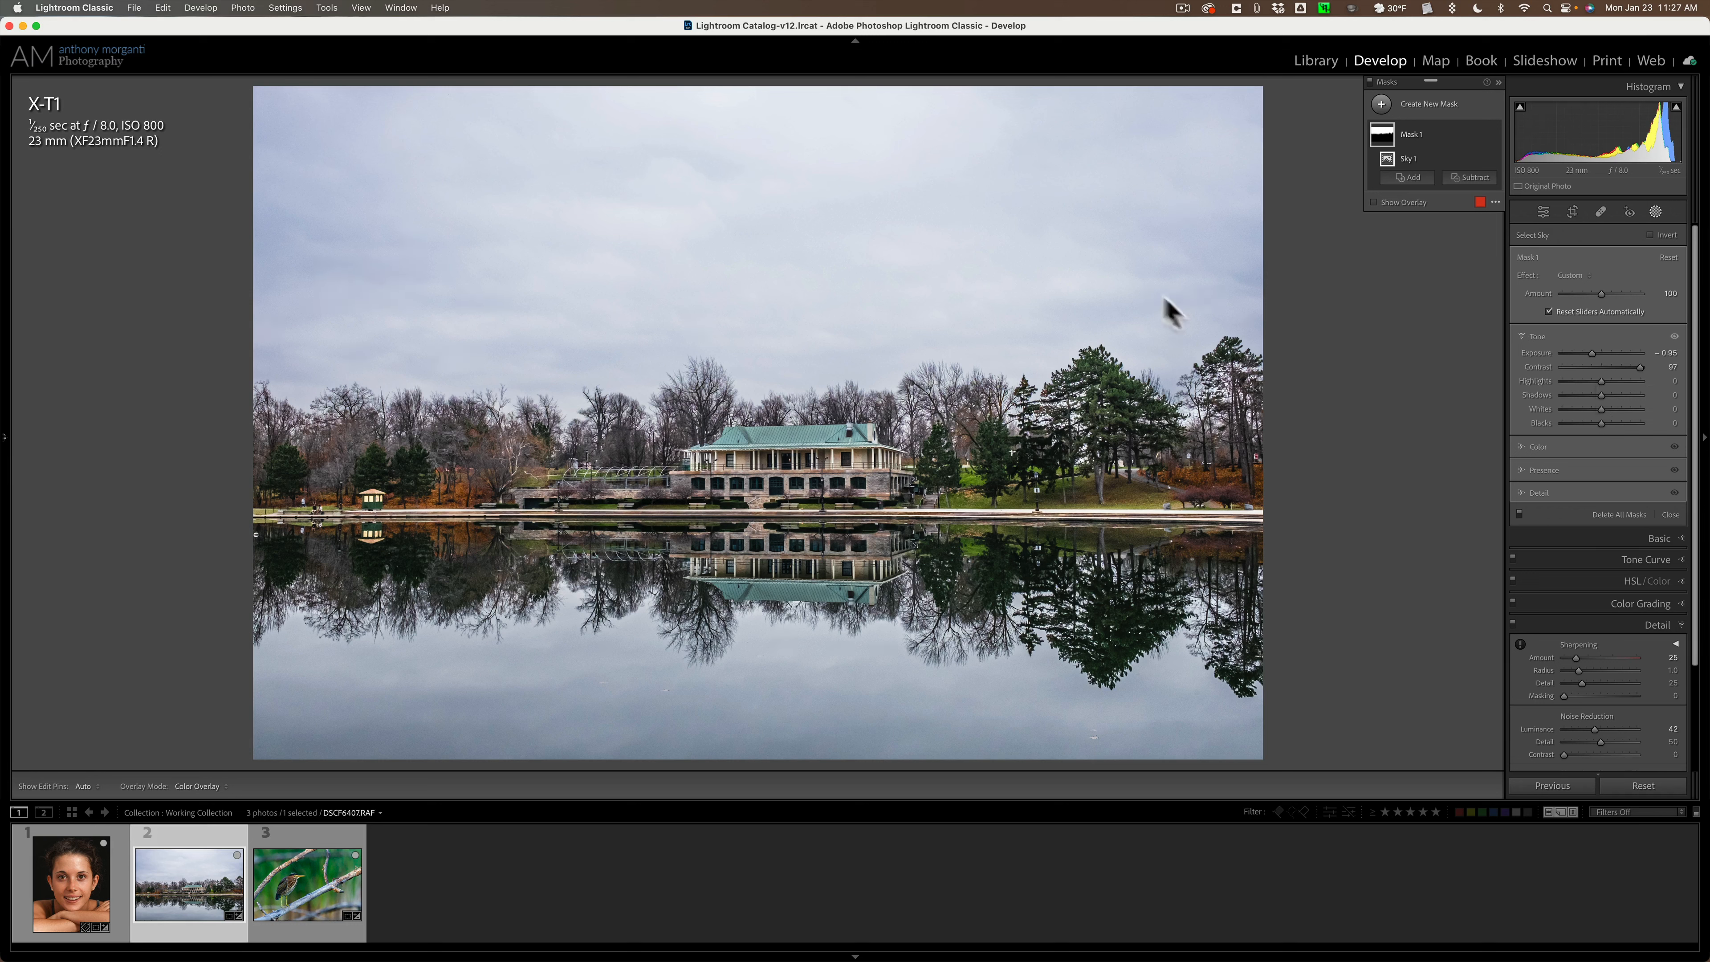
pyautogui.moveTo(526, 694)
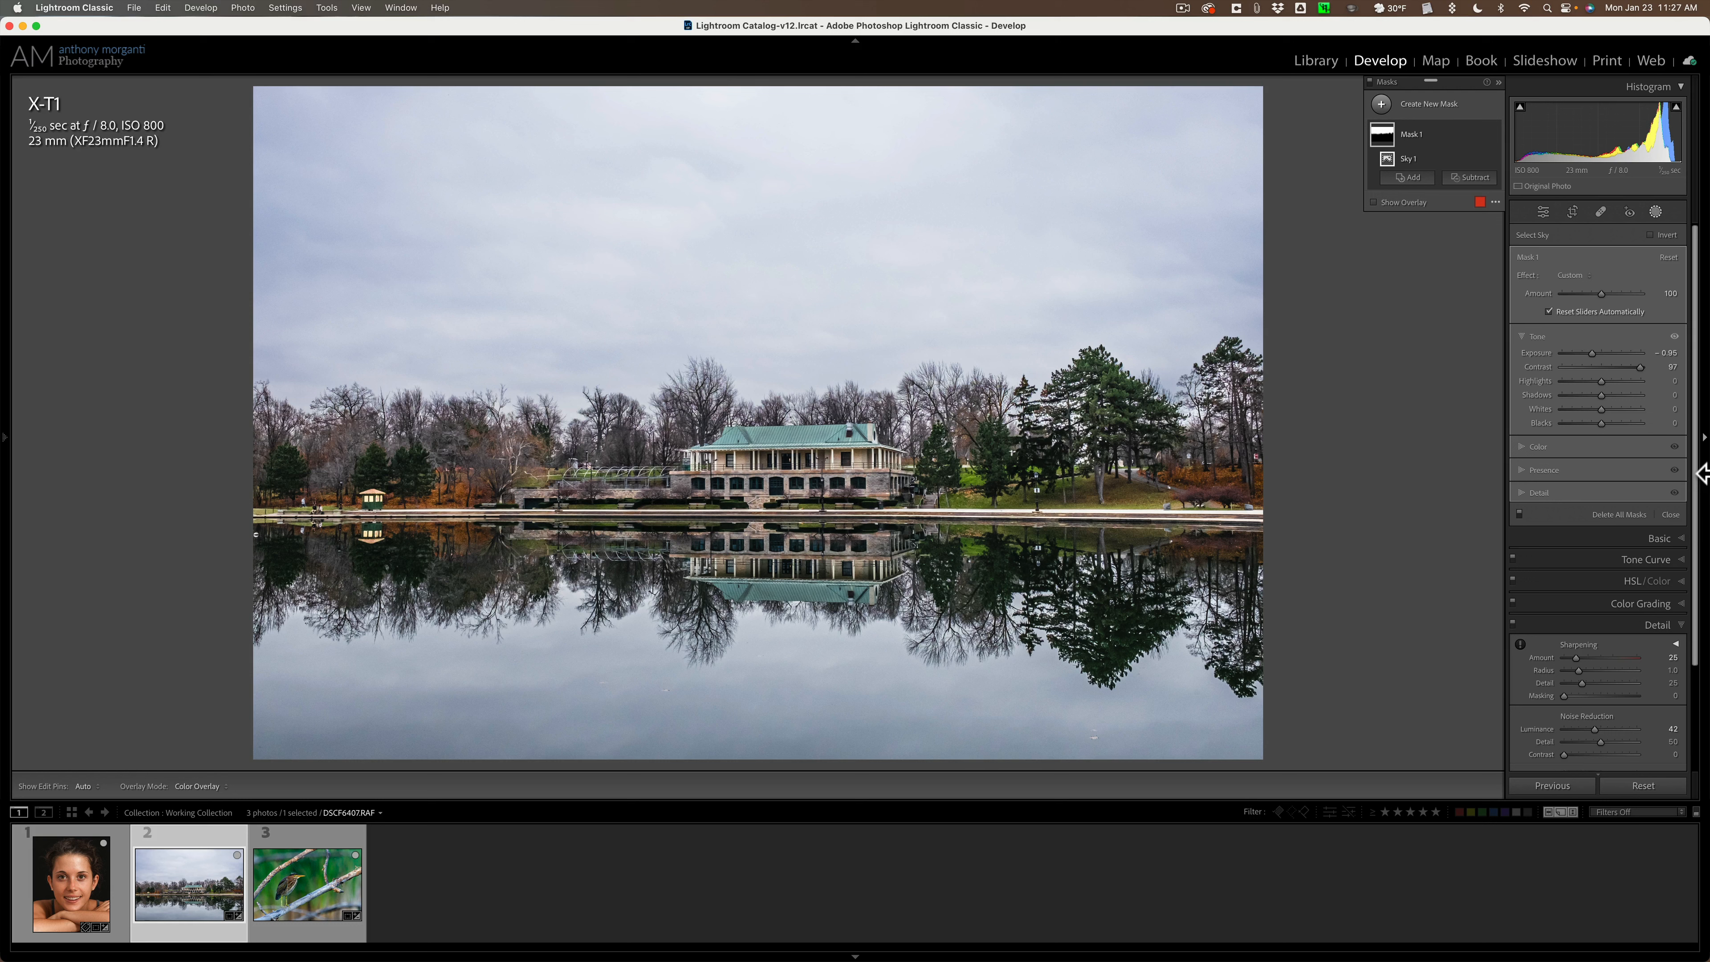
pyautogui.moveTo(910, 275)
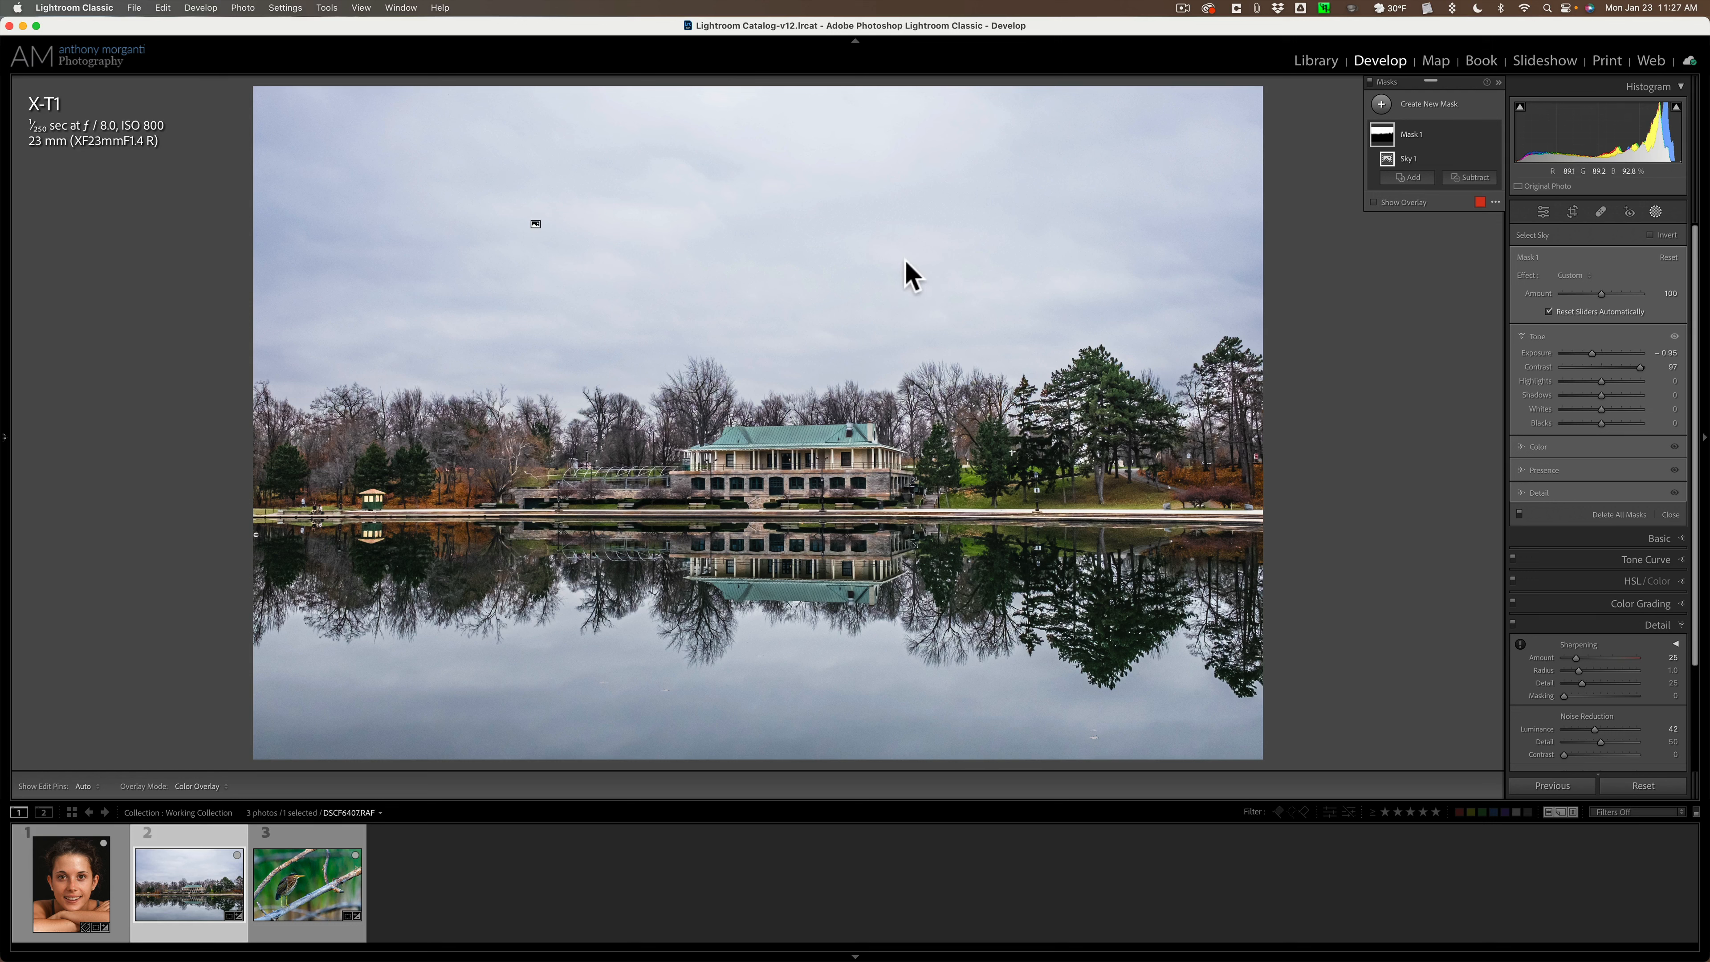
pyautogui.moveTo(1581, 392)
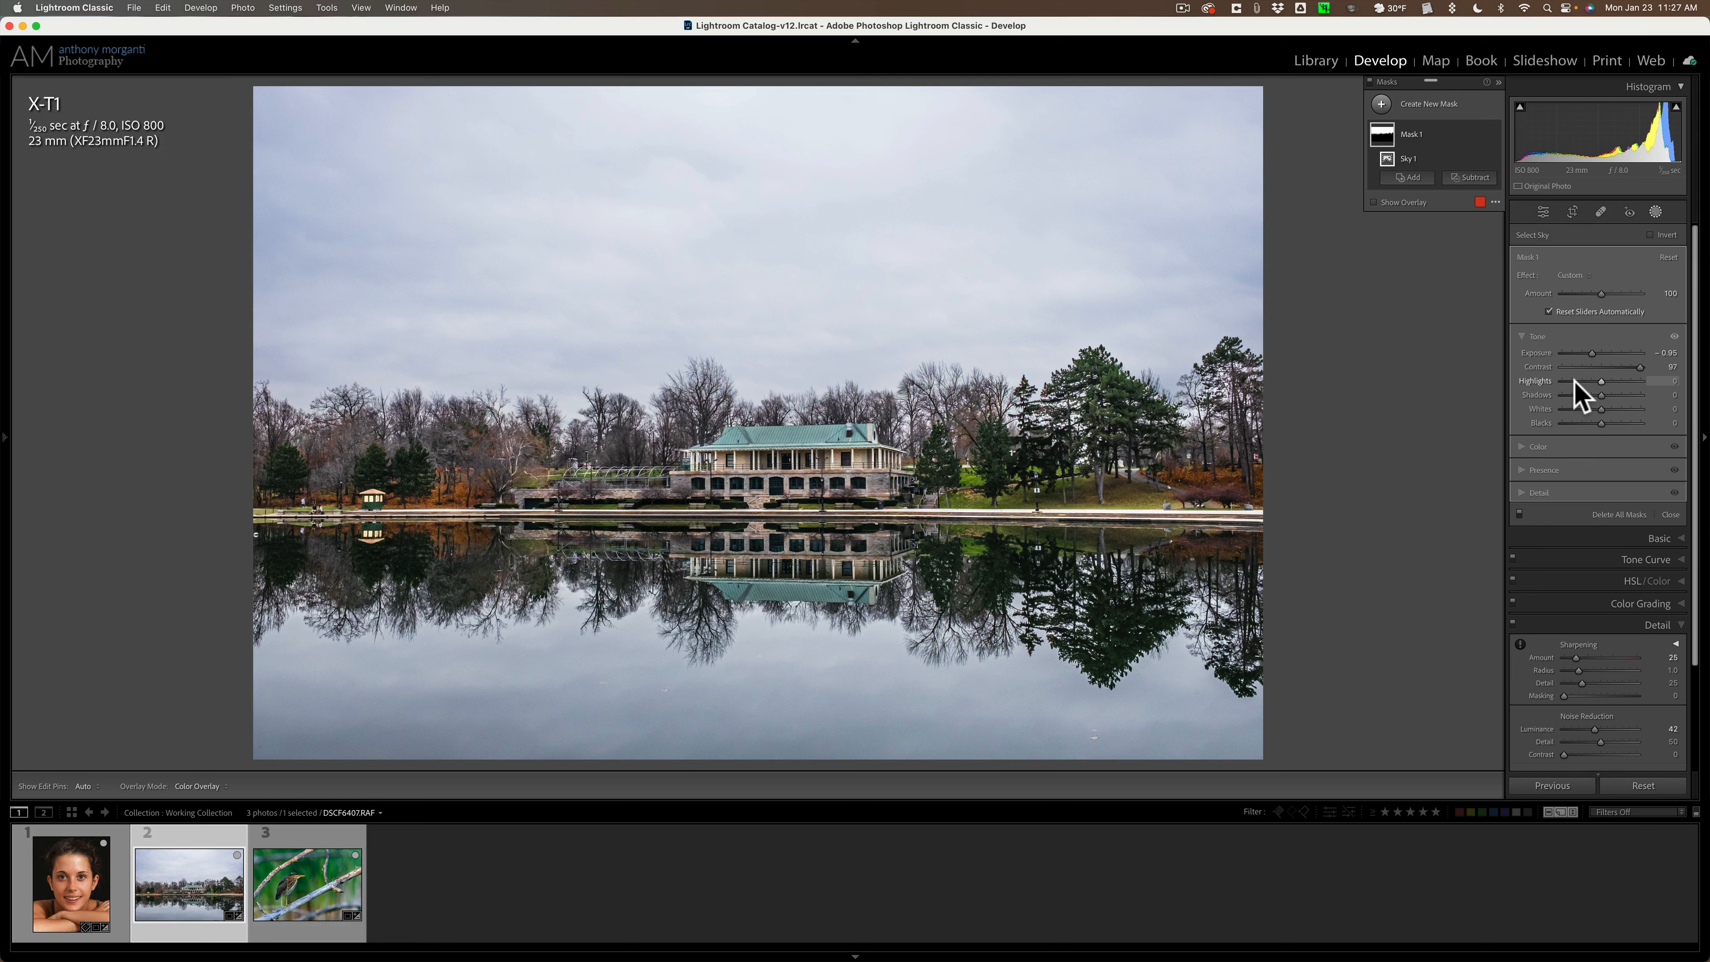
pyautogui.moveTo(1663, 263)
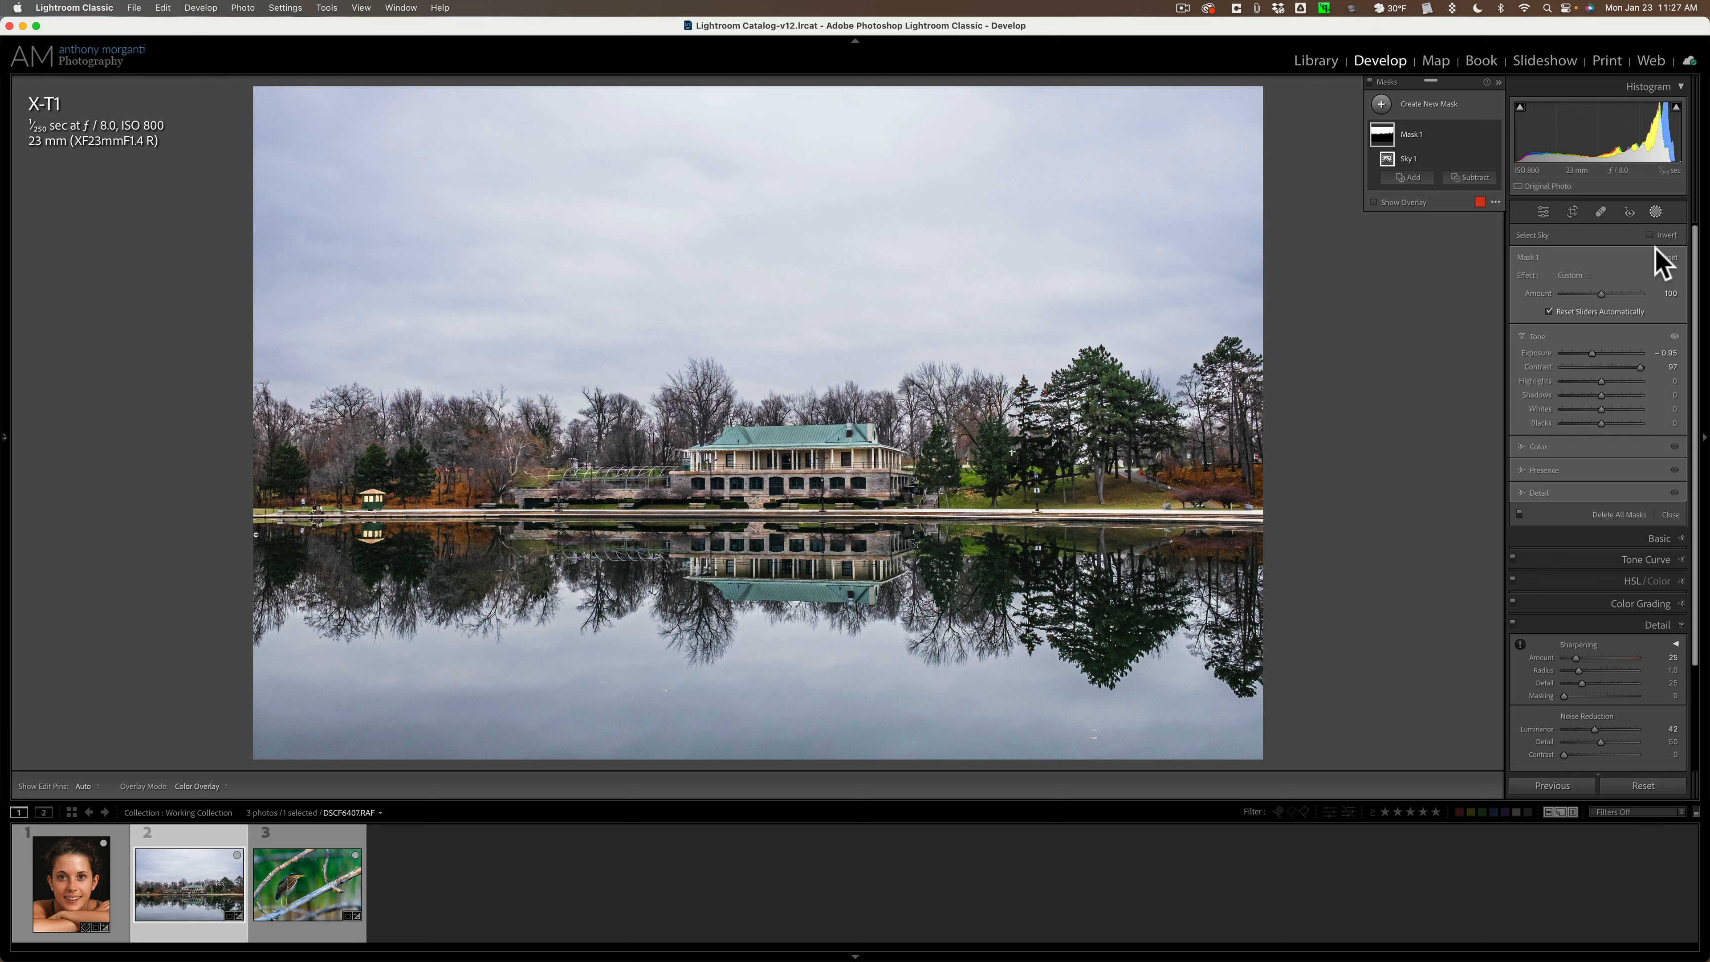
pyautogui.moveTo(1663, 234)
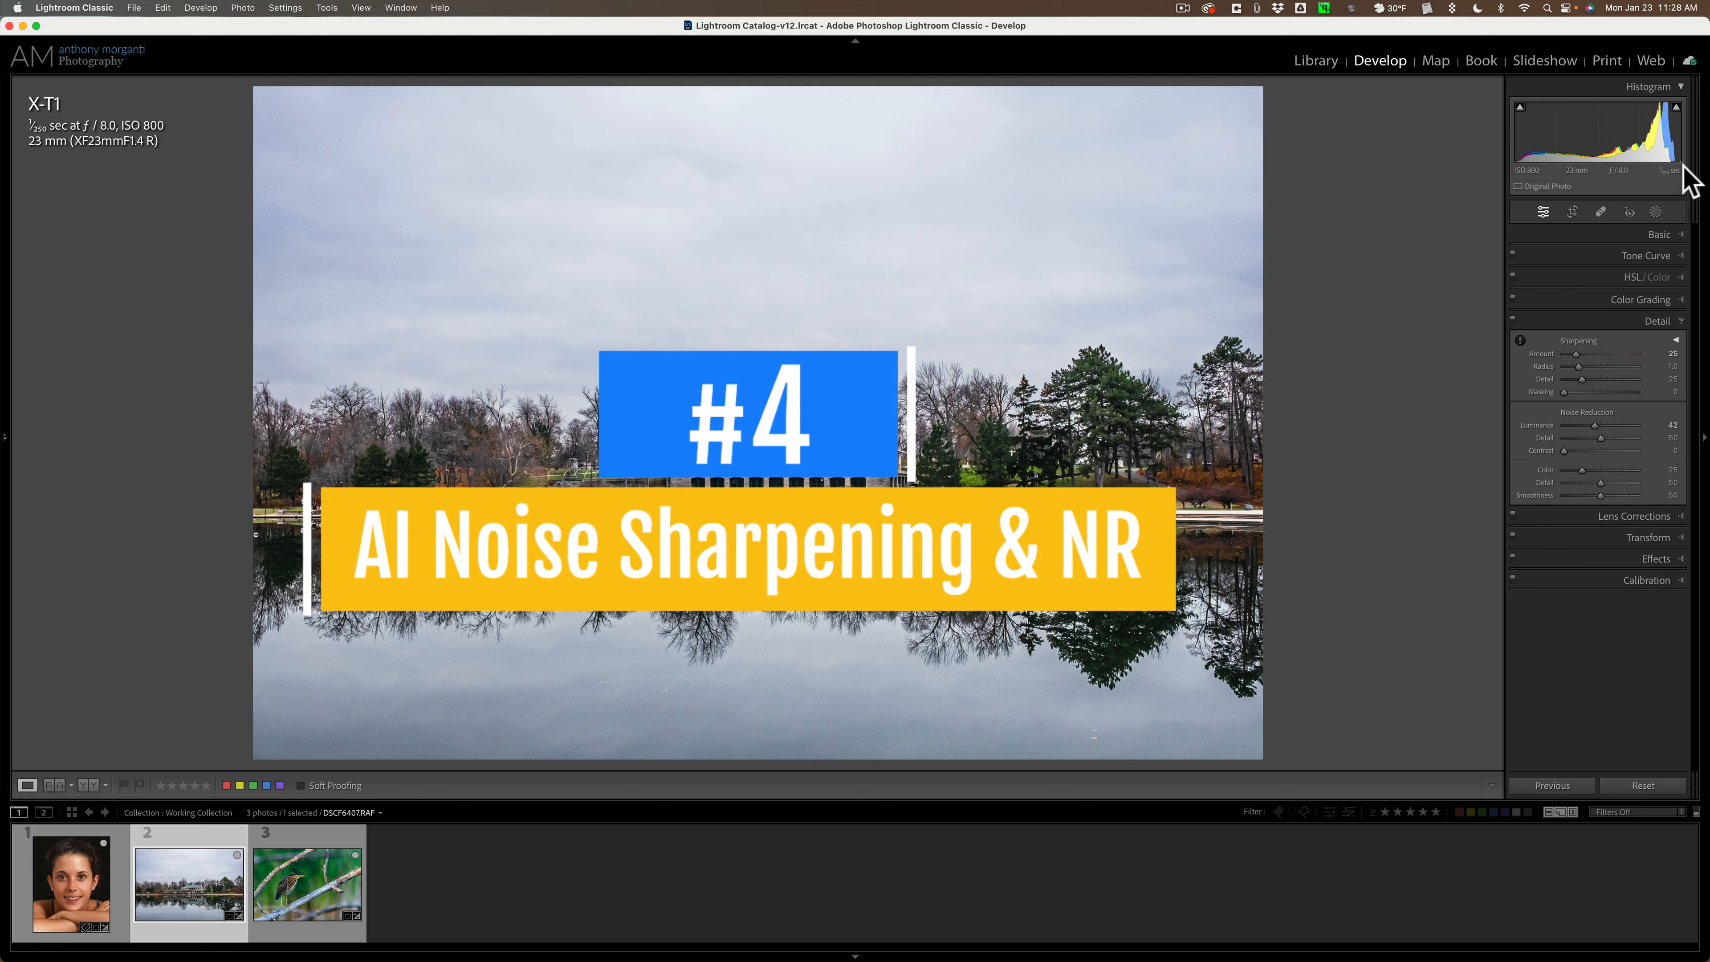
# - Switch to the heron photo and zoom in to inspect its sharpening and noise detail
pyautogui.click(308, 884)
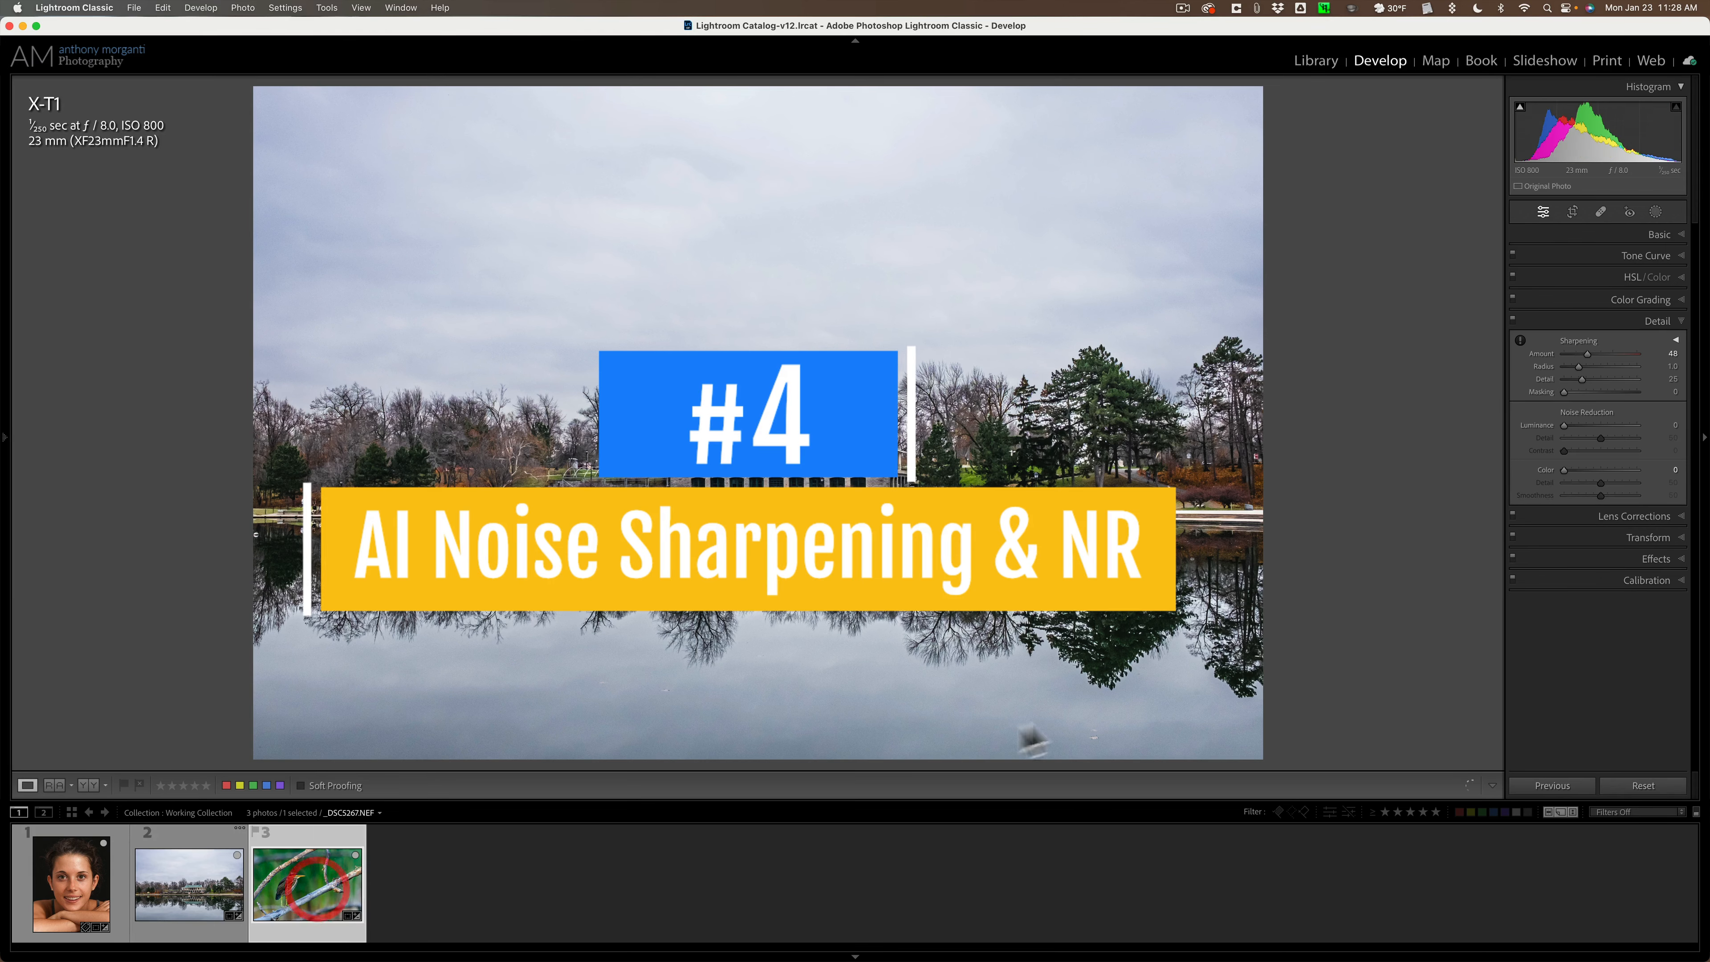
pyautogui.click(307, 883)
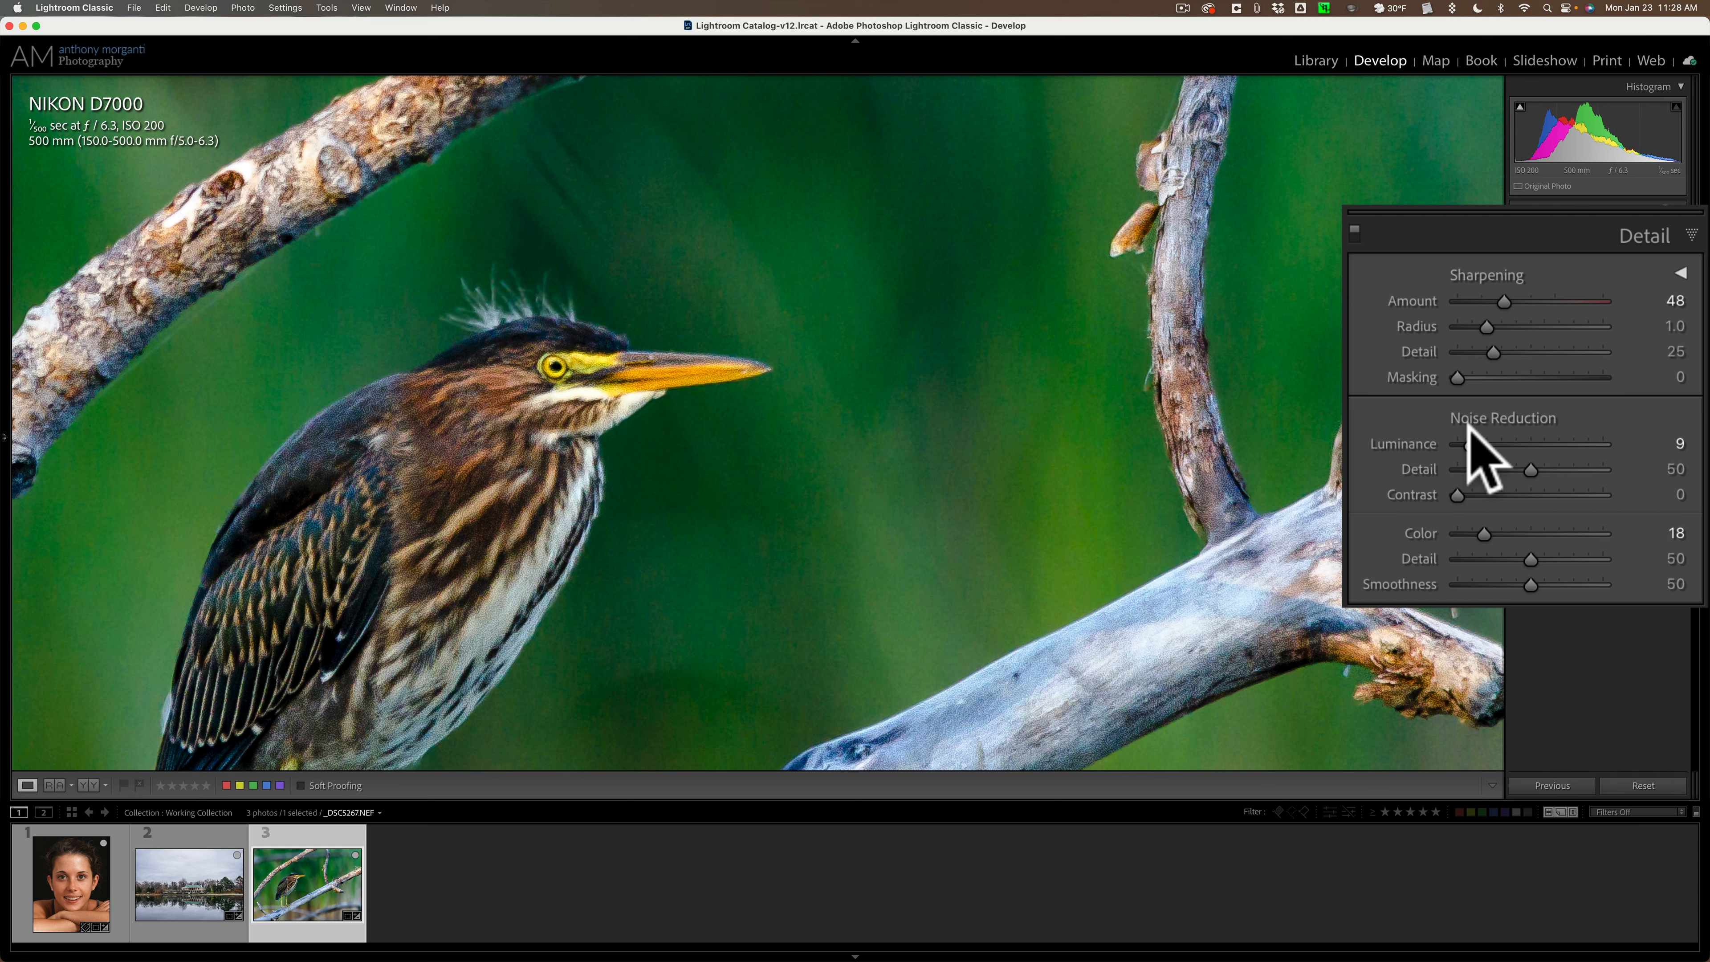
pyautogui.moveTo(1486, 436)
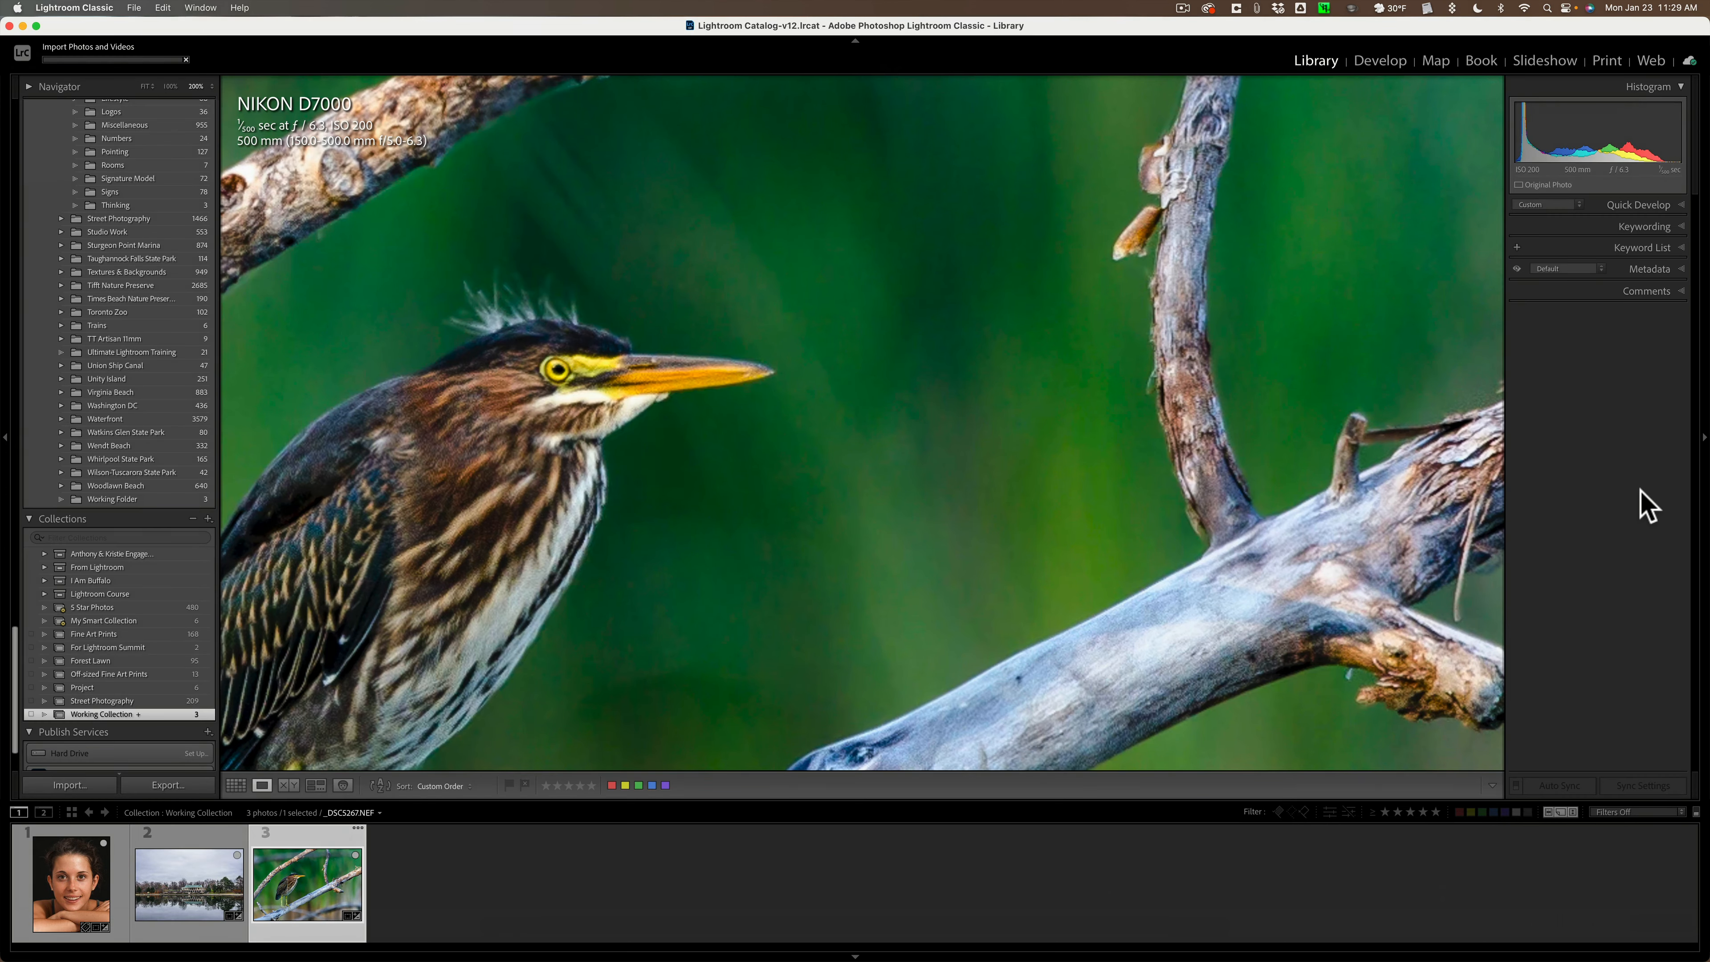
pyautogui.click(68, 784)
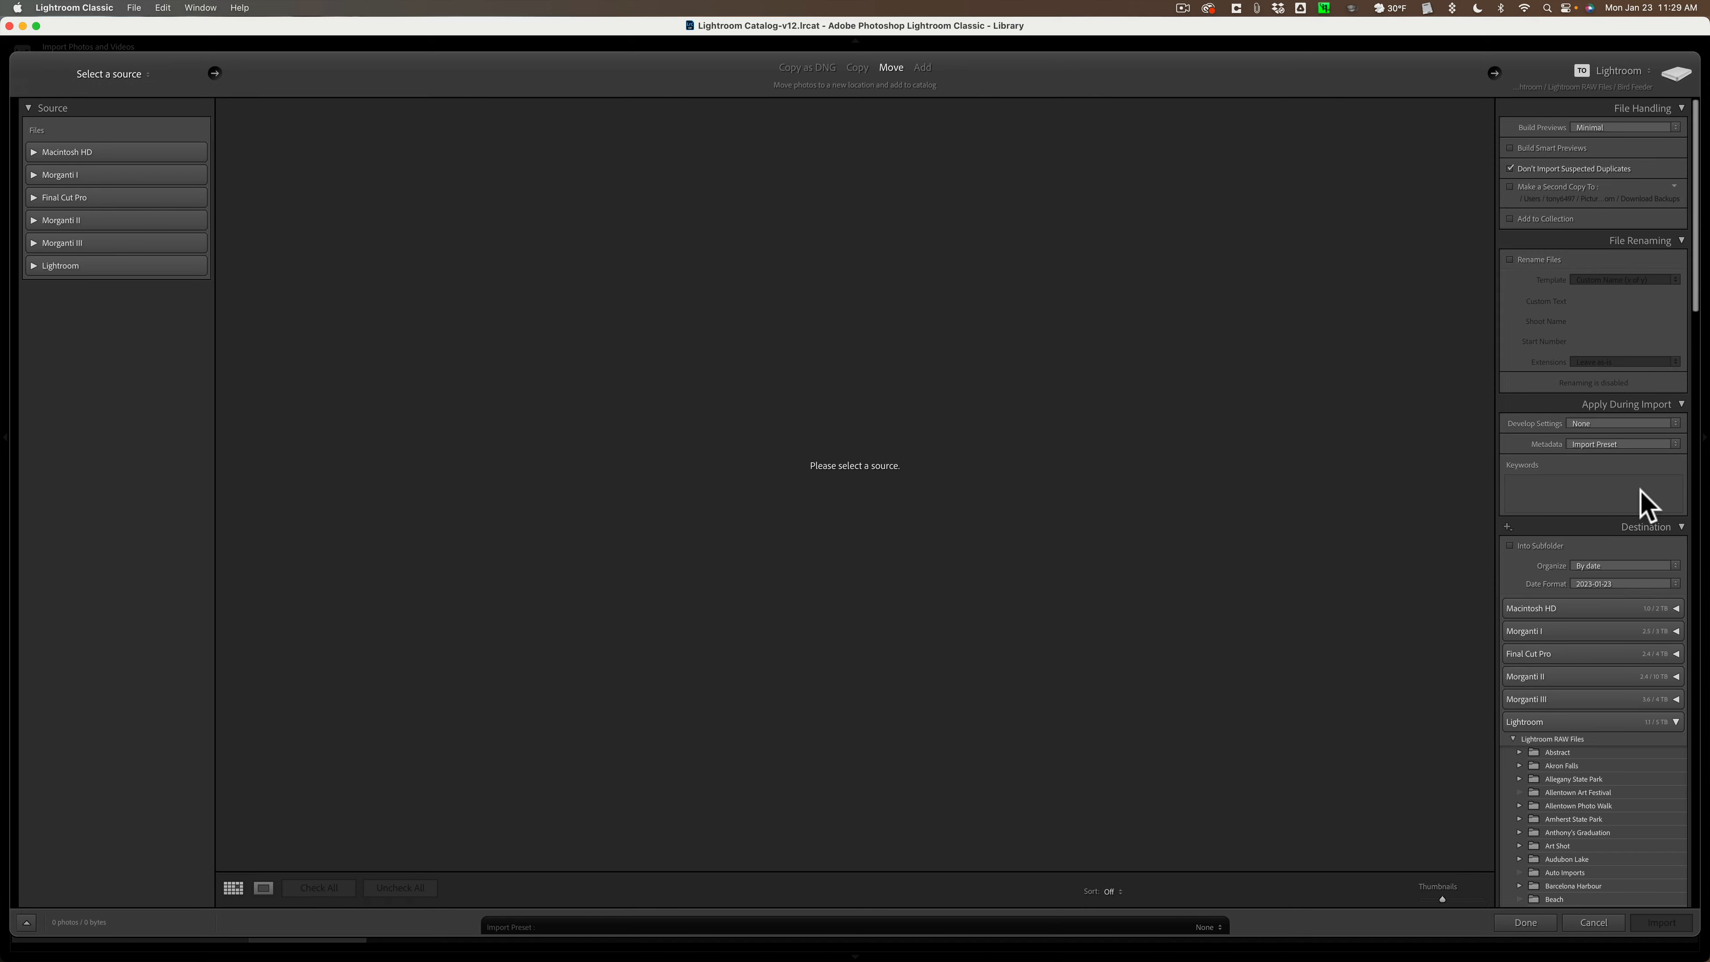
pyautogui.moveTo(1624, 927)
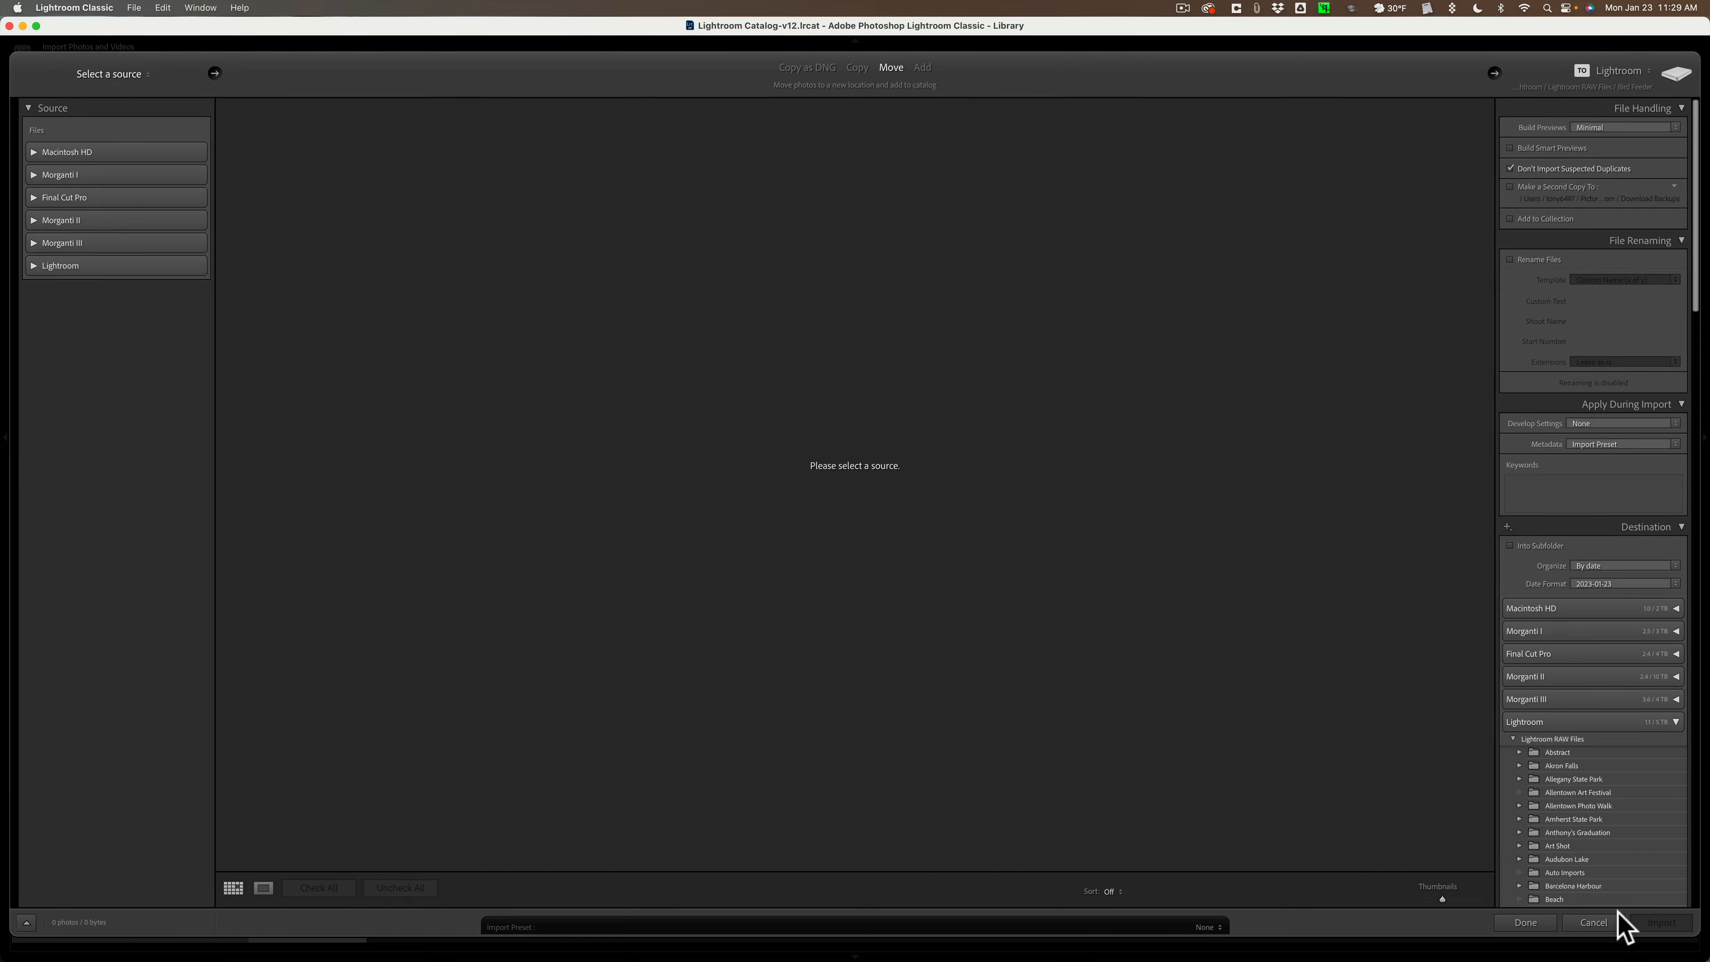
pyautogui.click(1590, 922)
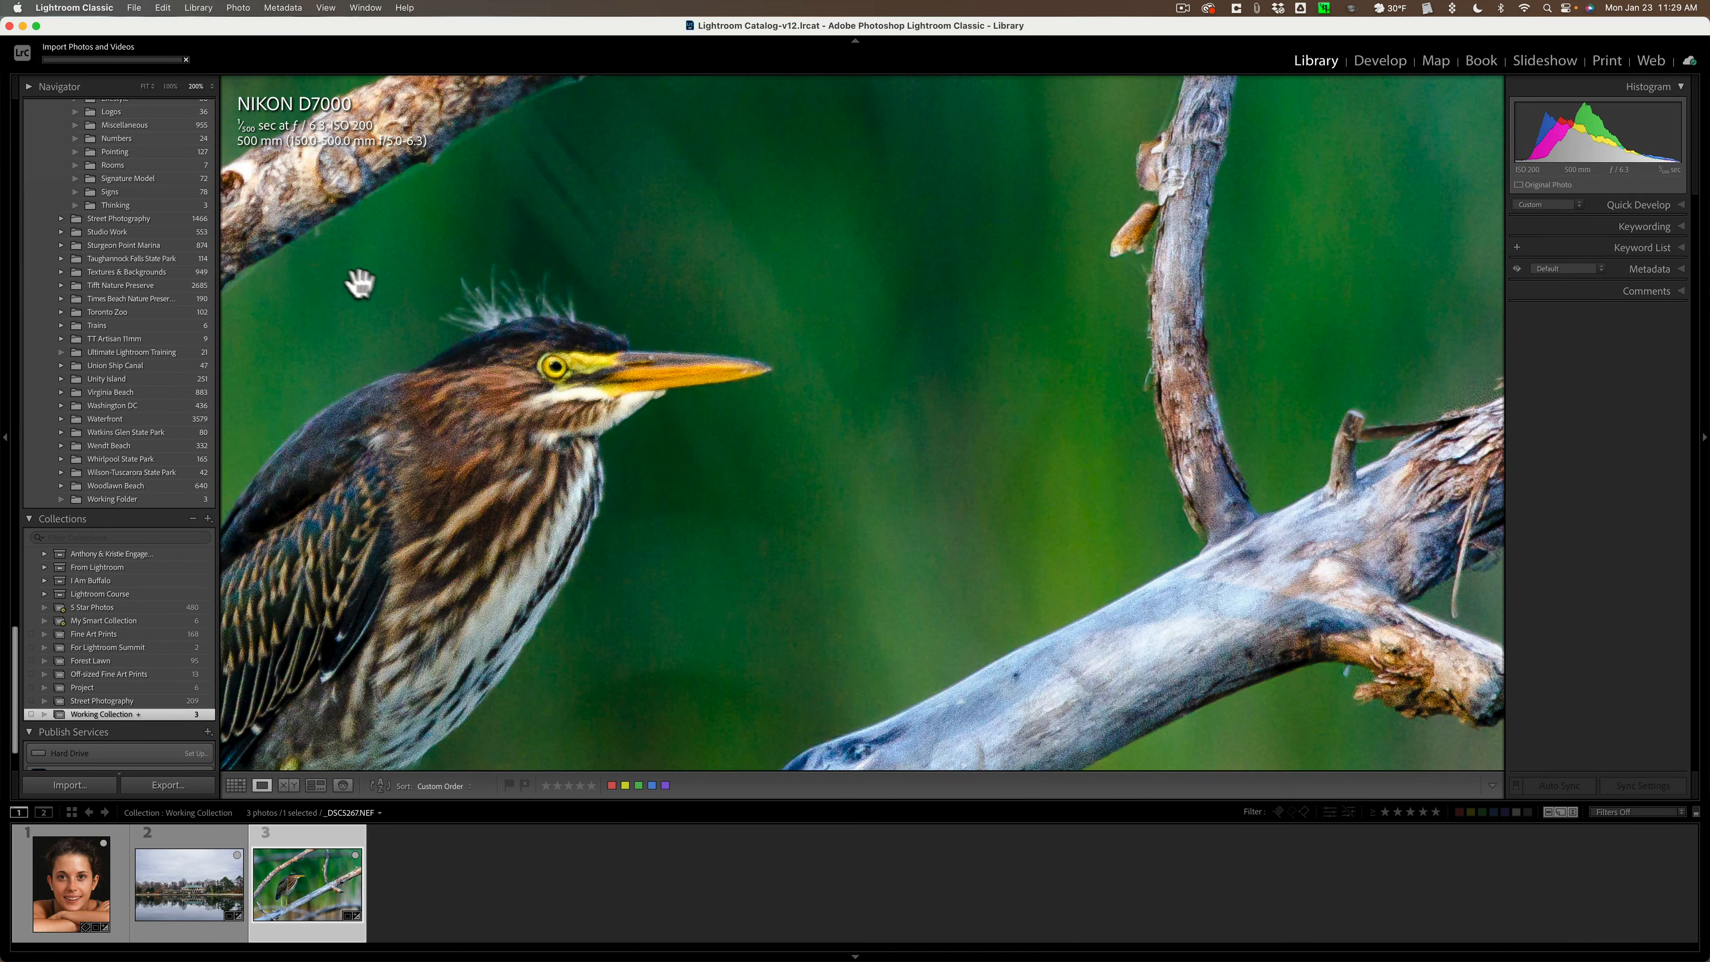
pyautogui.moveTo(805, 335)
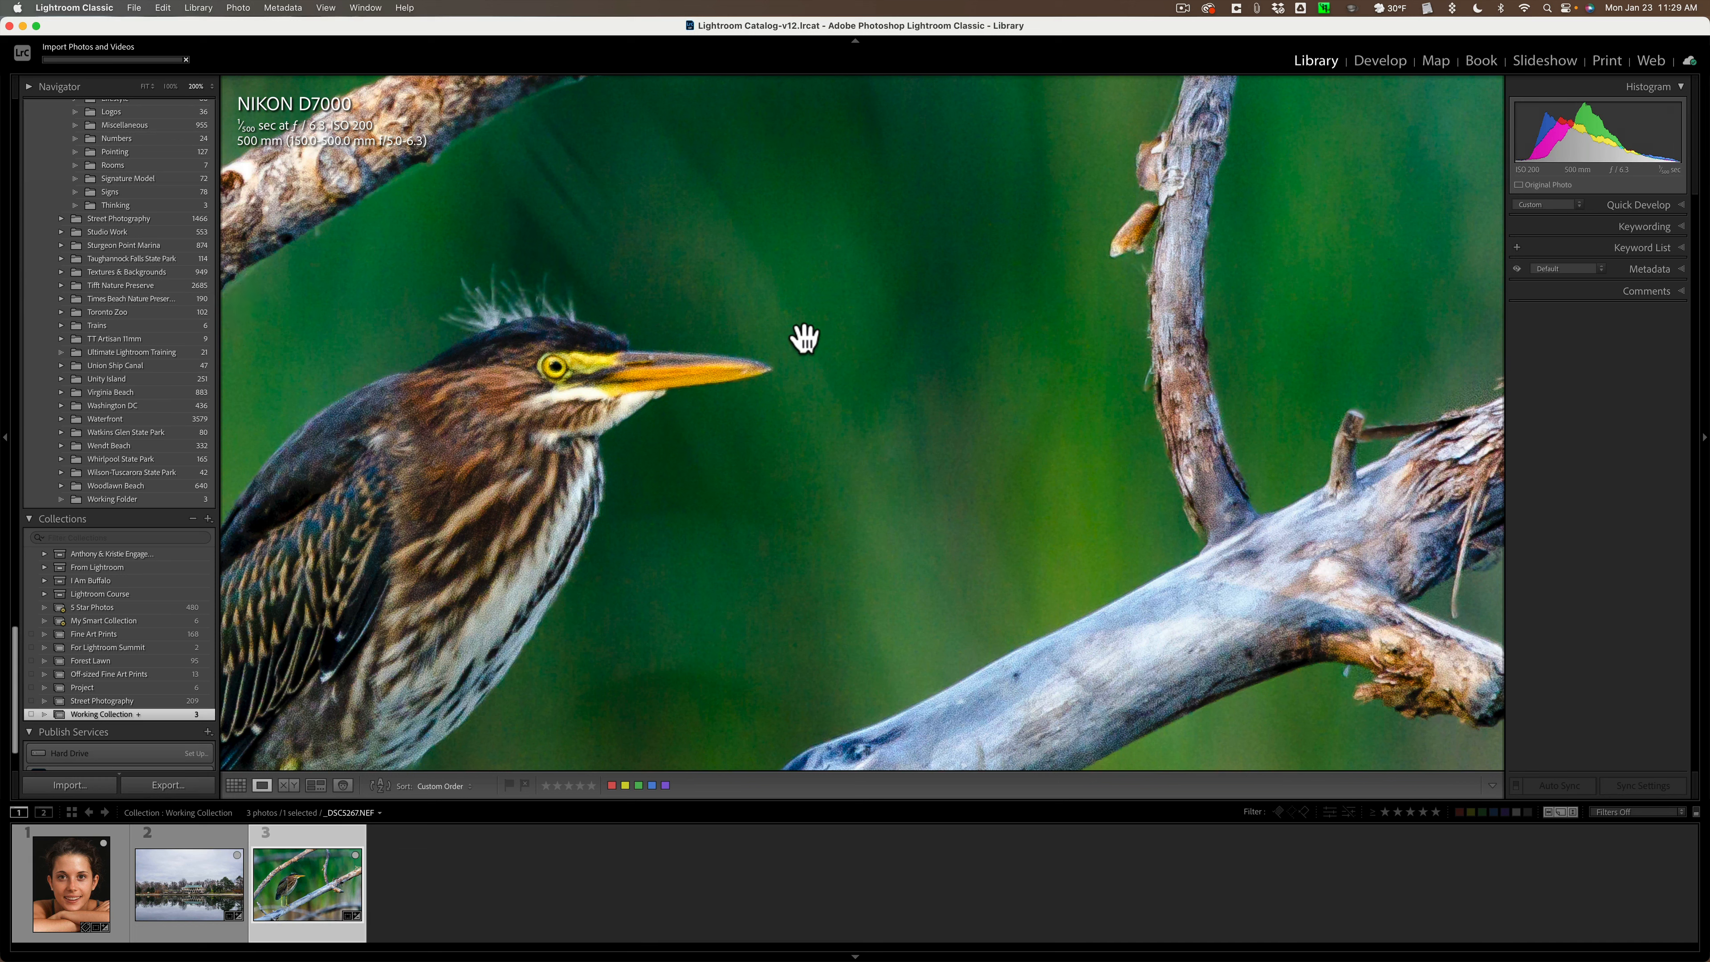